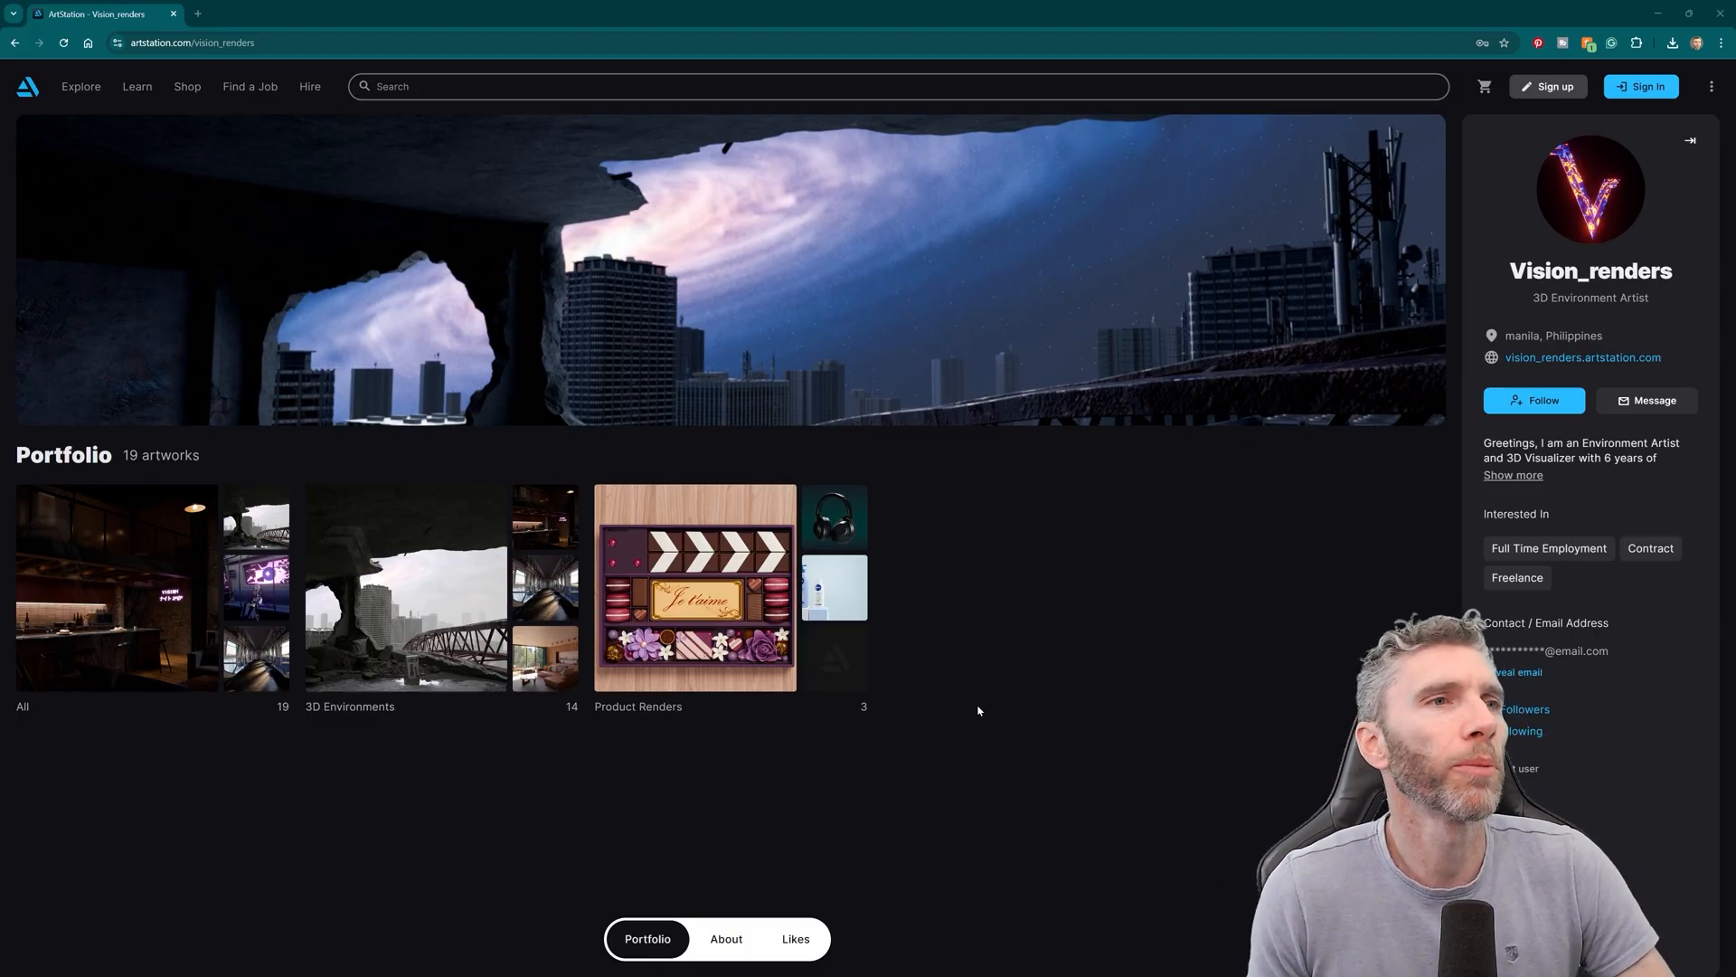
mouse_move(1036, 696)
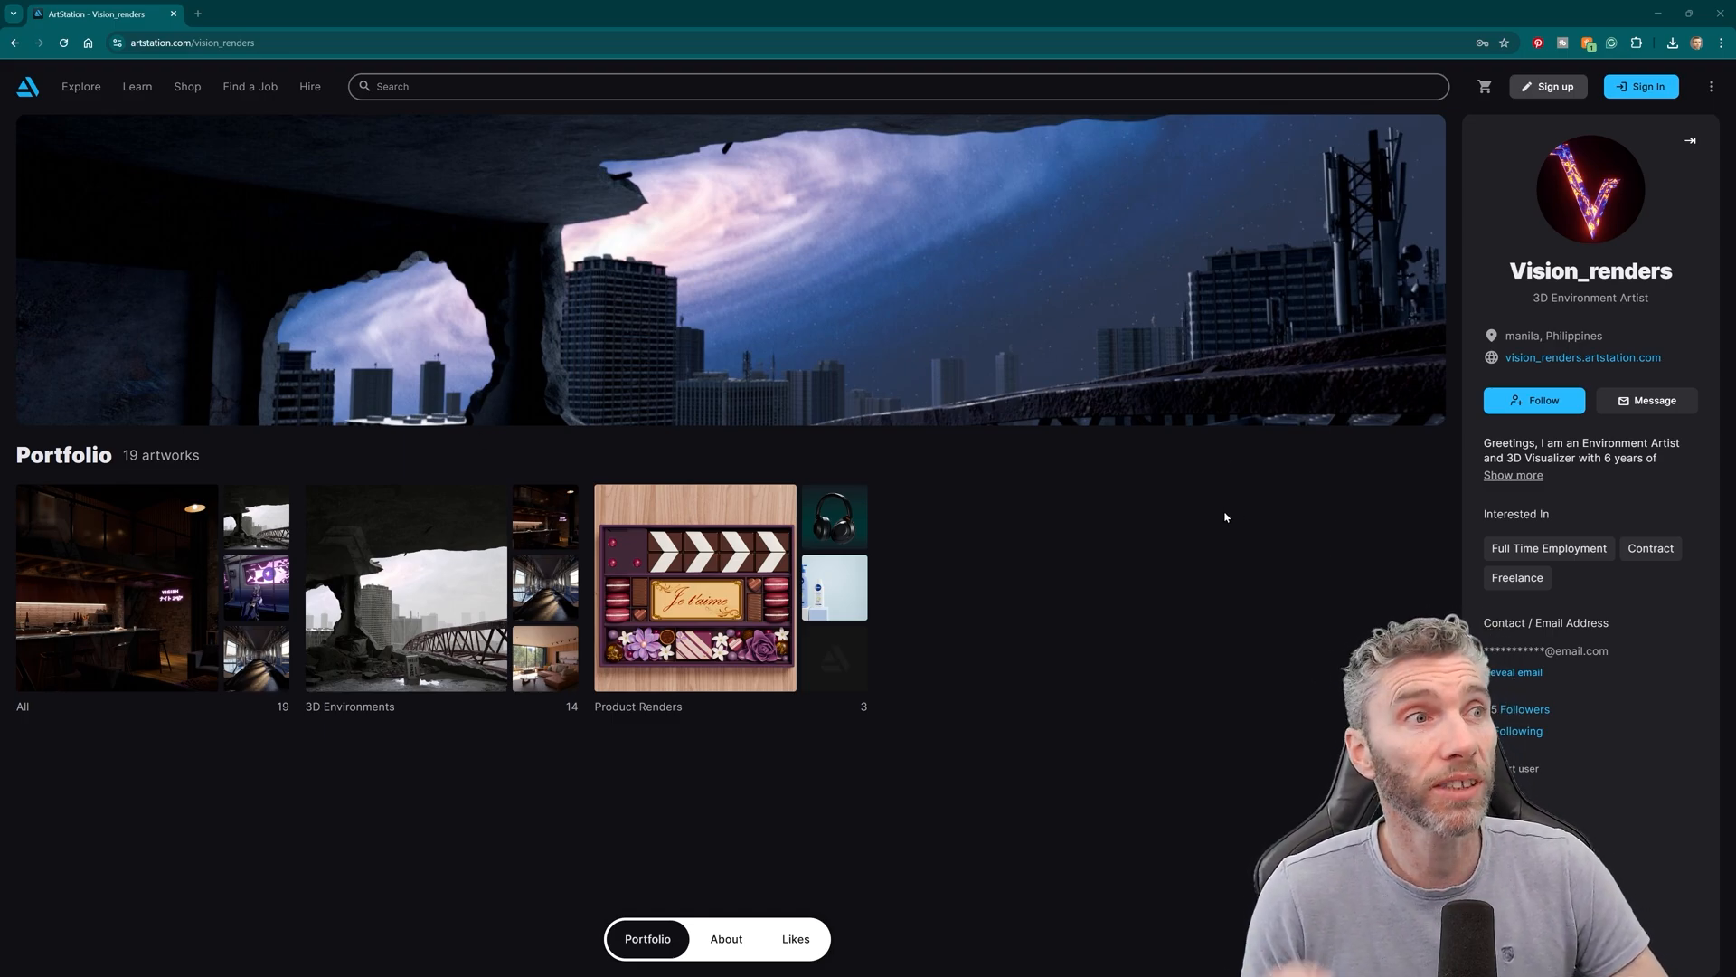
mouse_move(1373, 172)
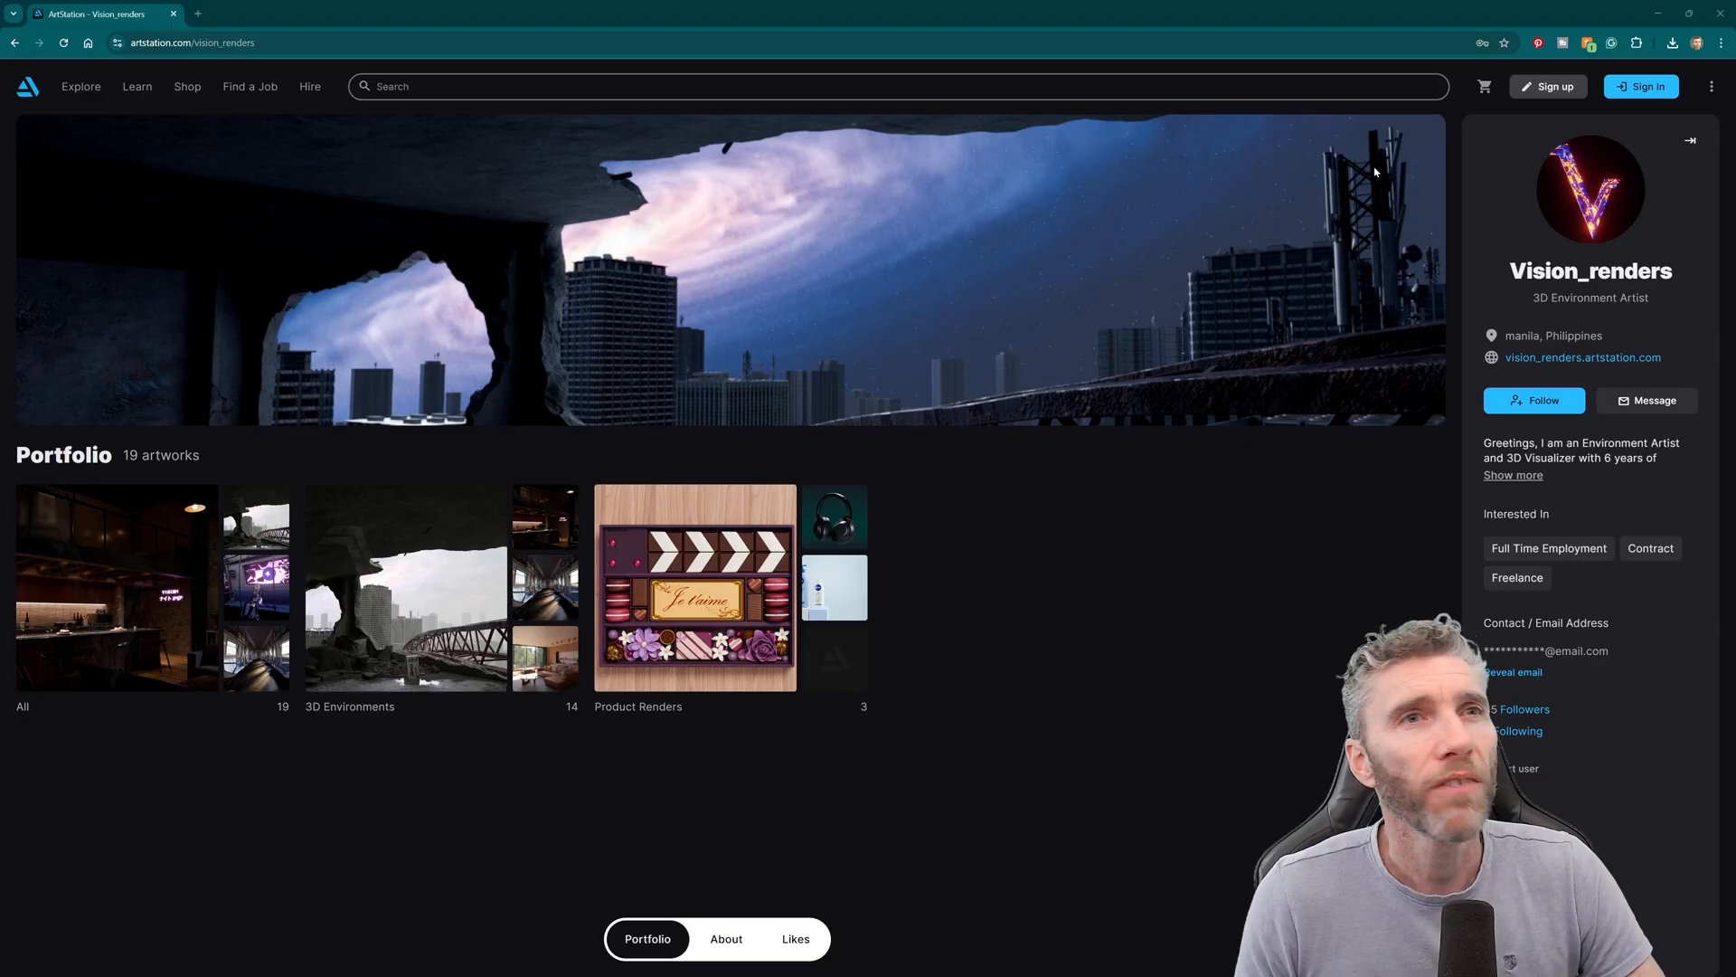
mouse_move(399, 350)
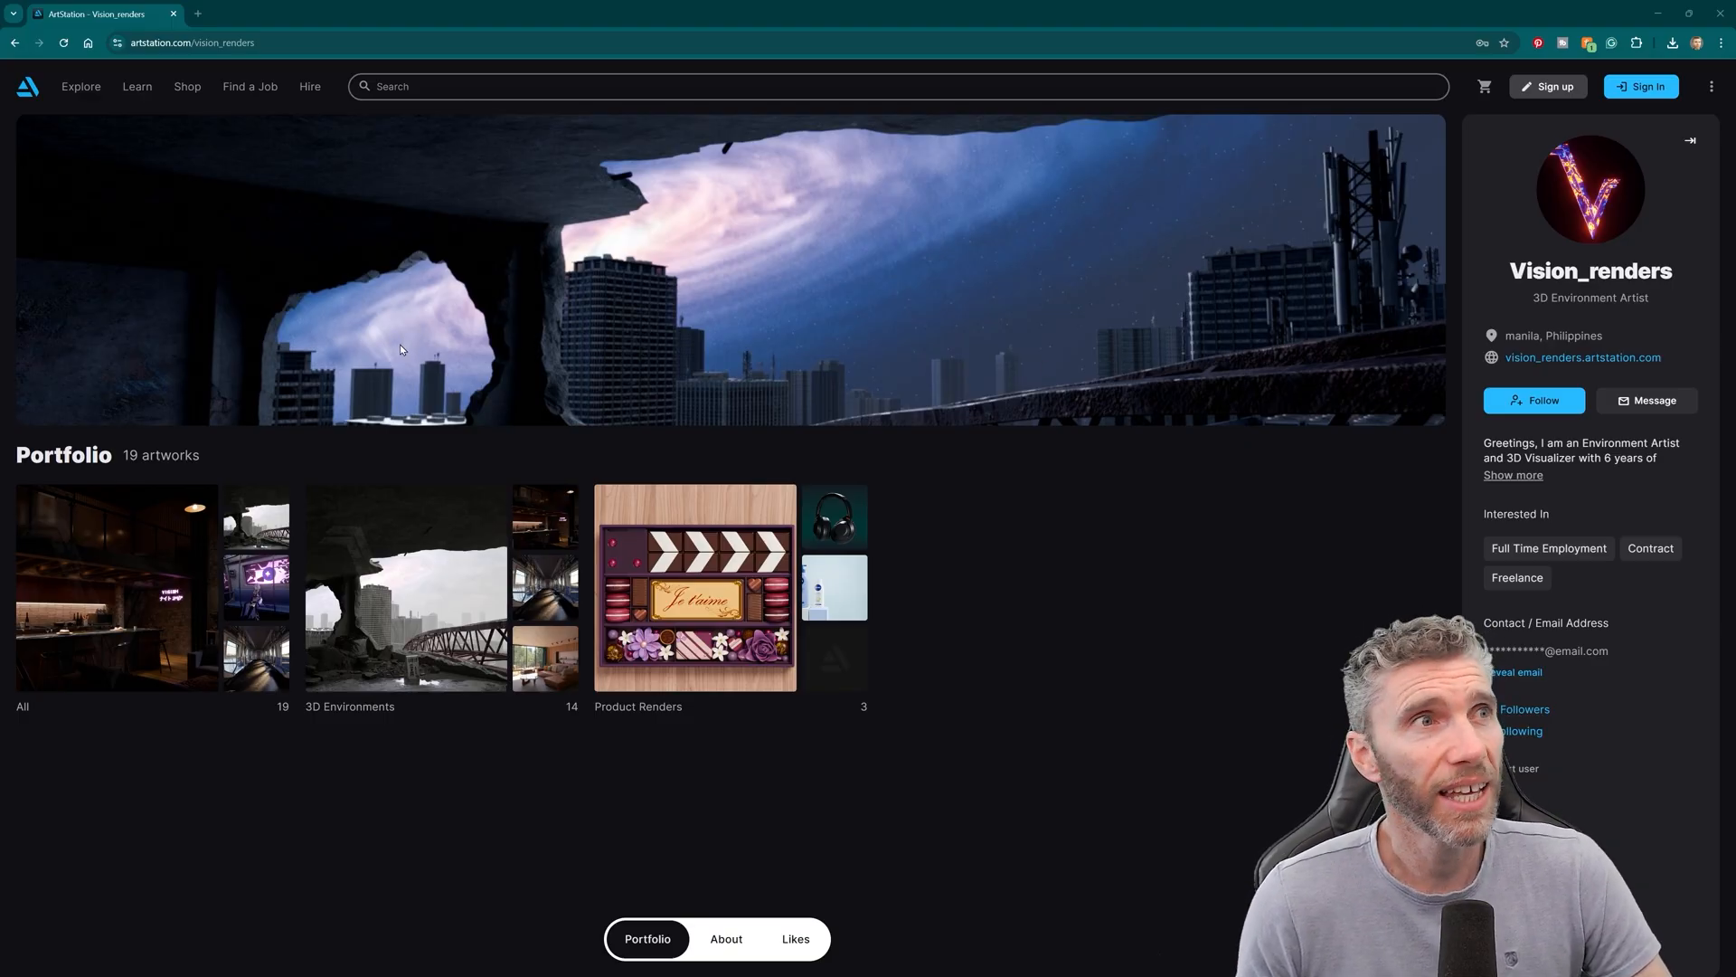
mouse_move(1199, 291)
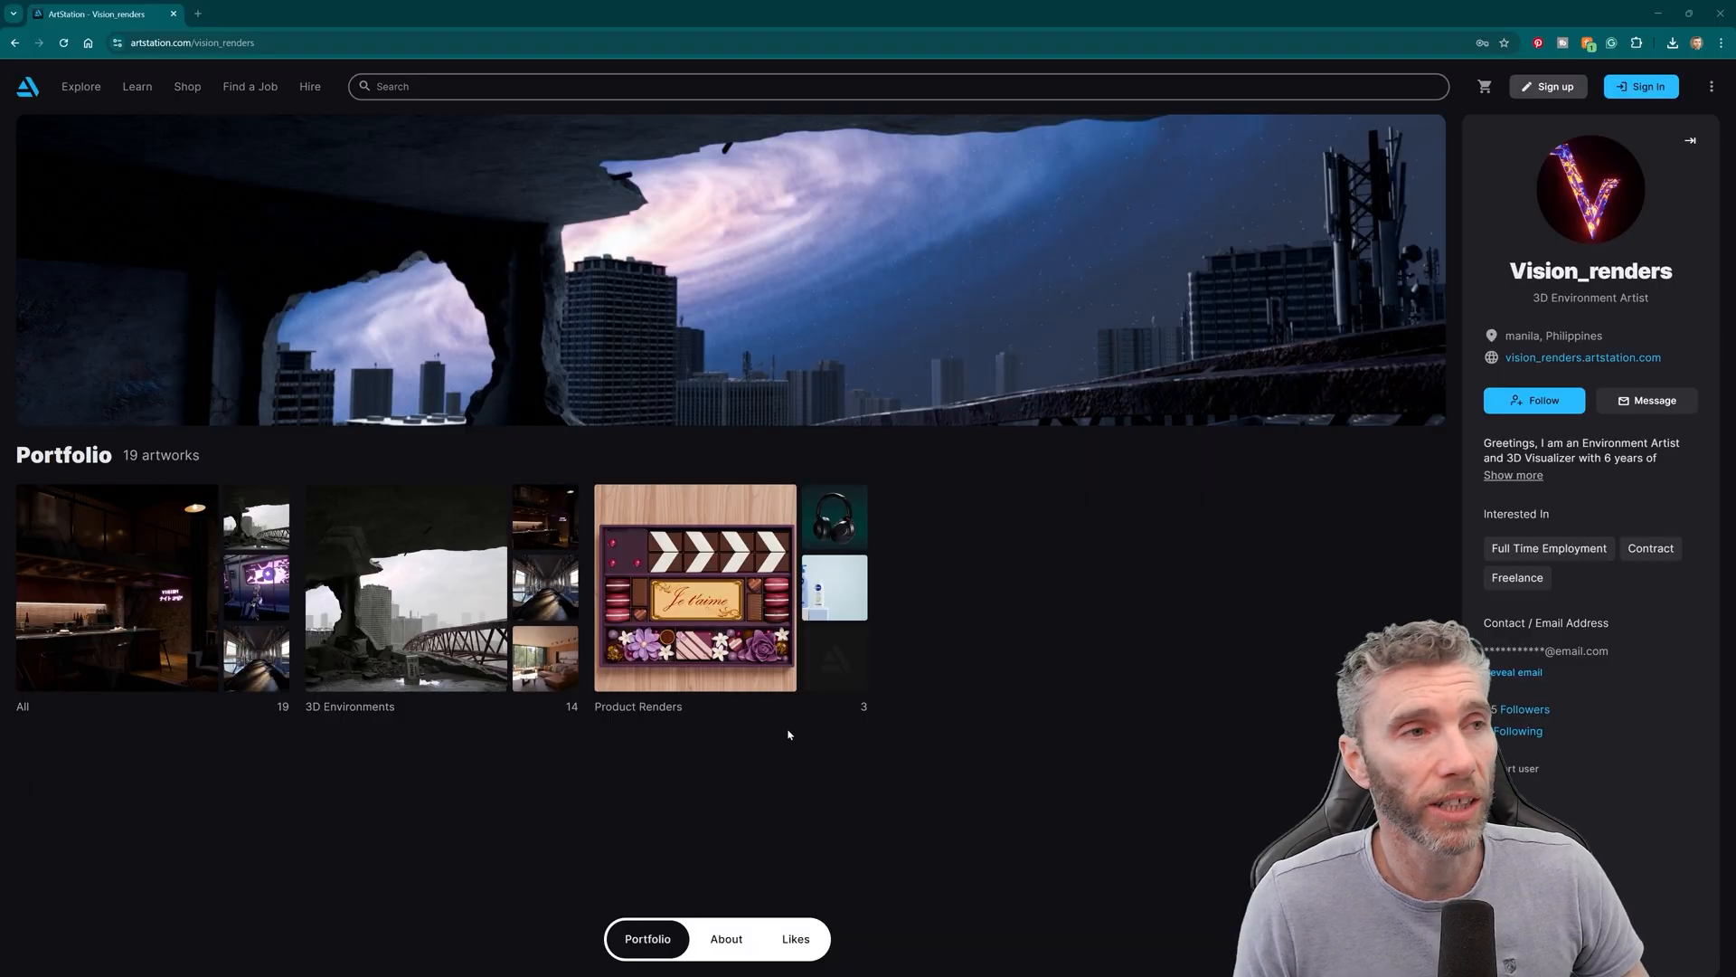
mouse_move(768, 732)
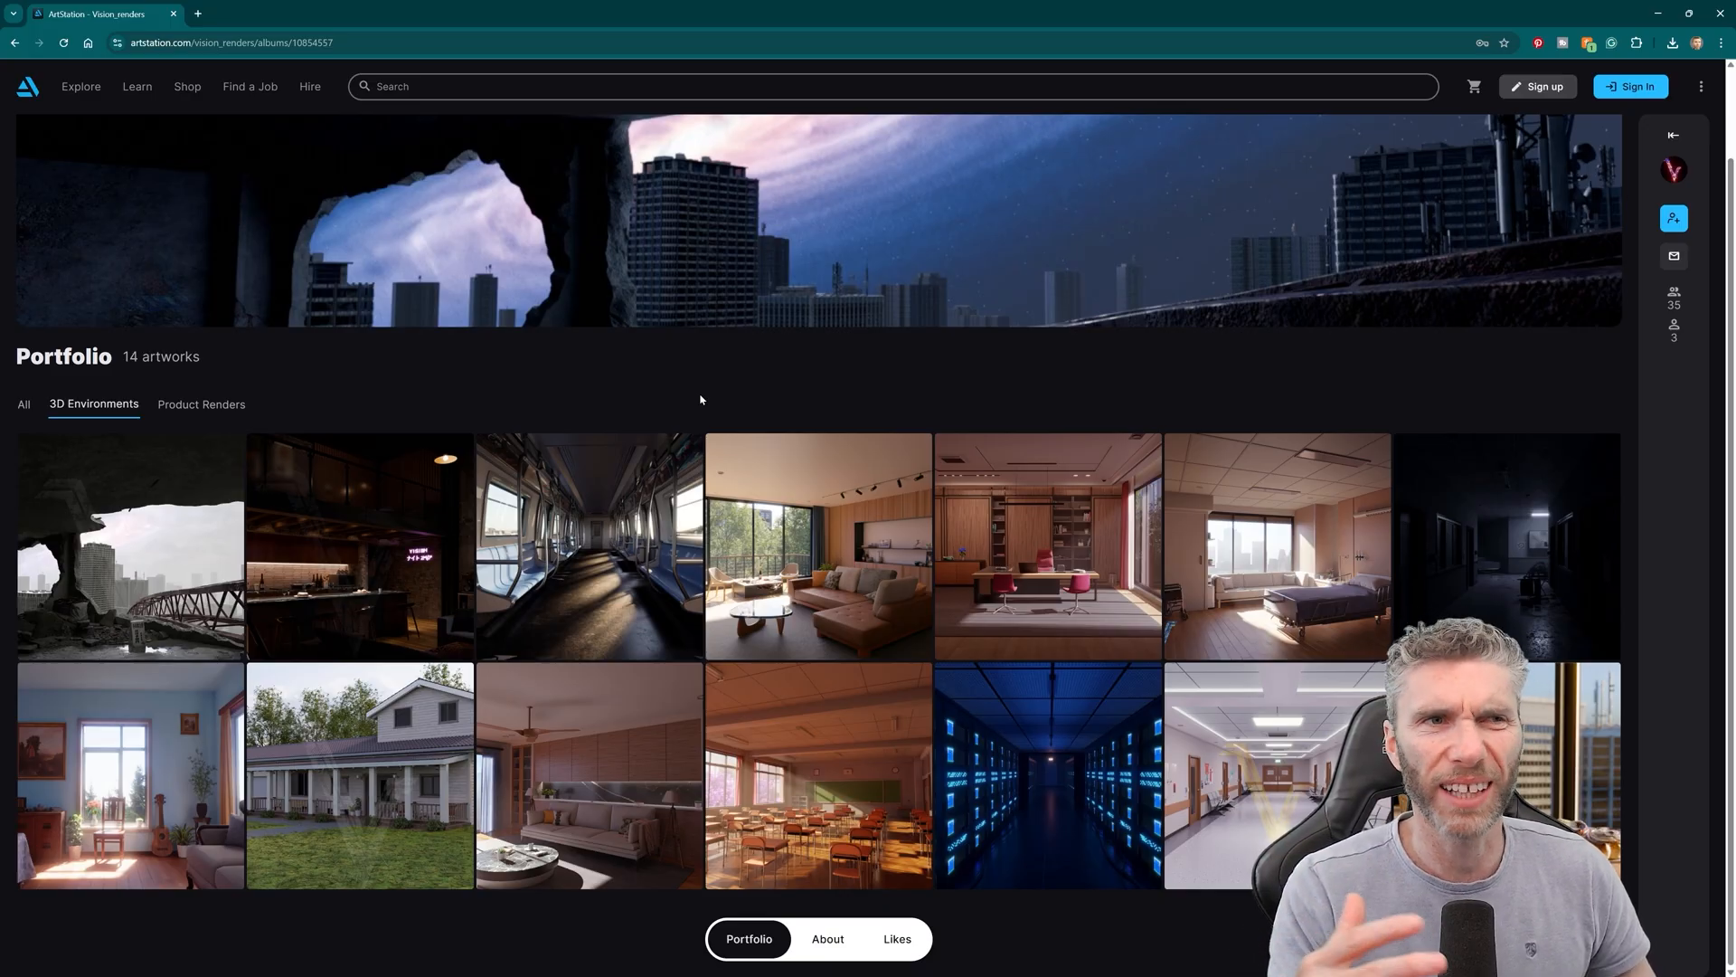
mouse_move(815, 403)
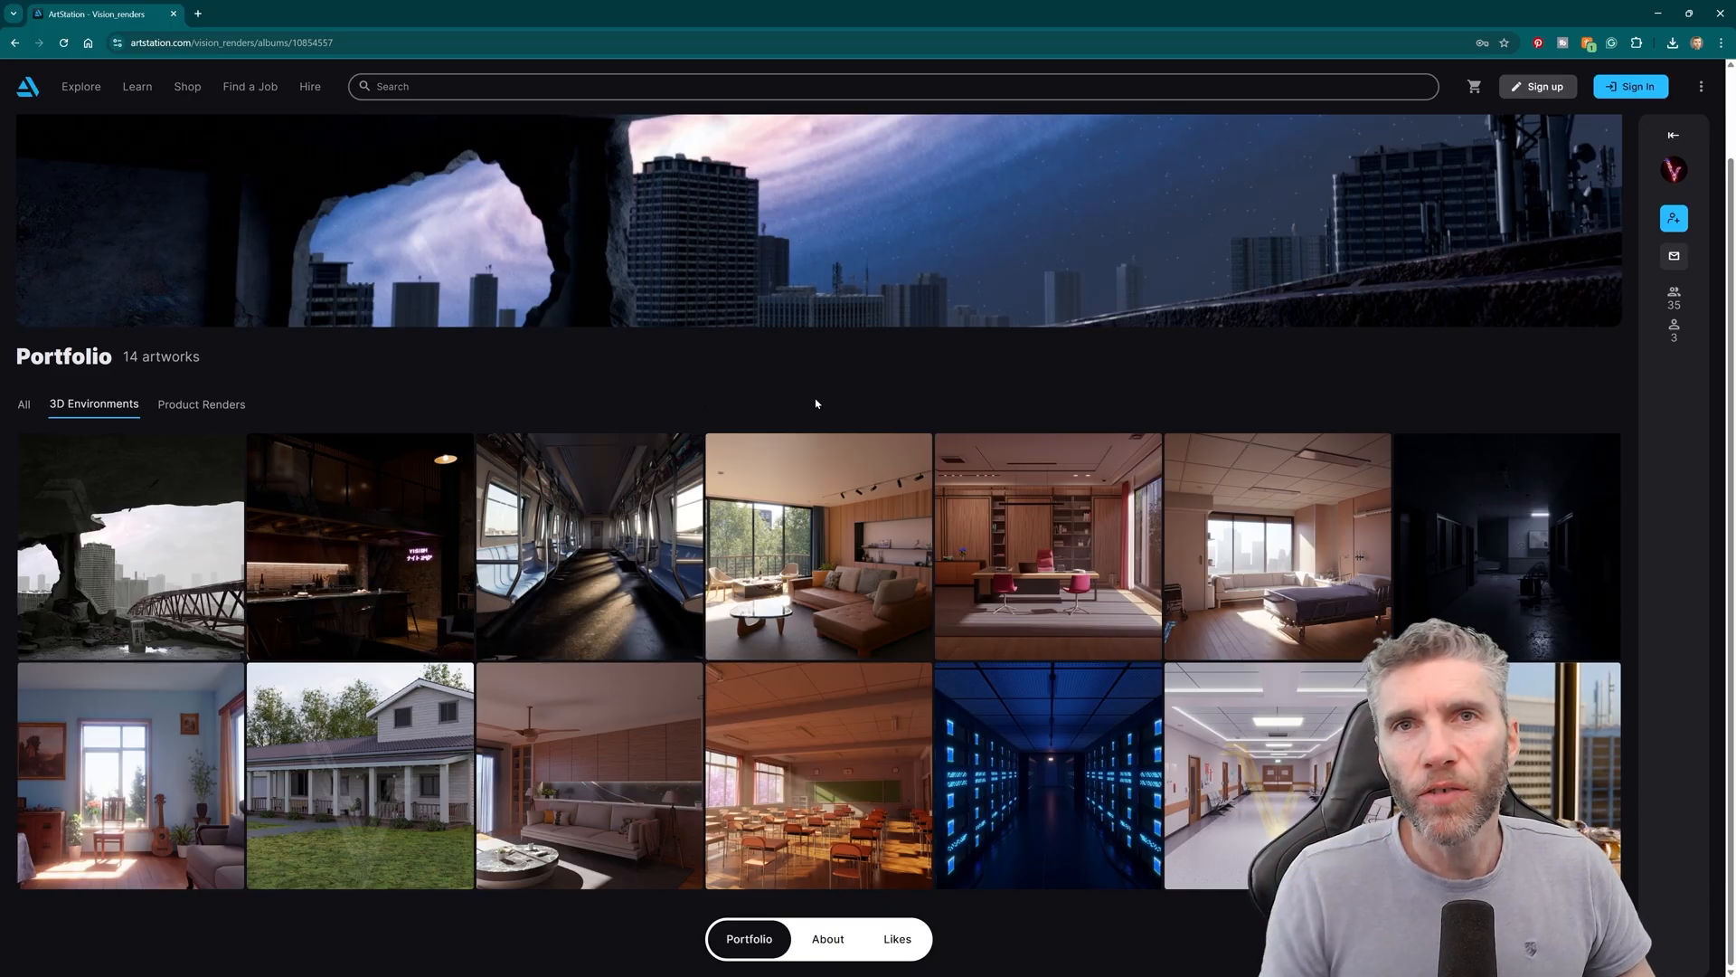
- Open the 'Echoes of a Forgotten City' ruined-building artwork from the 3D Environments grid
left_click(128, 544)
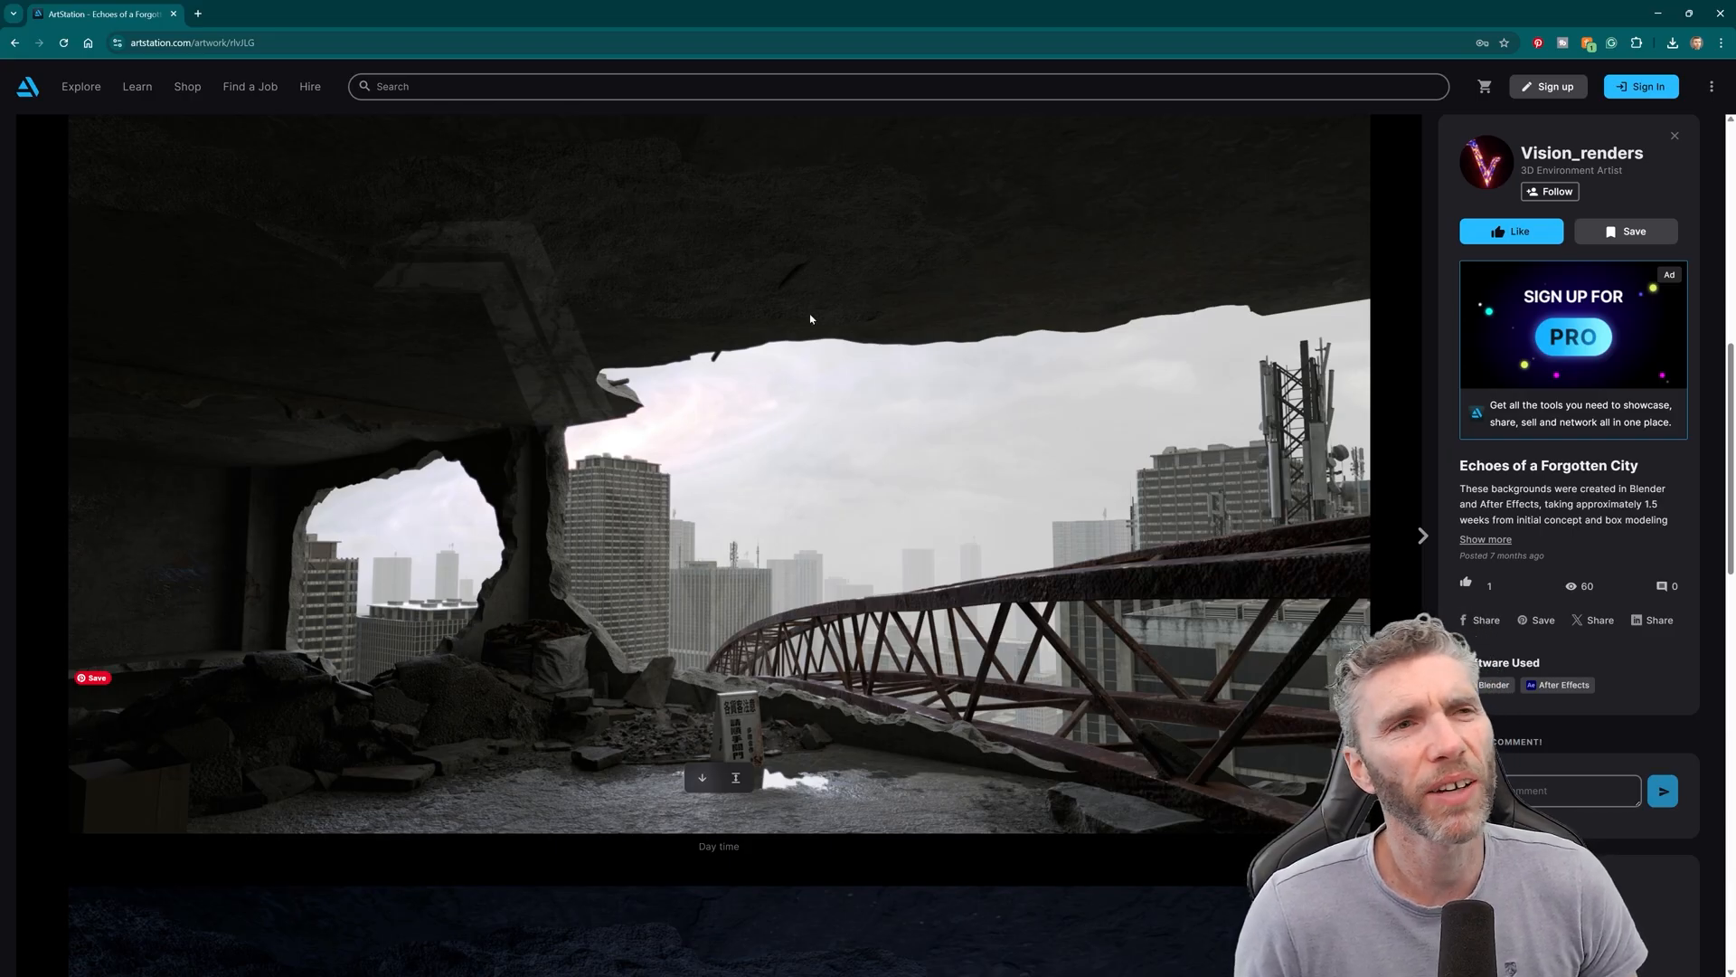
mouse_move(1172, 701)
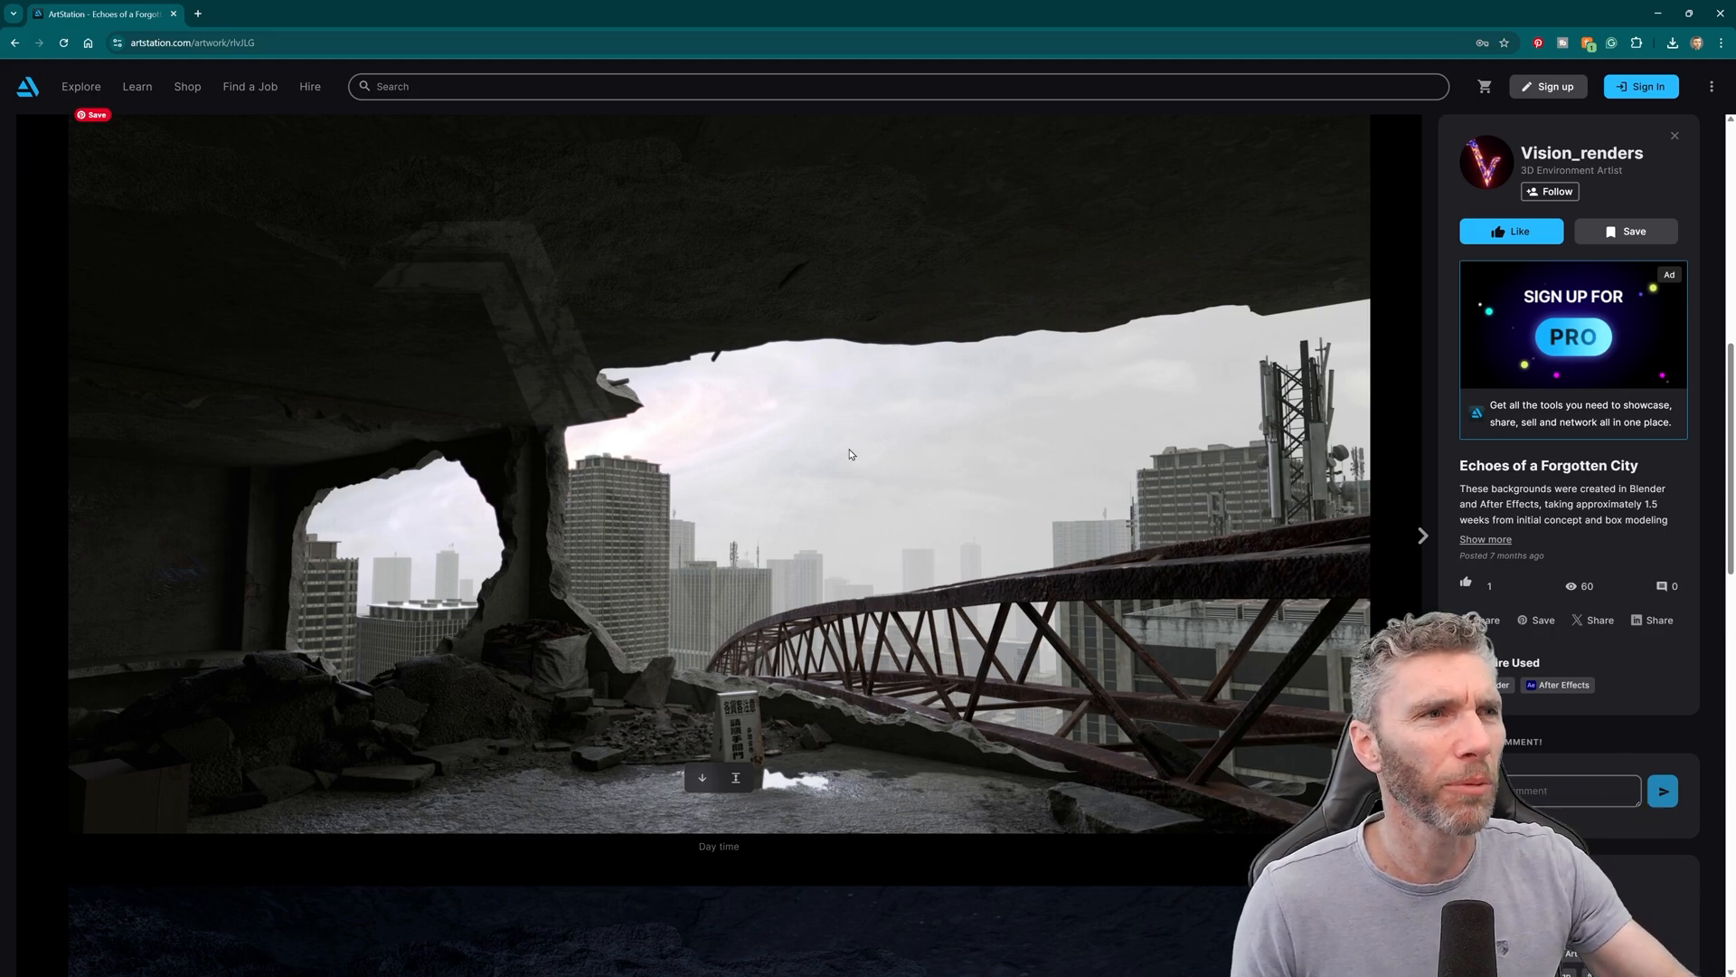
mouse_move(1031, 724)
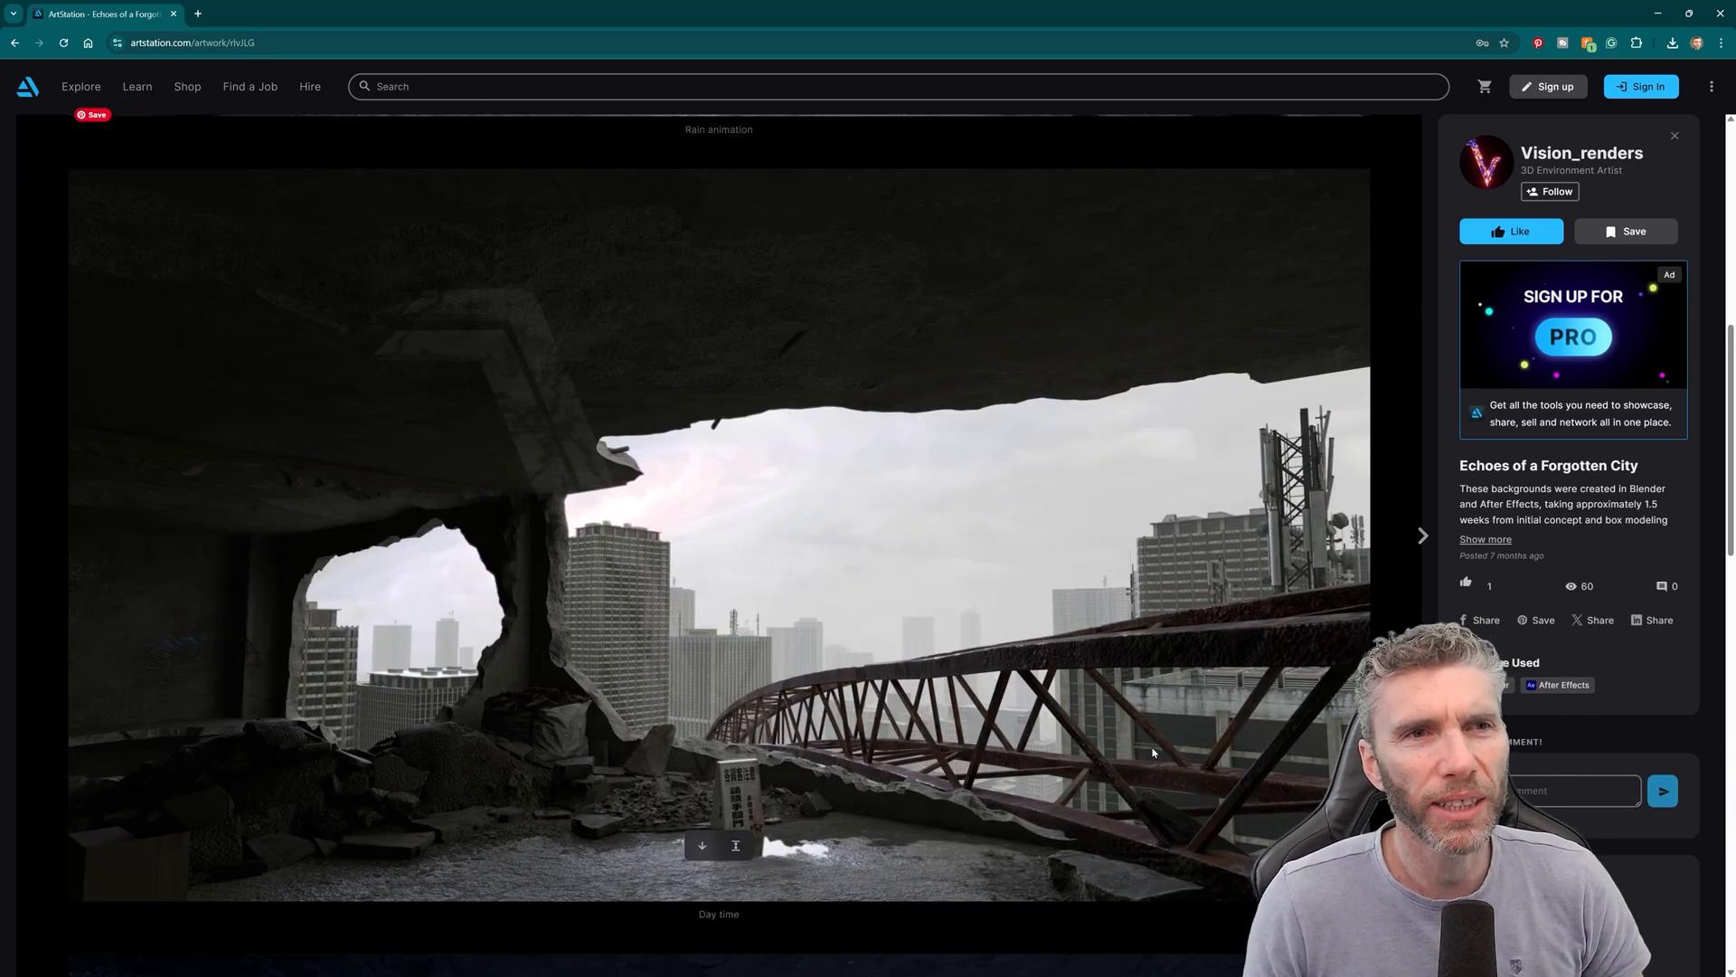
mouse_move(1232, 652)
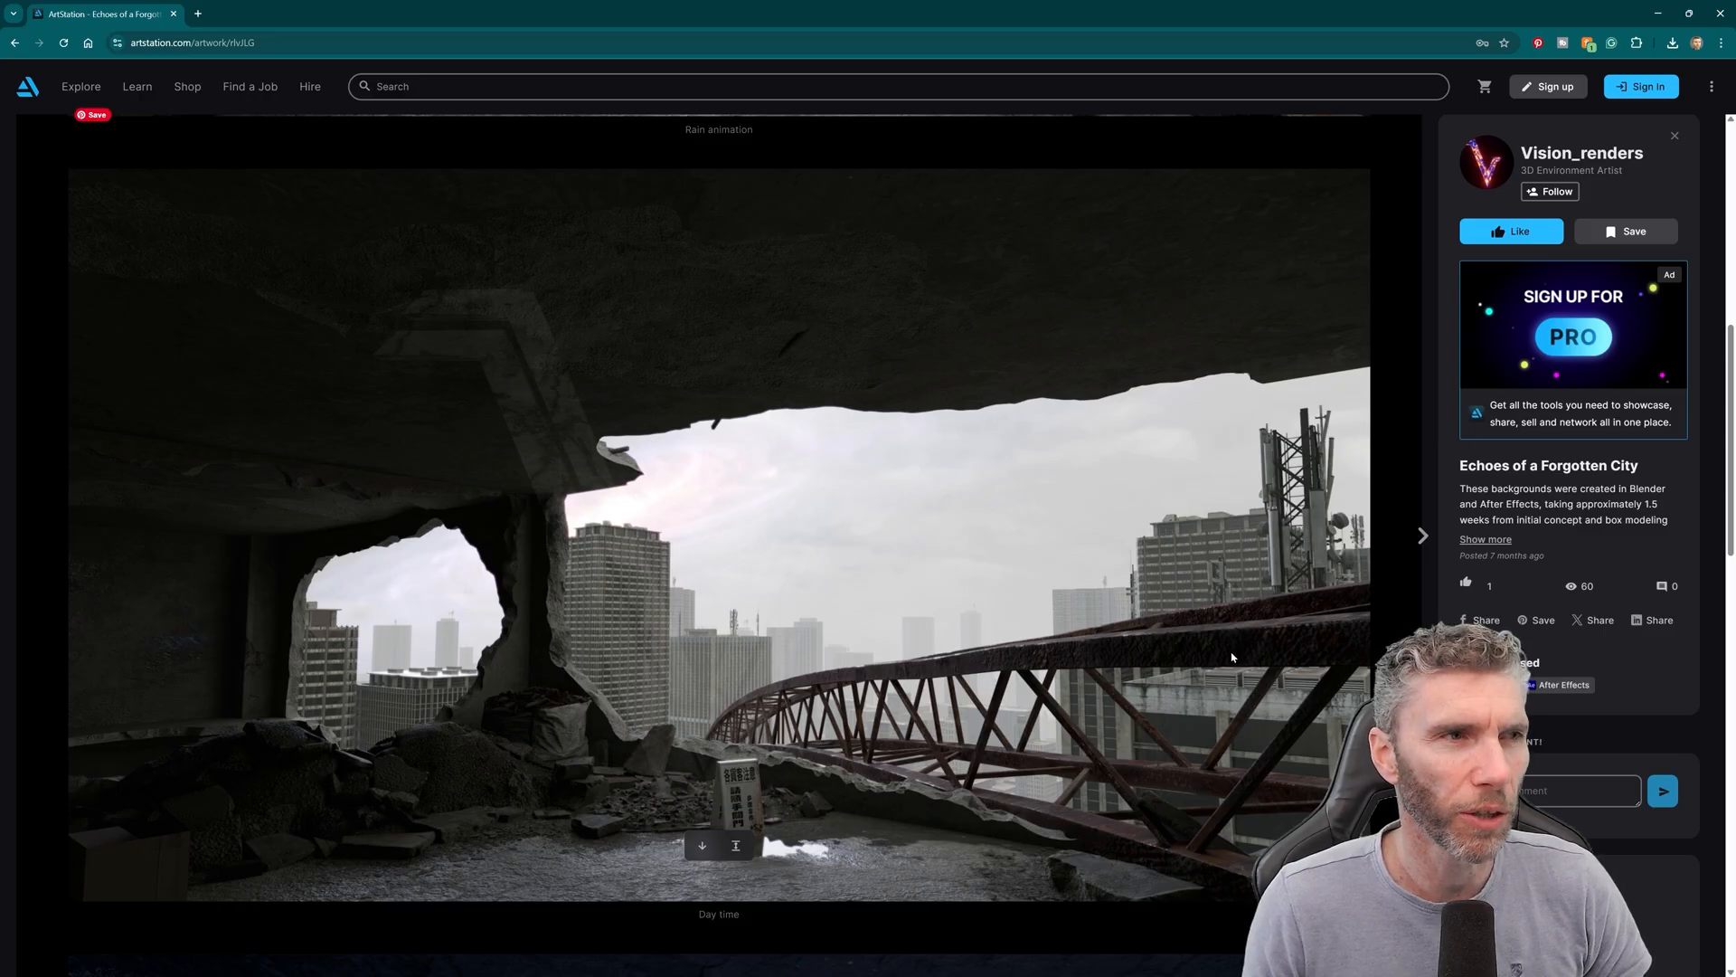
mouse_move(606, 729)
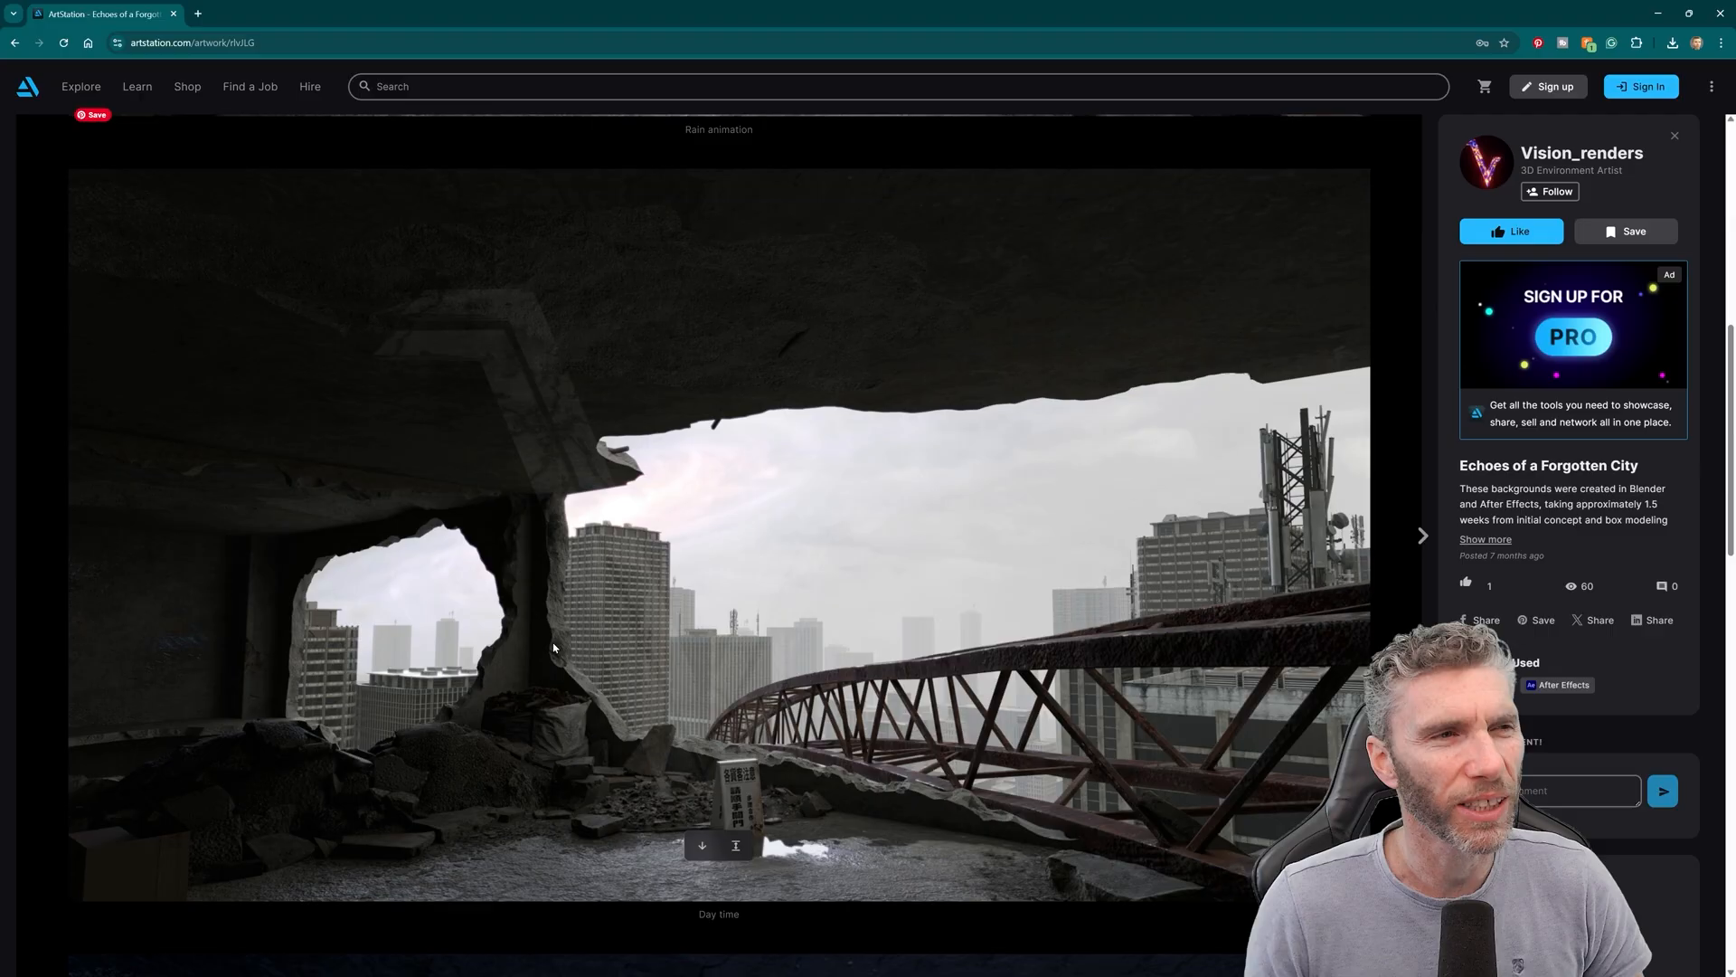
mouse_move(842, 789)
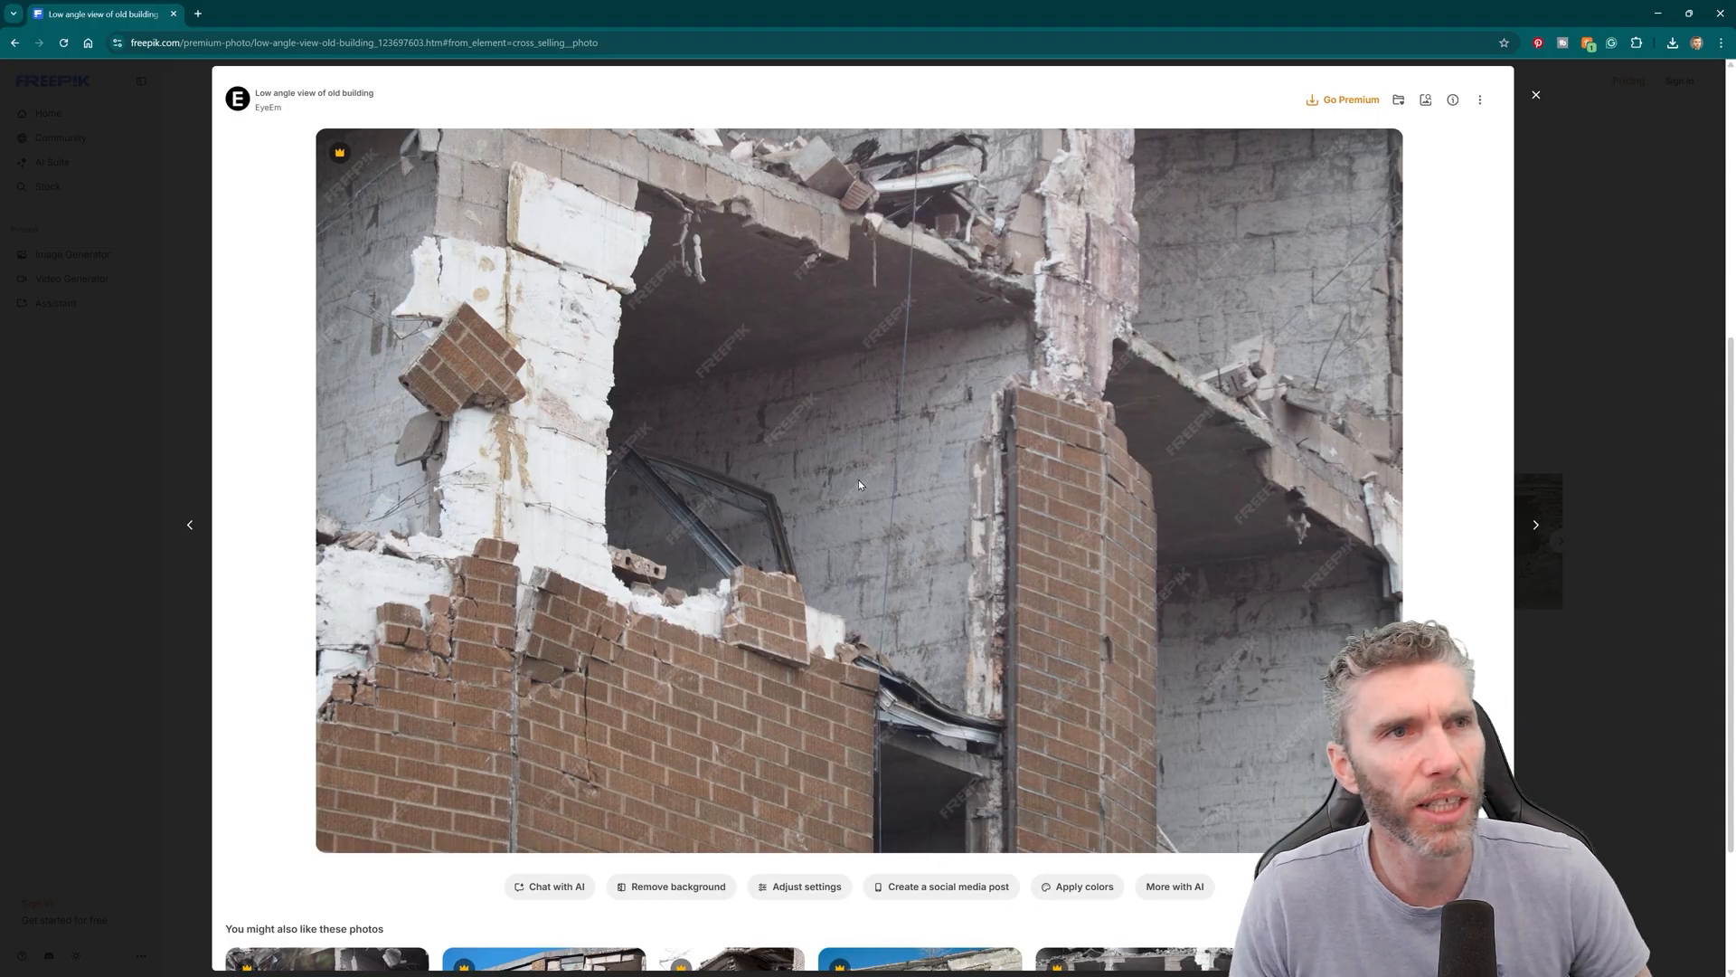
mouse_move(1084, 379)
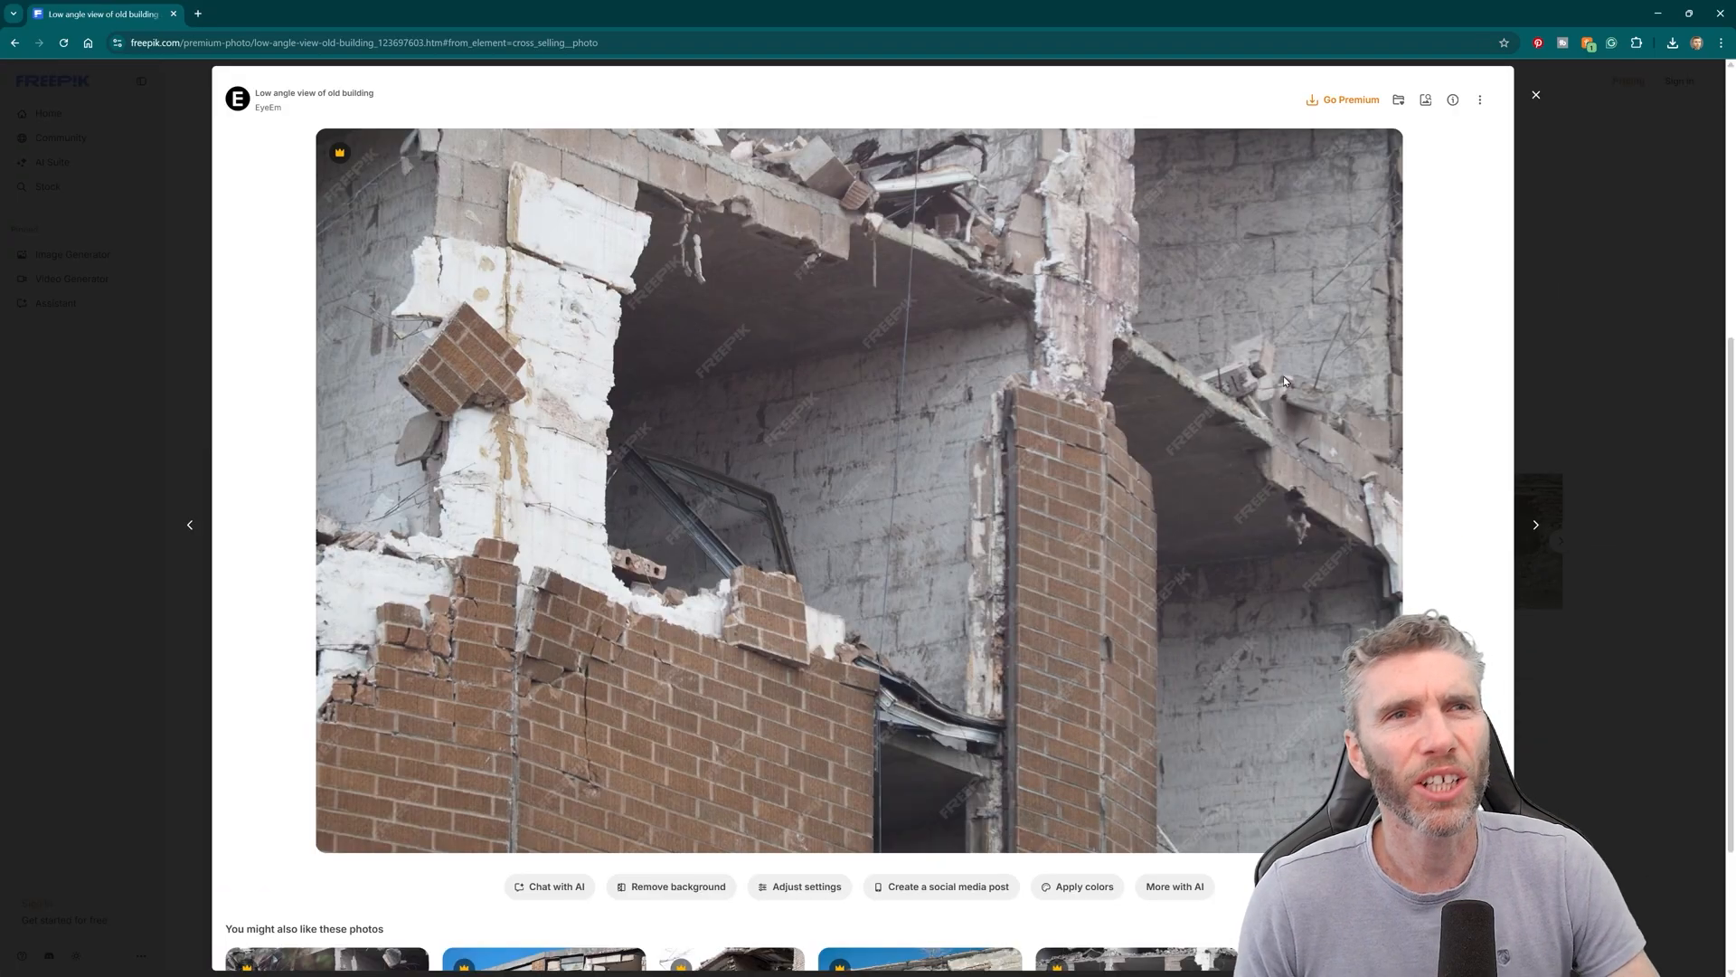
mouse_move(874, 326)
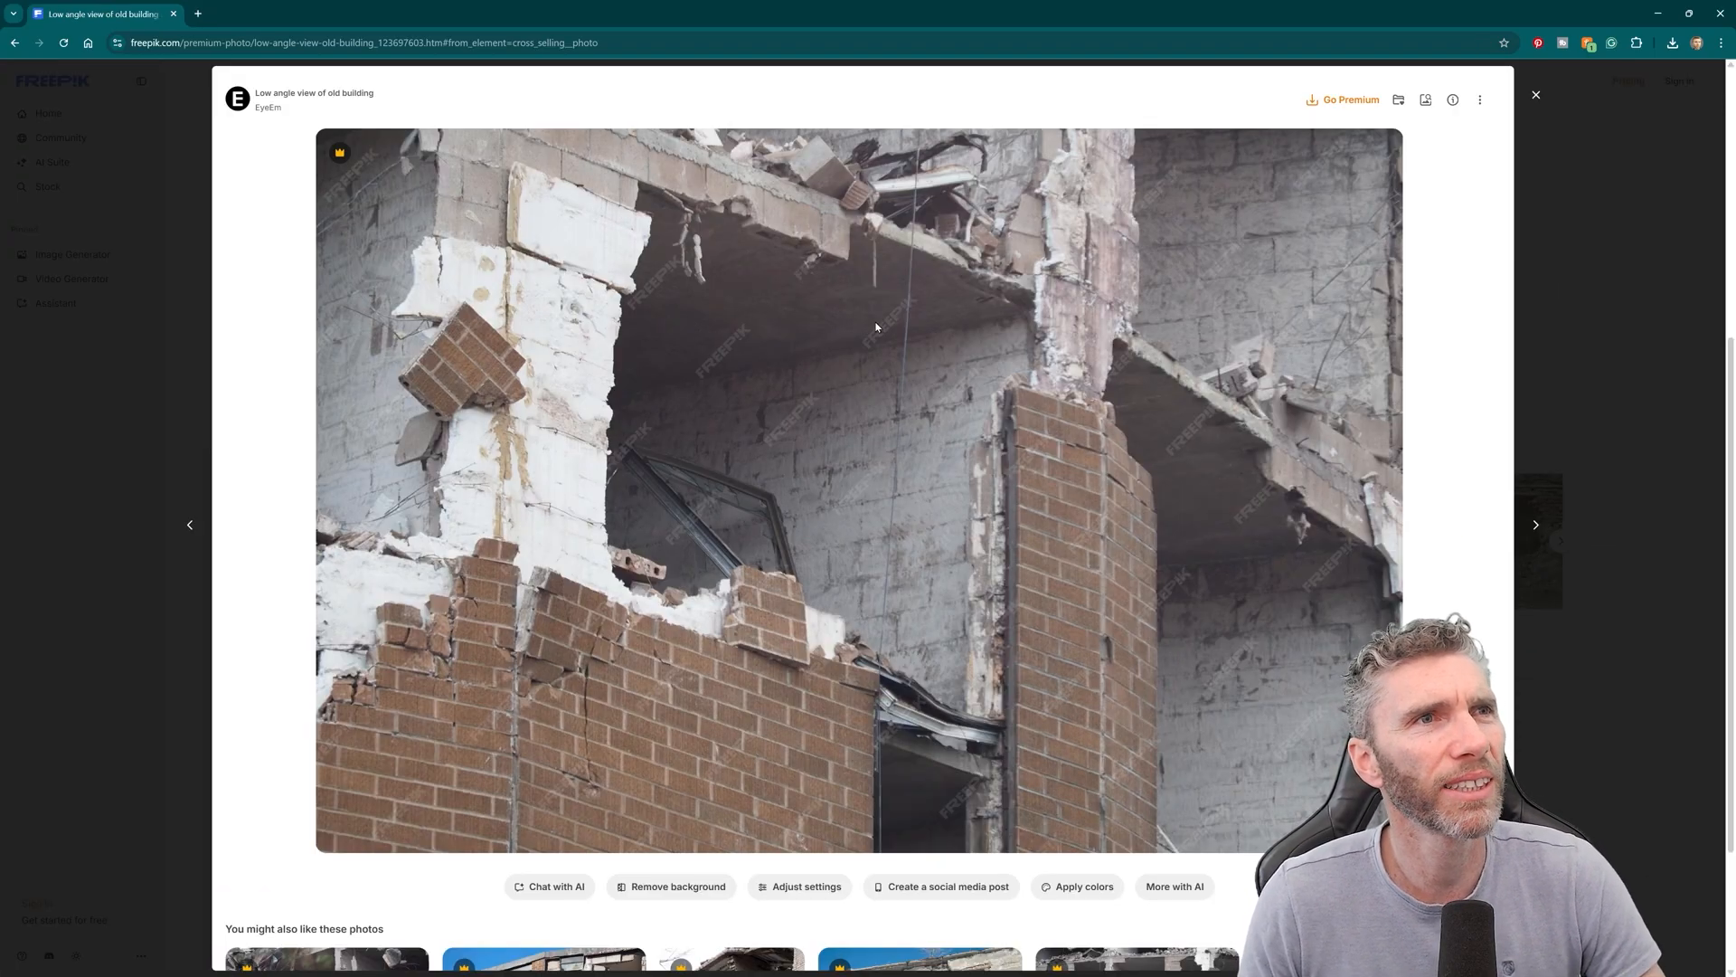
mouse_move(822, 568)
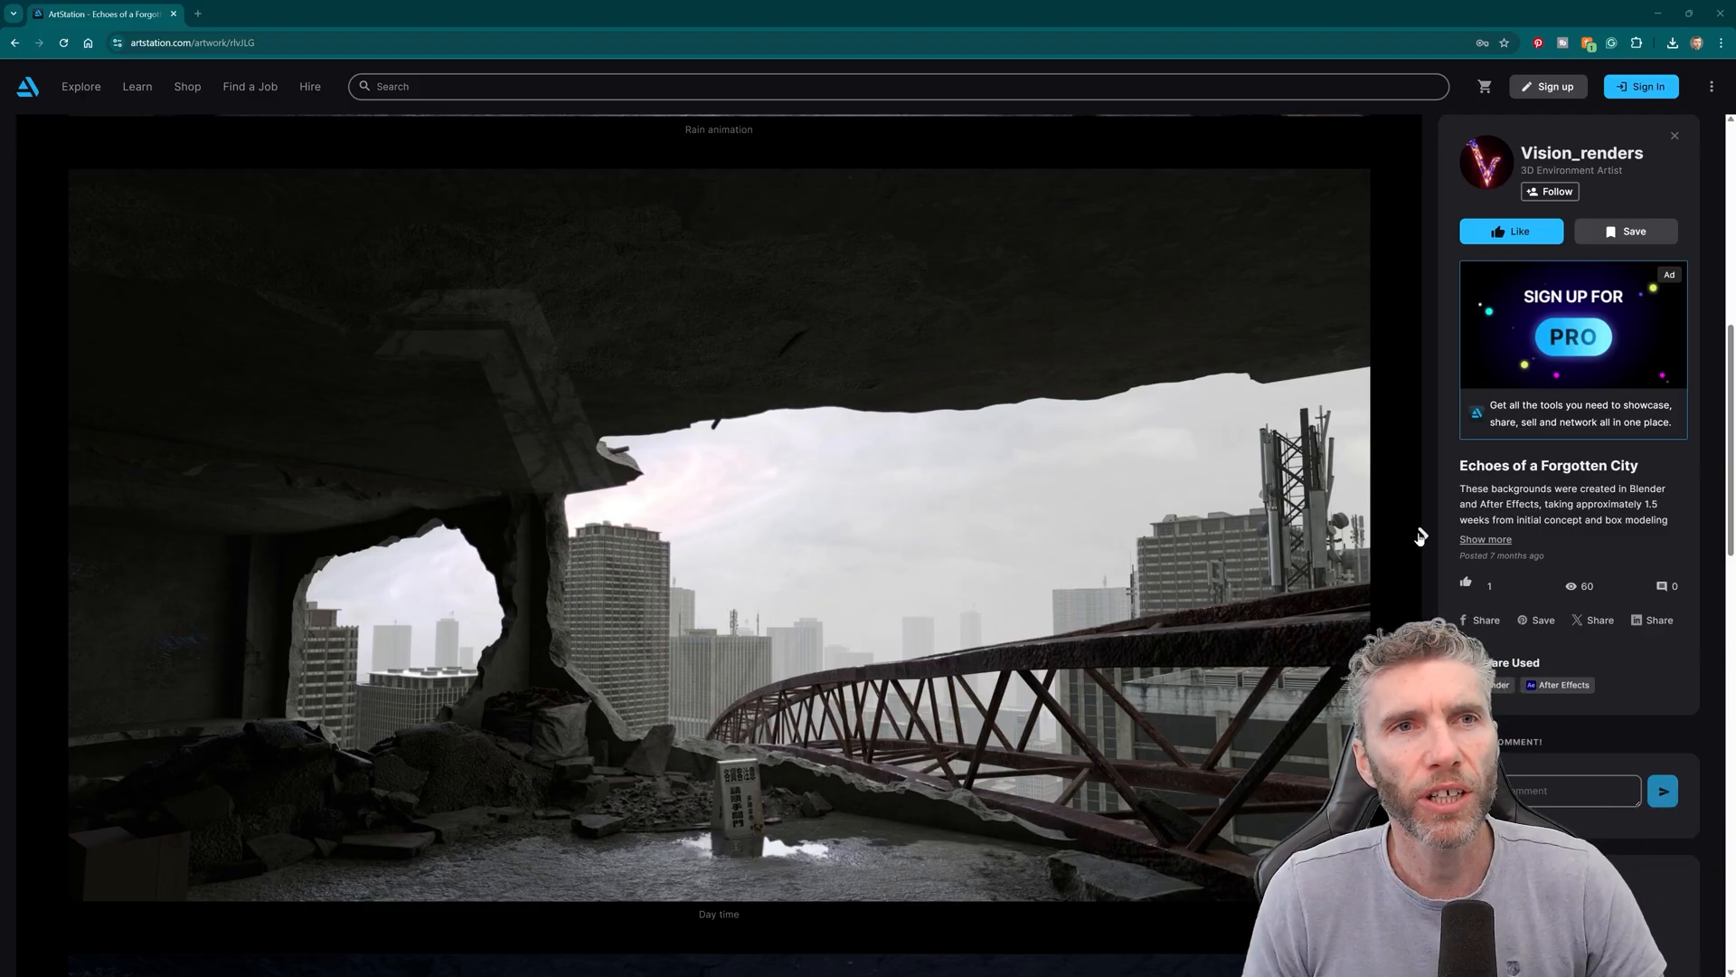
- Advance to 'Rustic + Industrial Style Living Room' and scroll down to its kitchen renders
left_click(1421, 536)
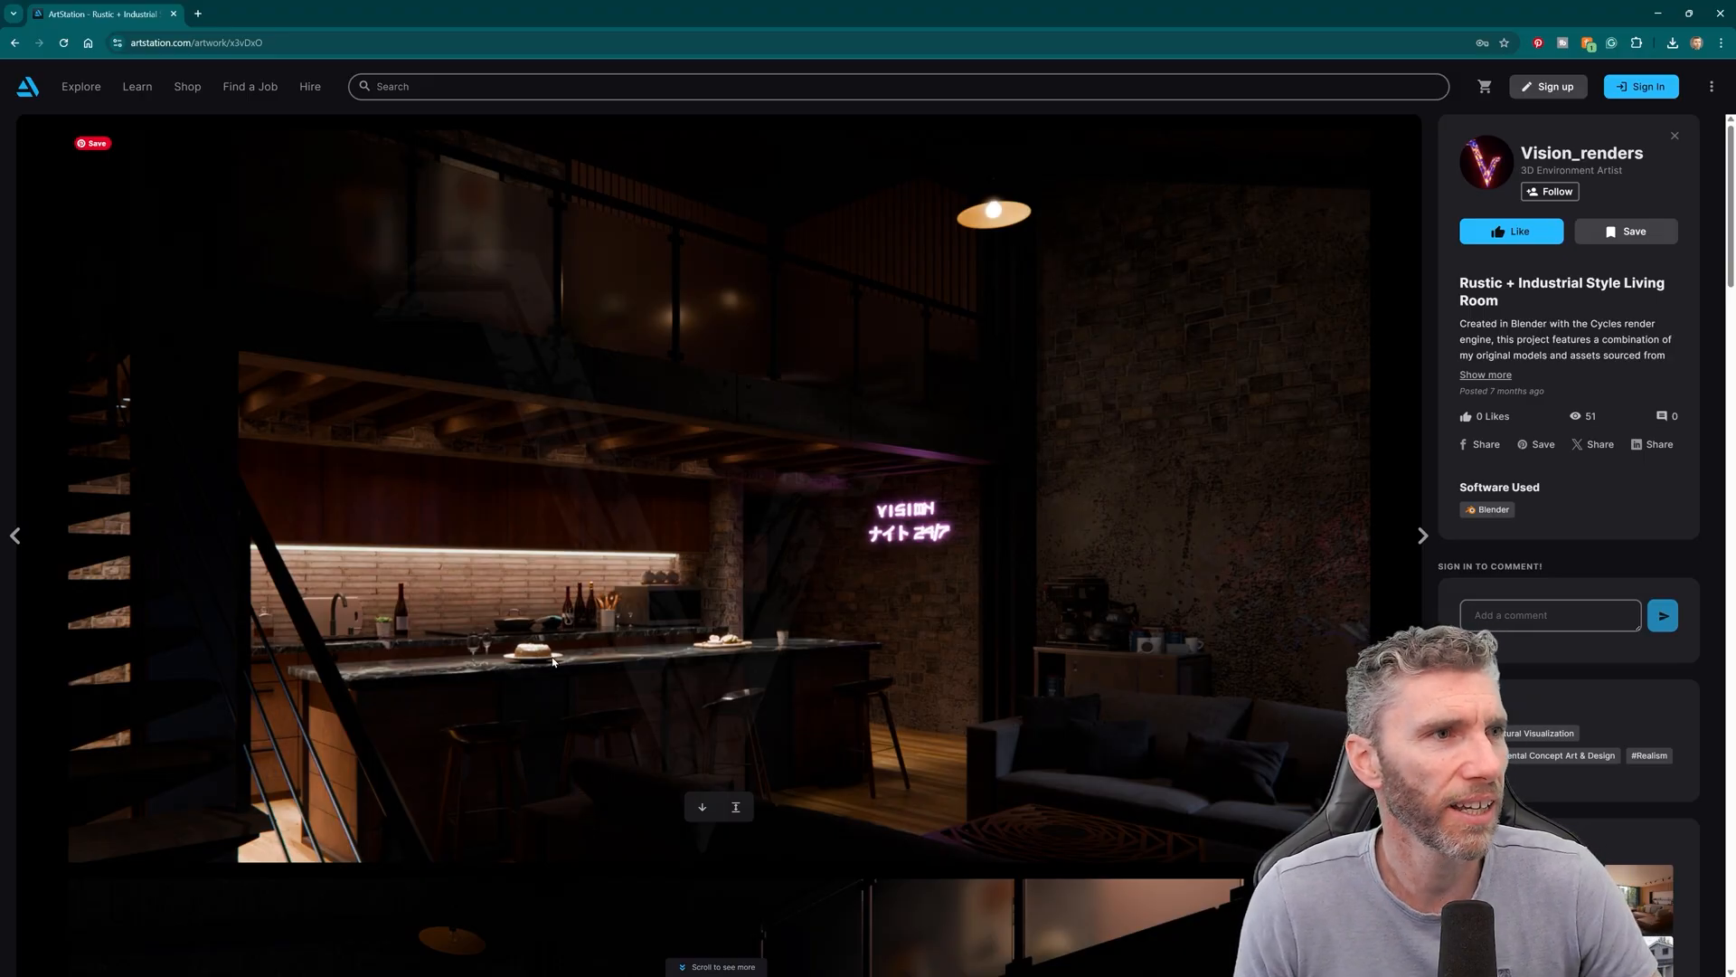
mouse_move(1014, 263)
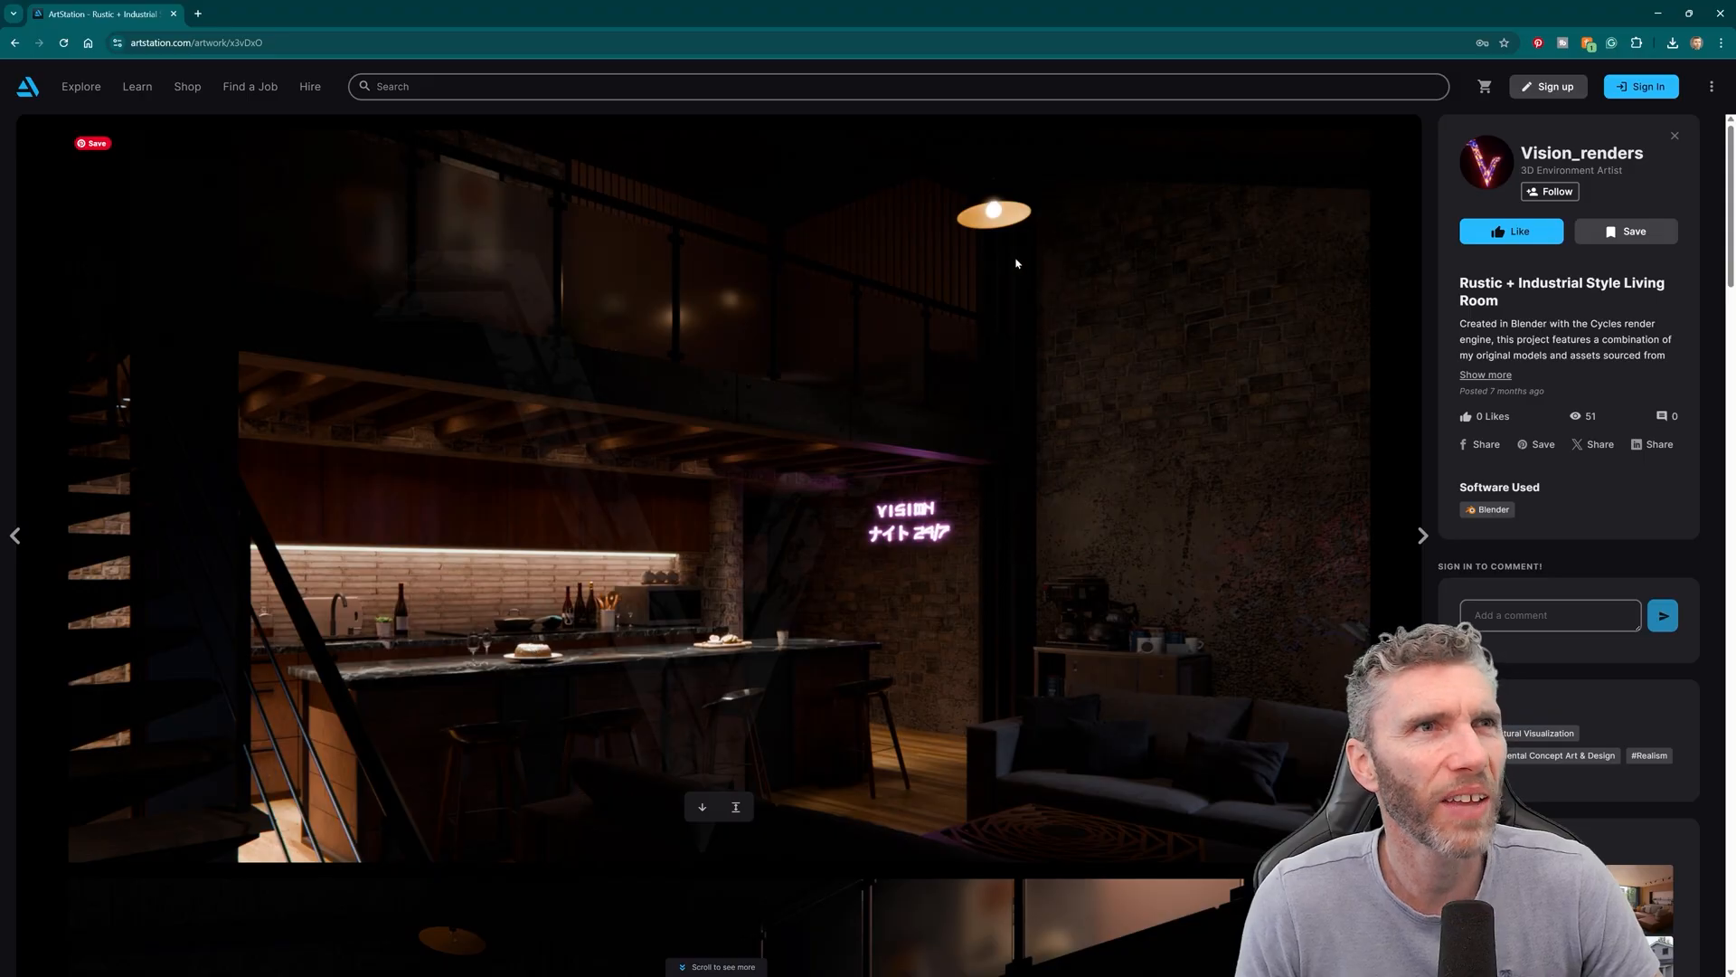
mouse_move(565, 295)
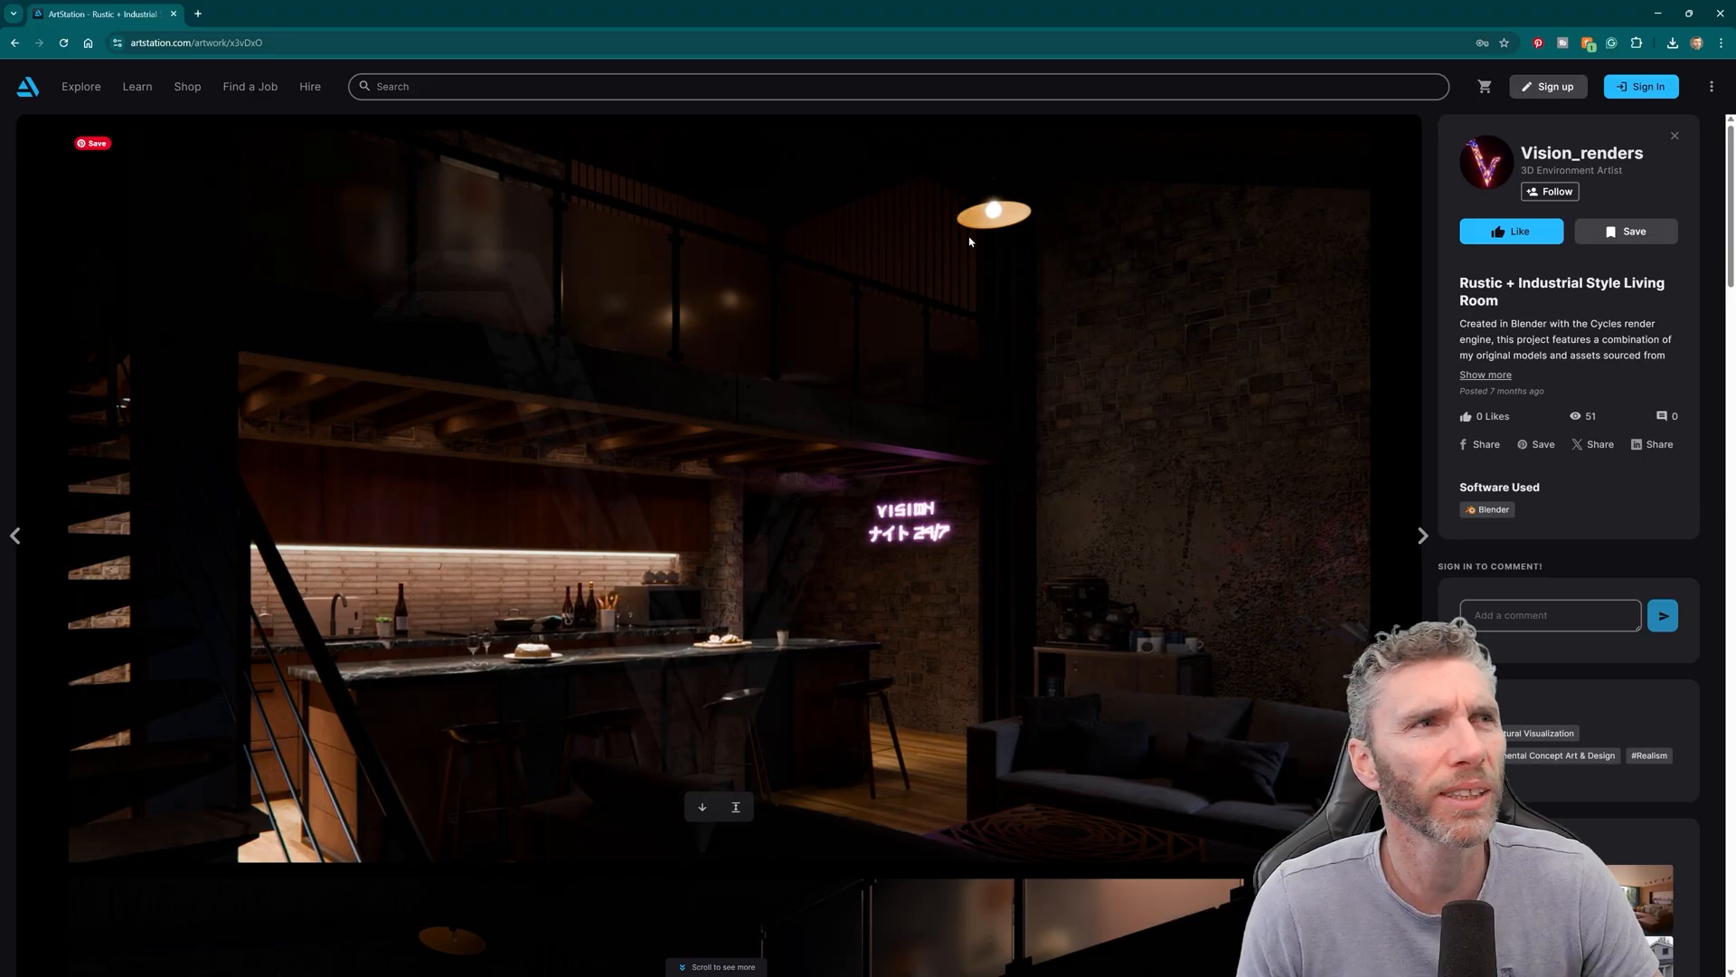
mouse_move(998, 510)
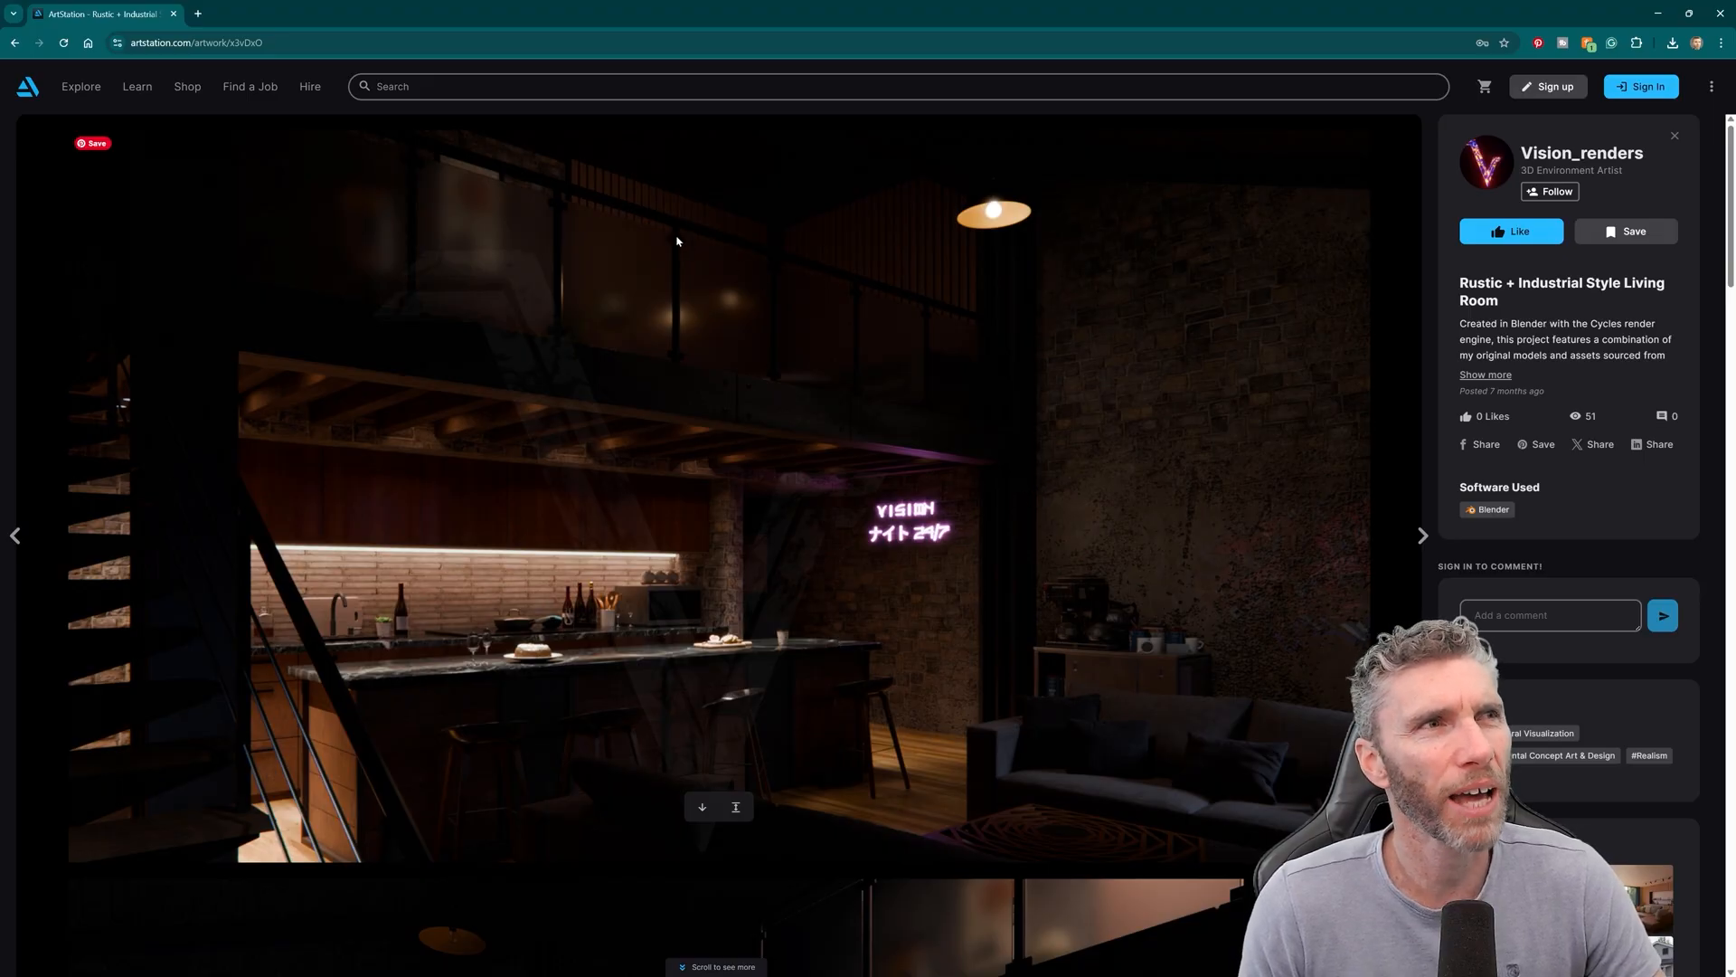
mouse_move(1081, 687)
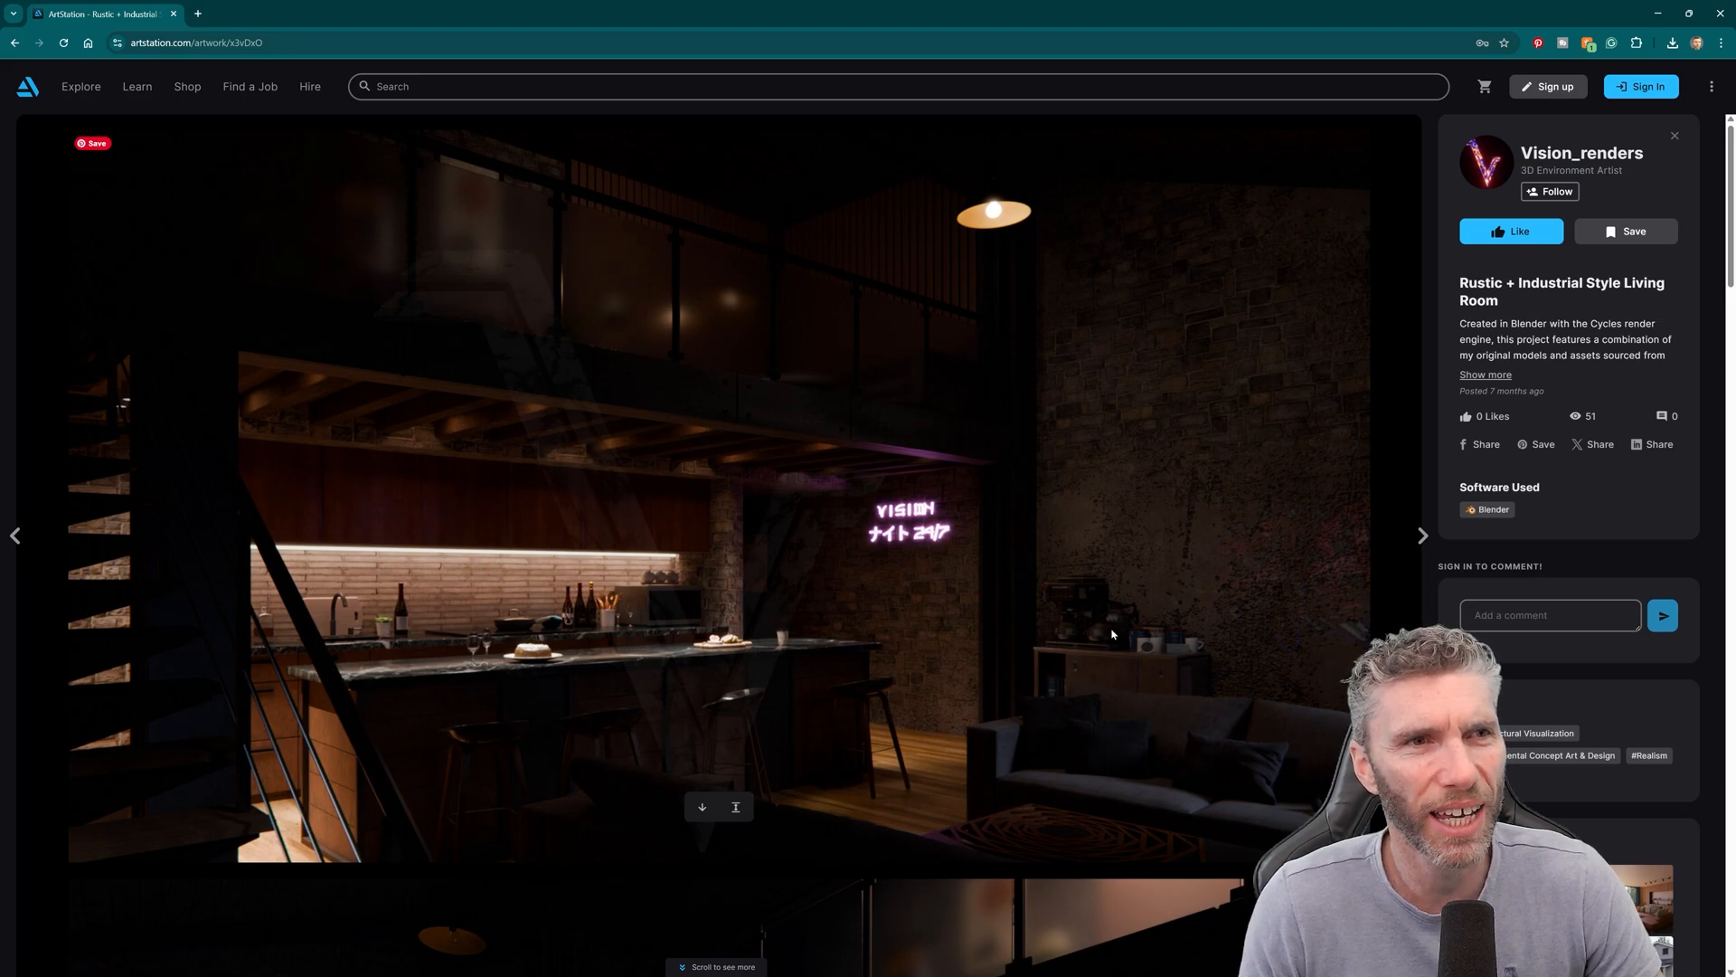
mouse_move(1135, 552)
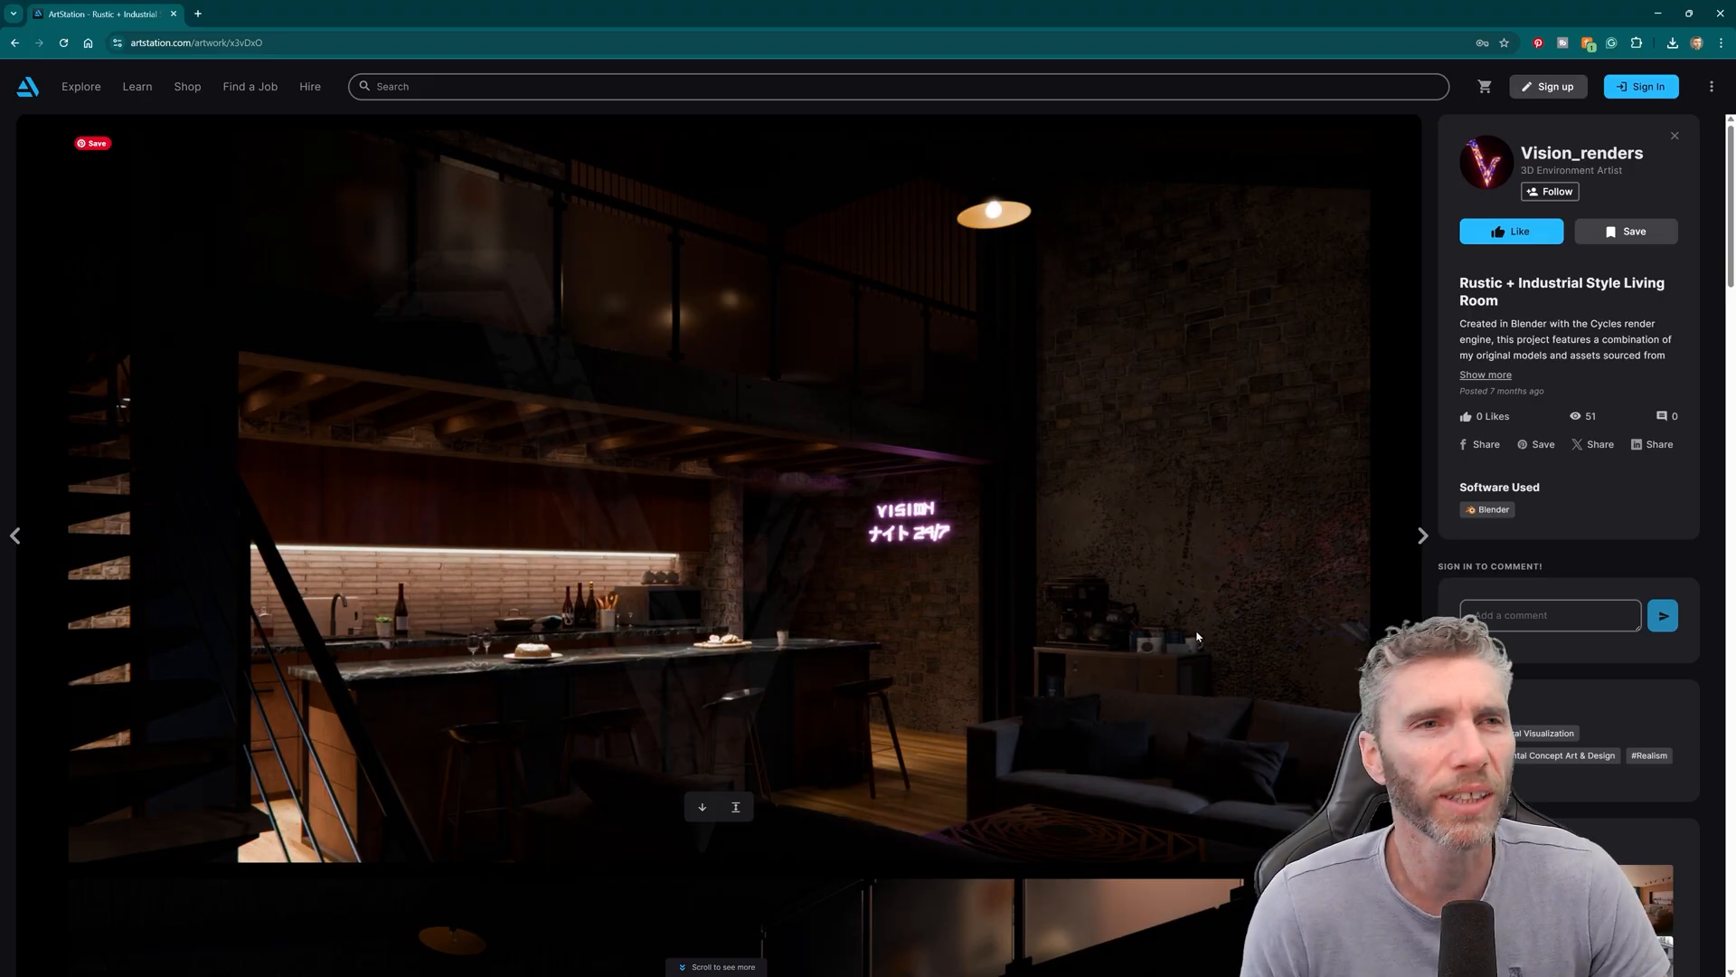
scroll("down", 3)
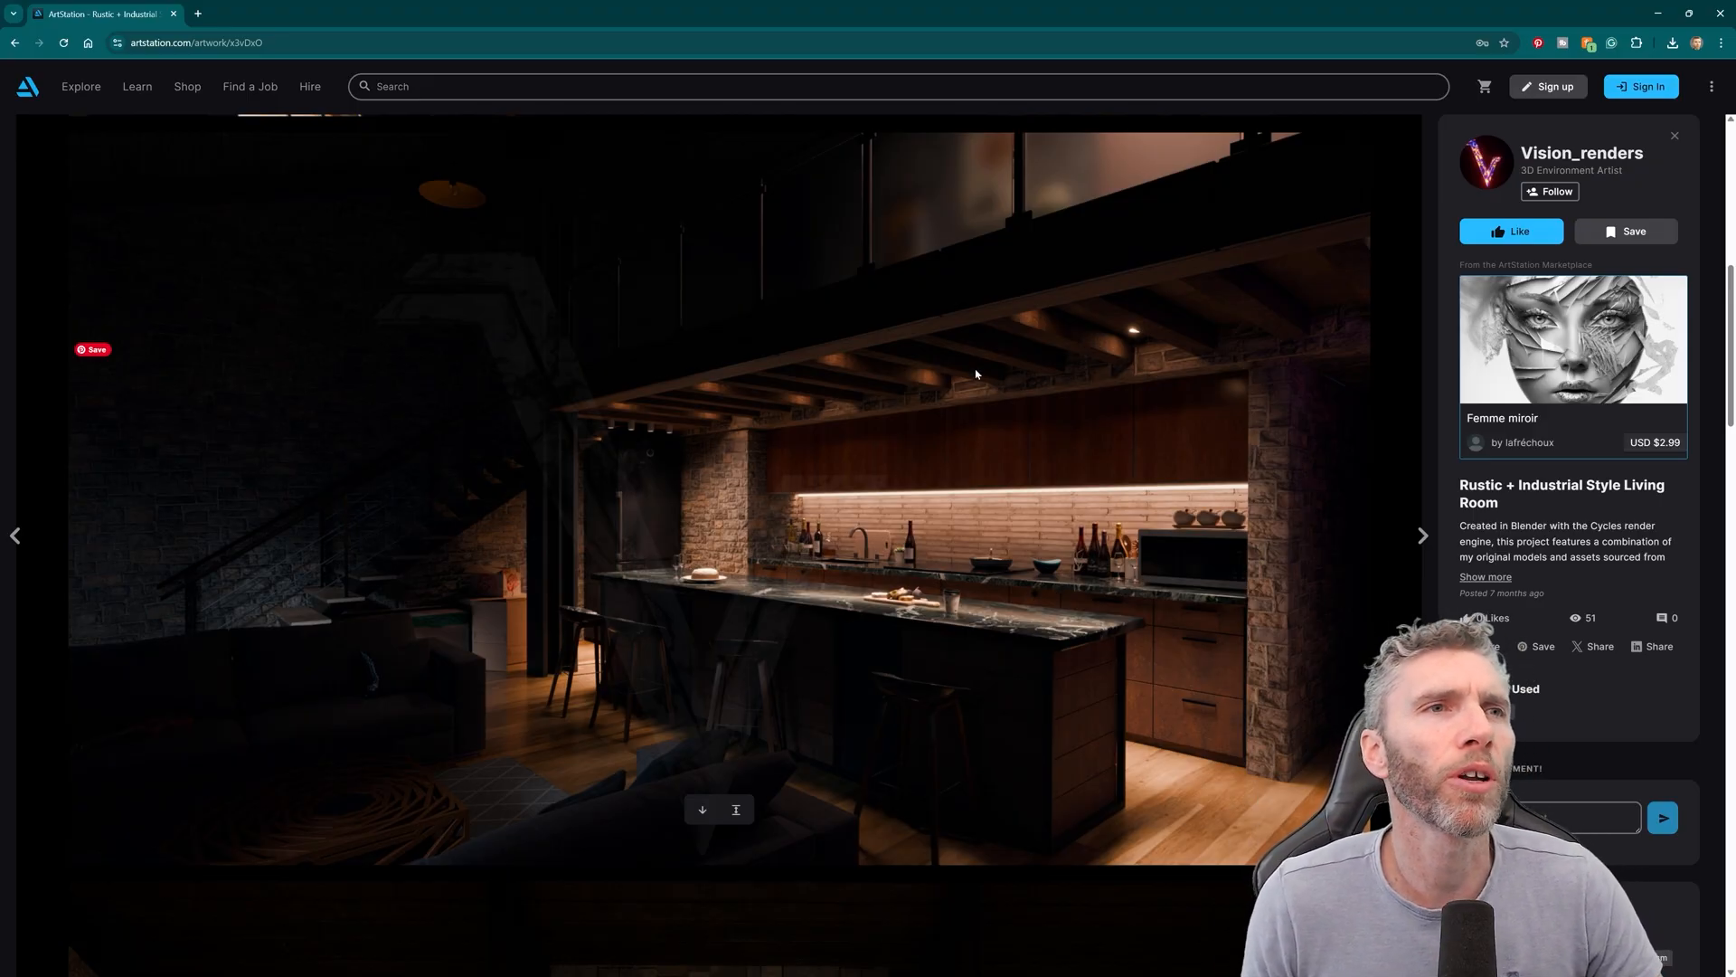
mouse_move(1238, 655)
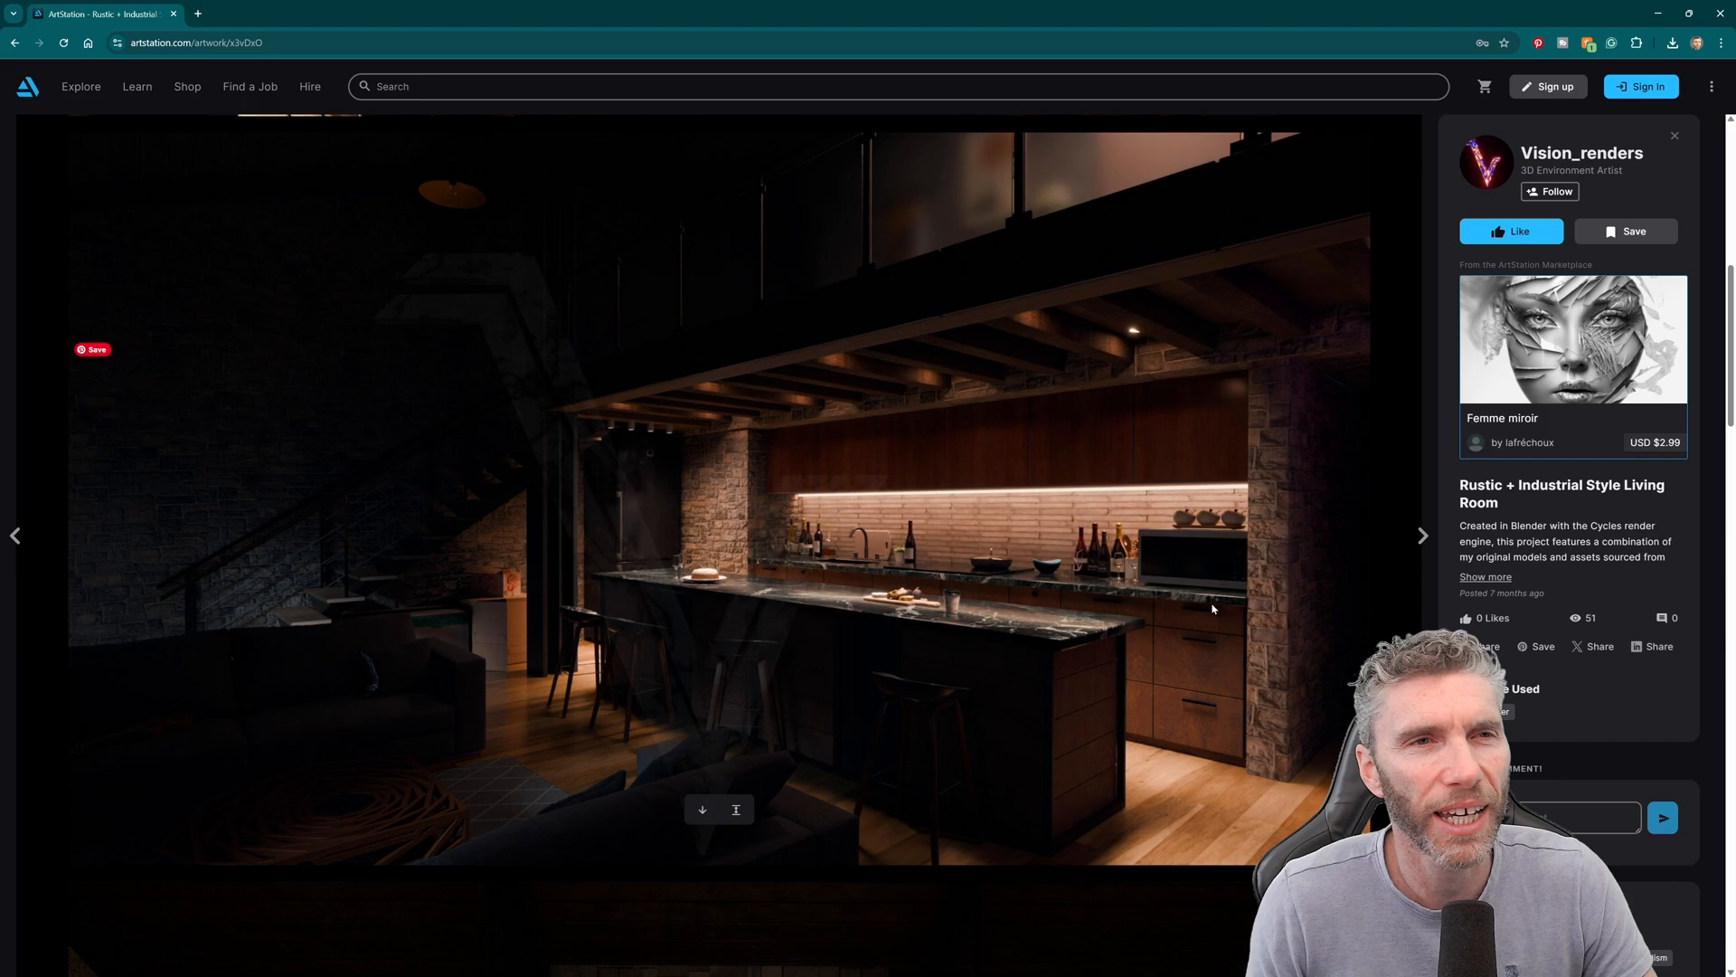
mouse_move(1248, 575)
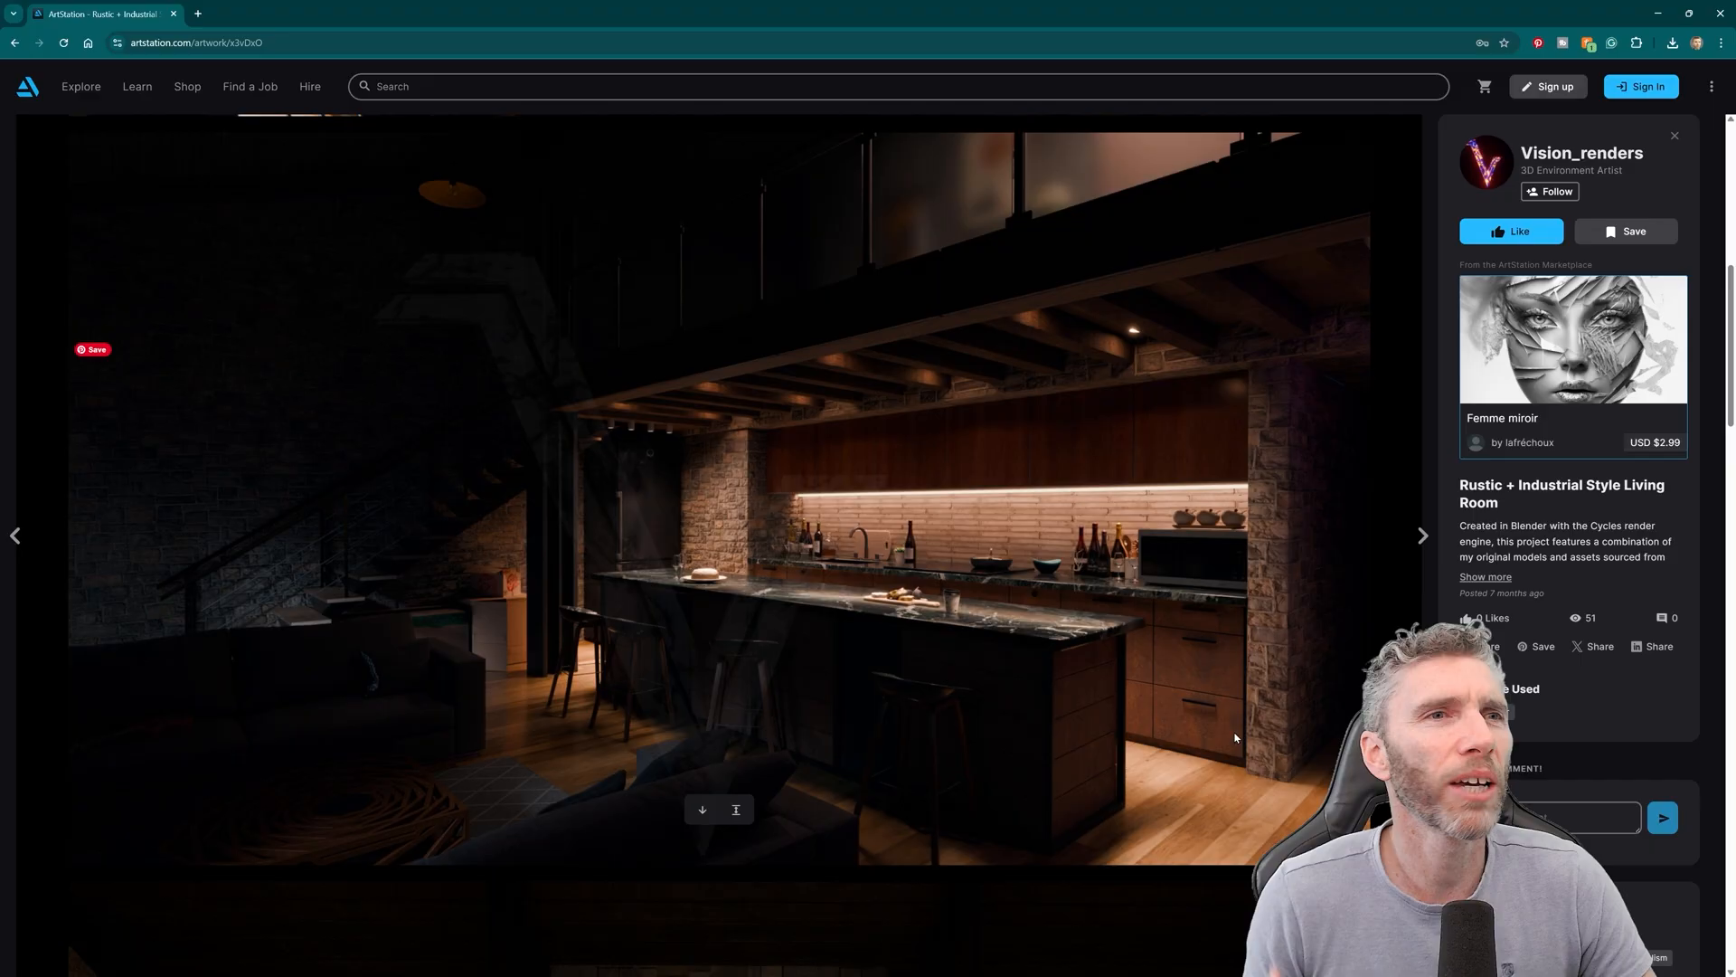
mouse_move(1226, 744)
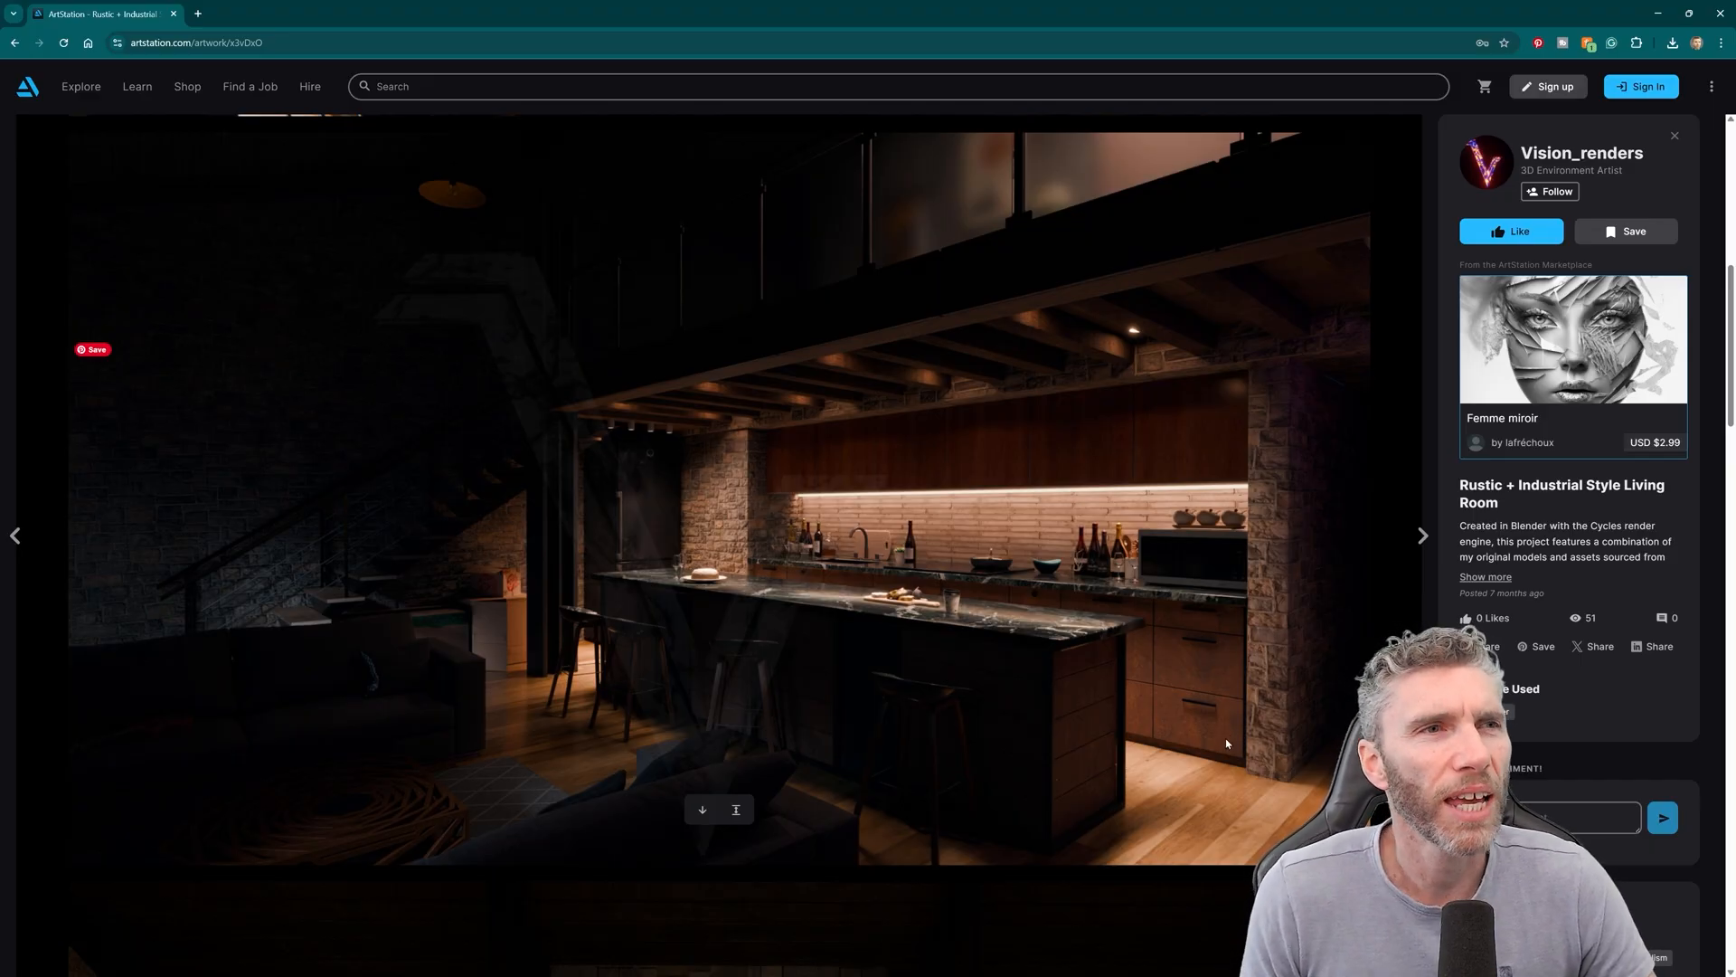
mouse_move(741, 593)
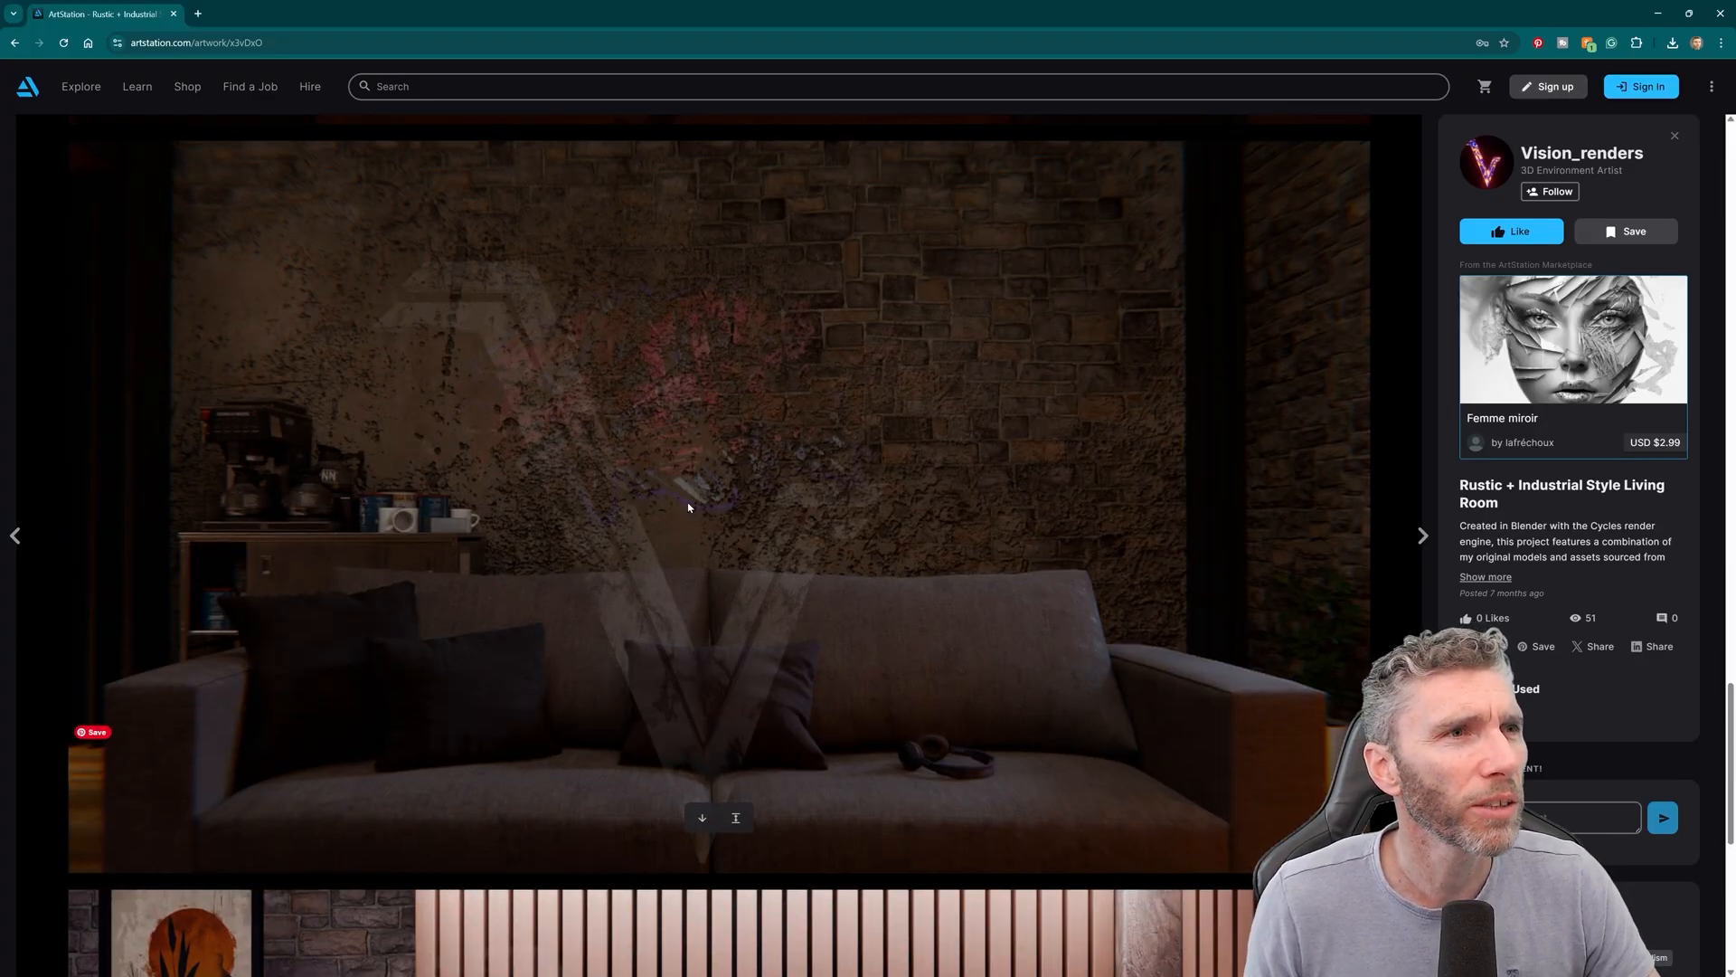
mouse_move(867, 320)
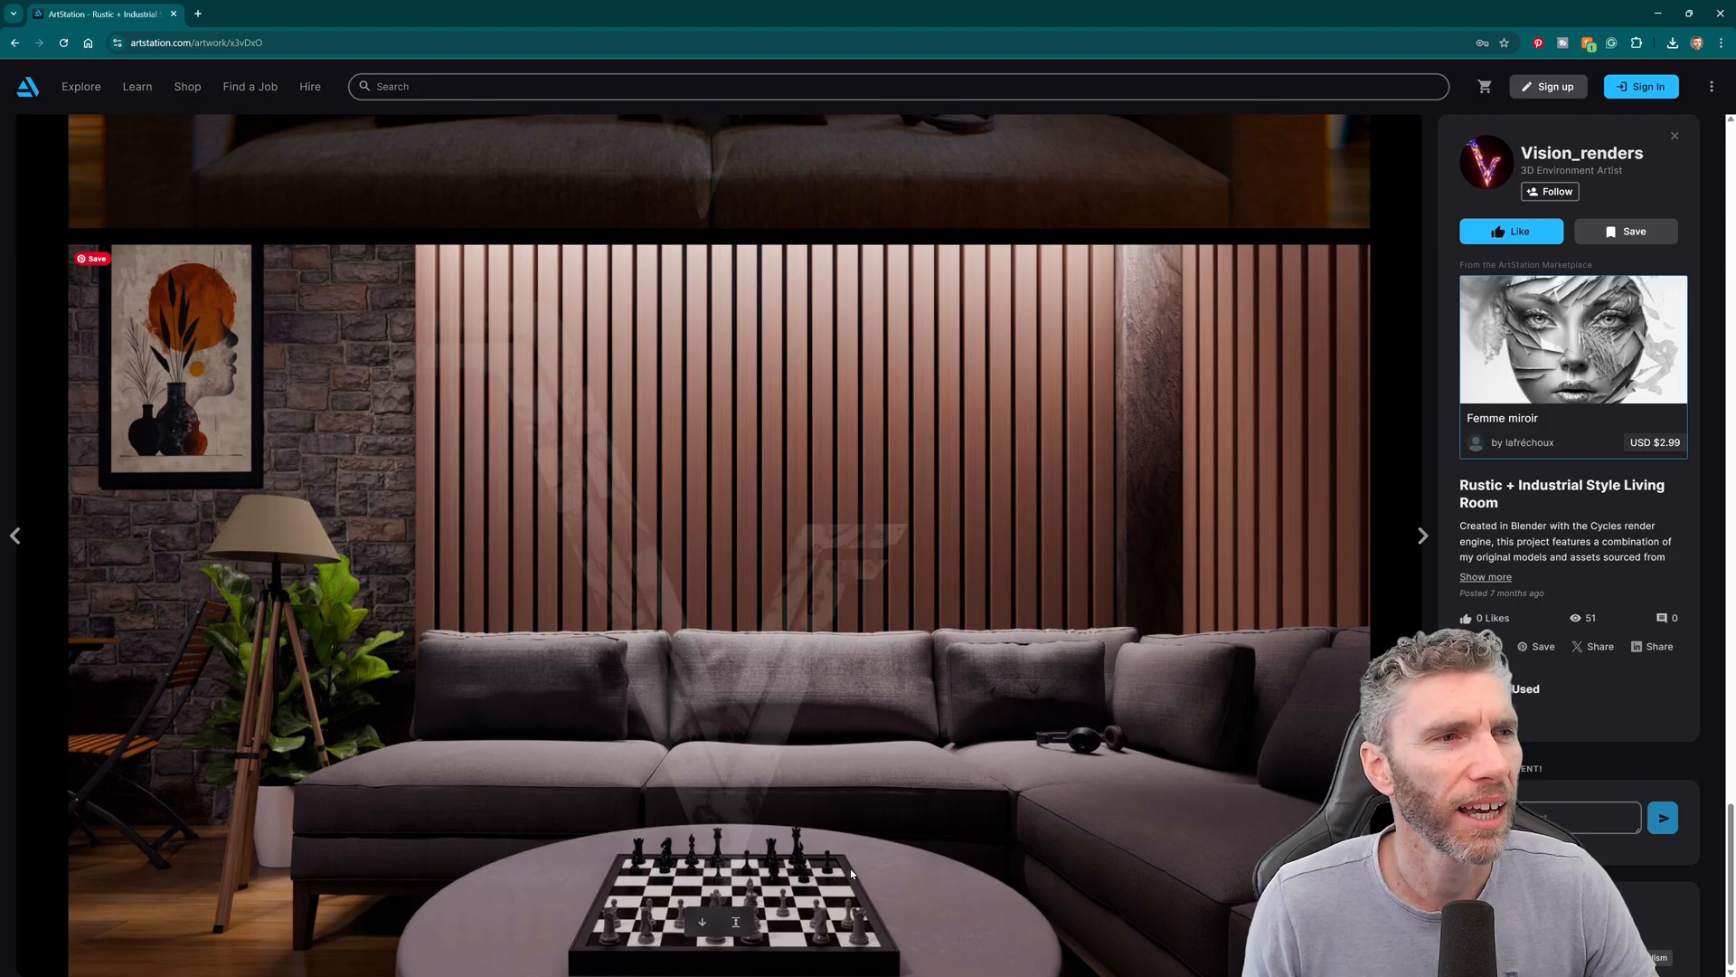
mouse_move(876, 878)
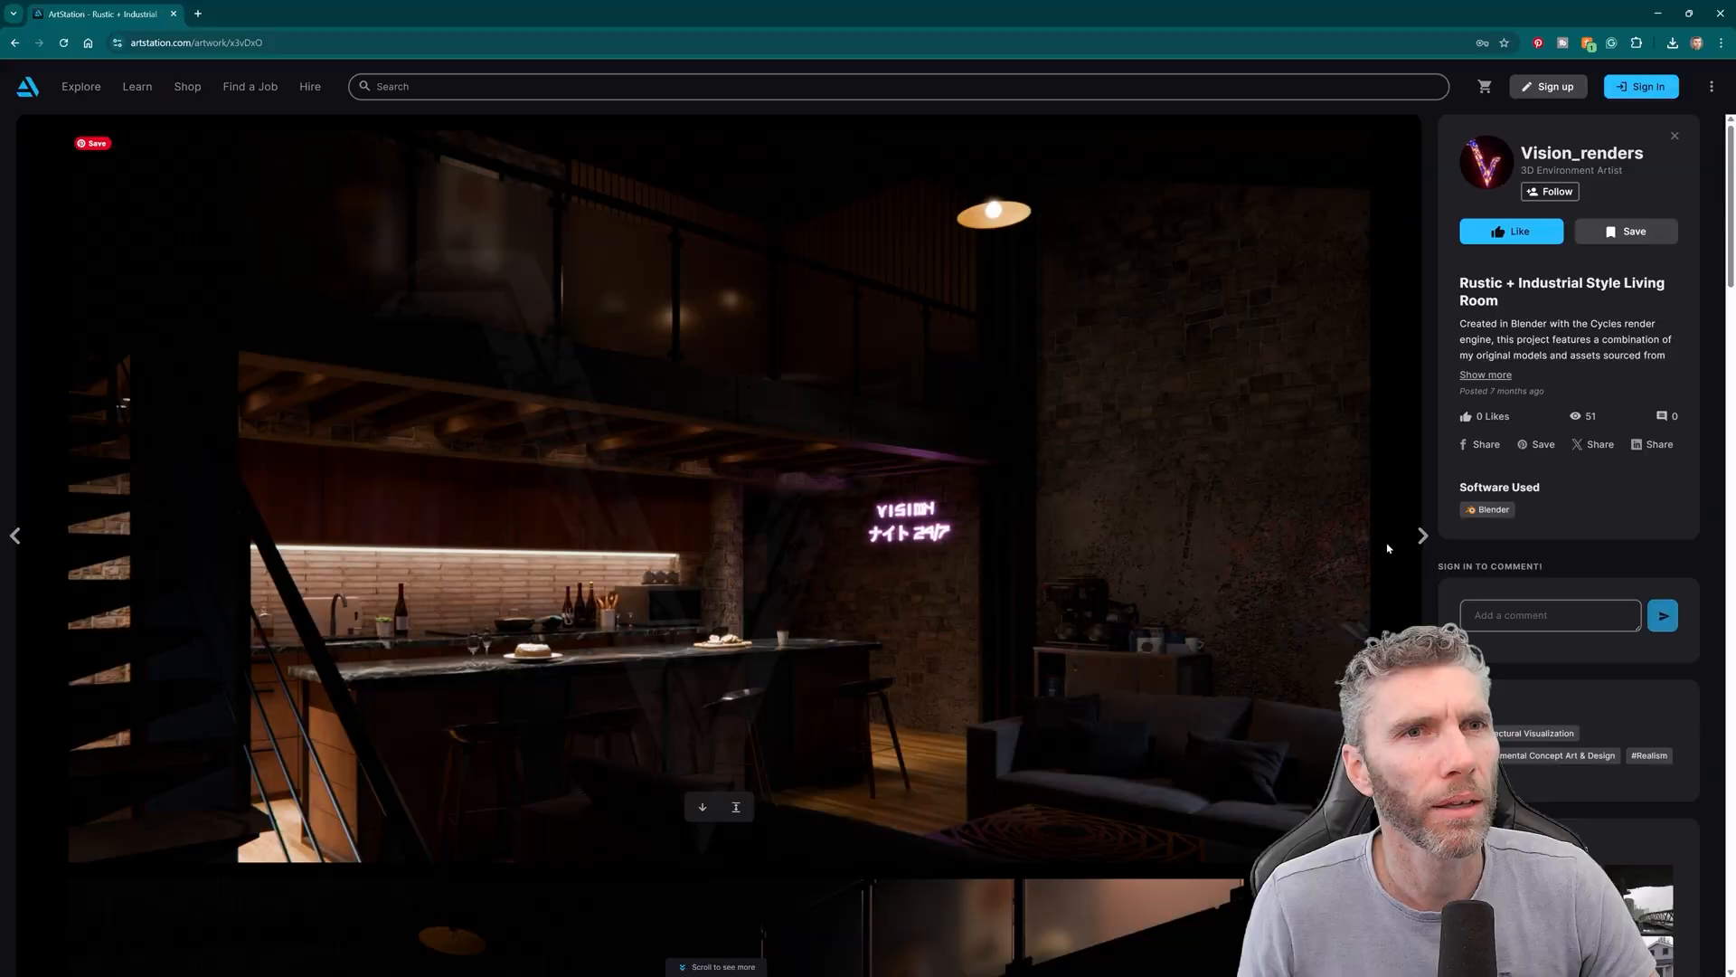
- Advance past the Train Interior artwork to 'Mid Century modern living room'
left_click(1422, 536)
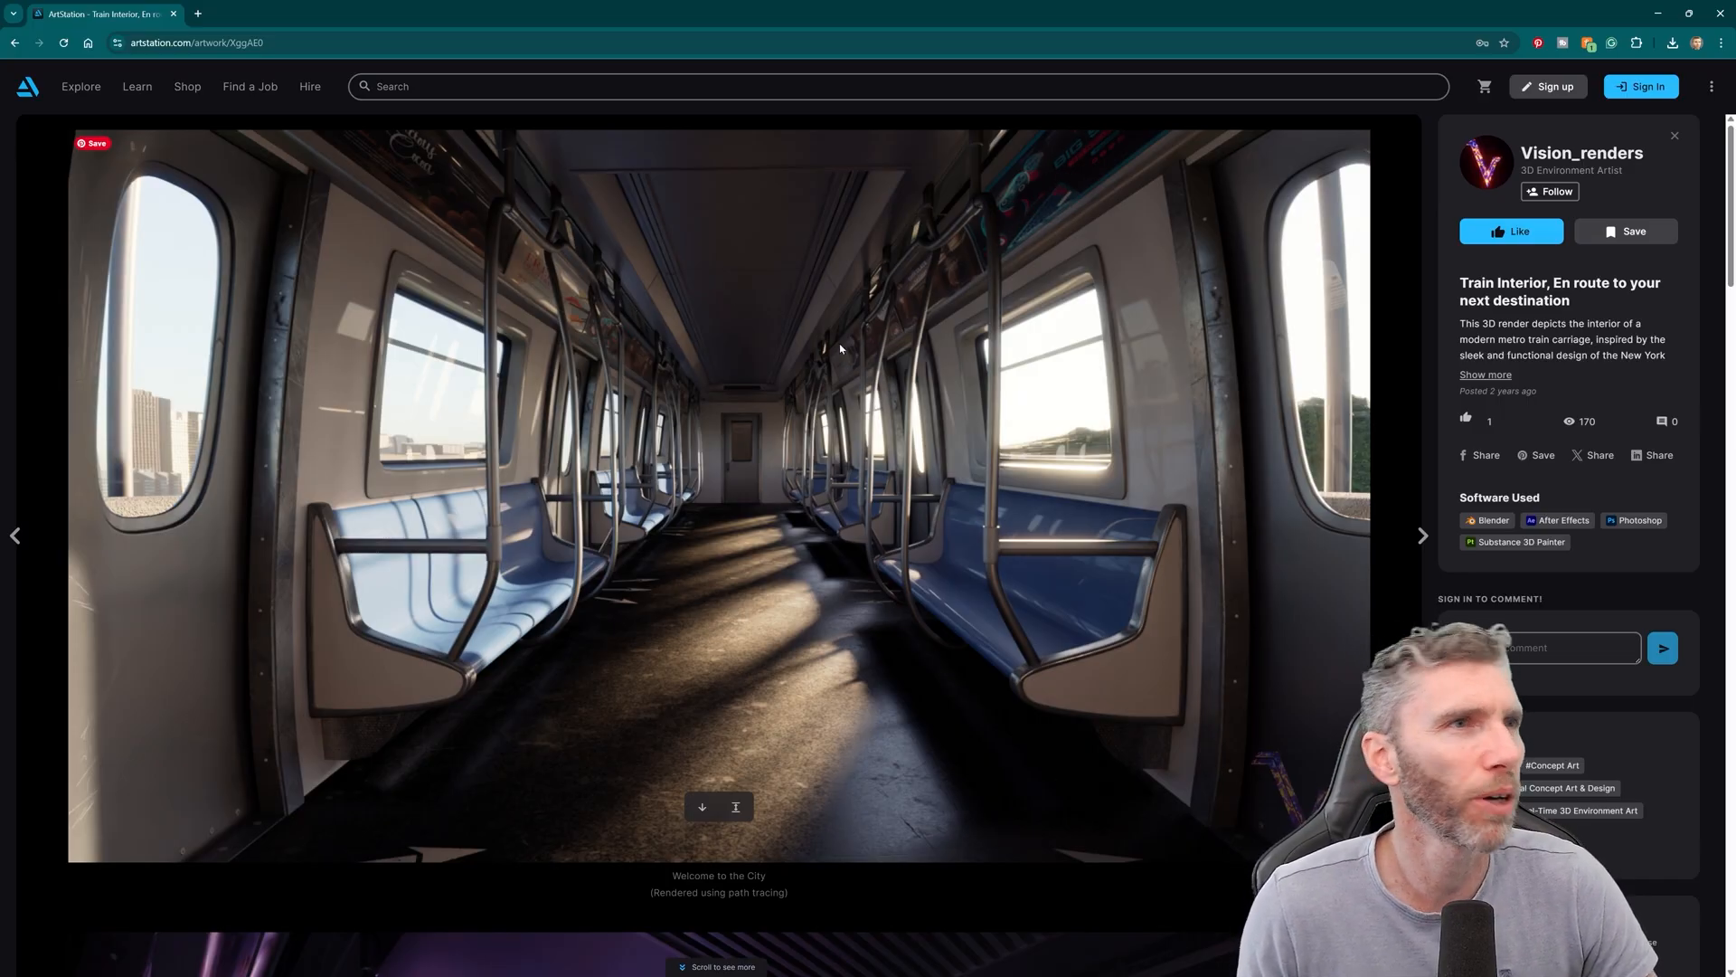
mouse_move(681, 365)
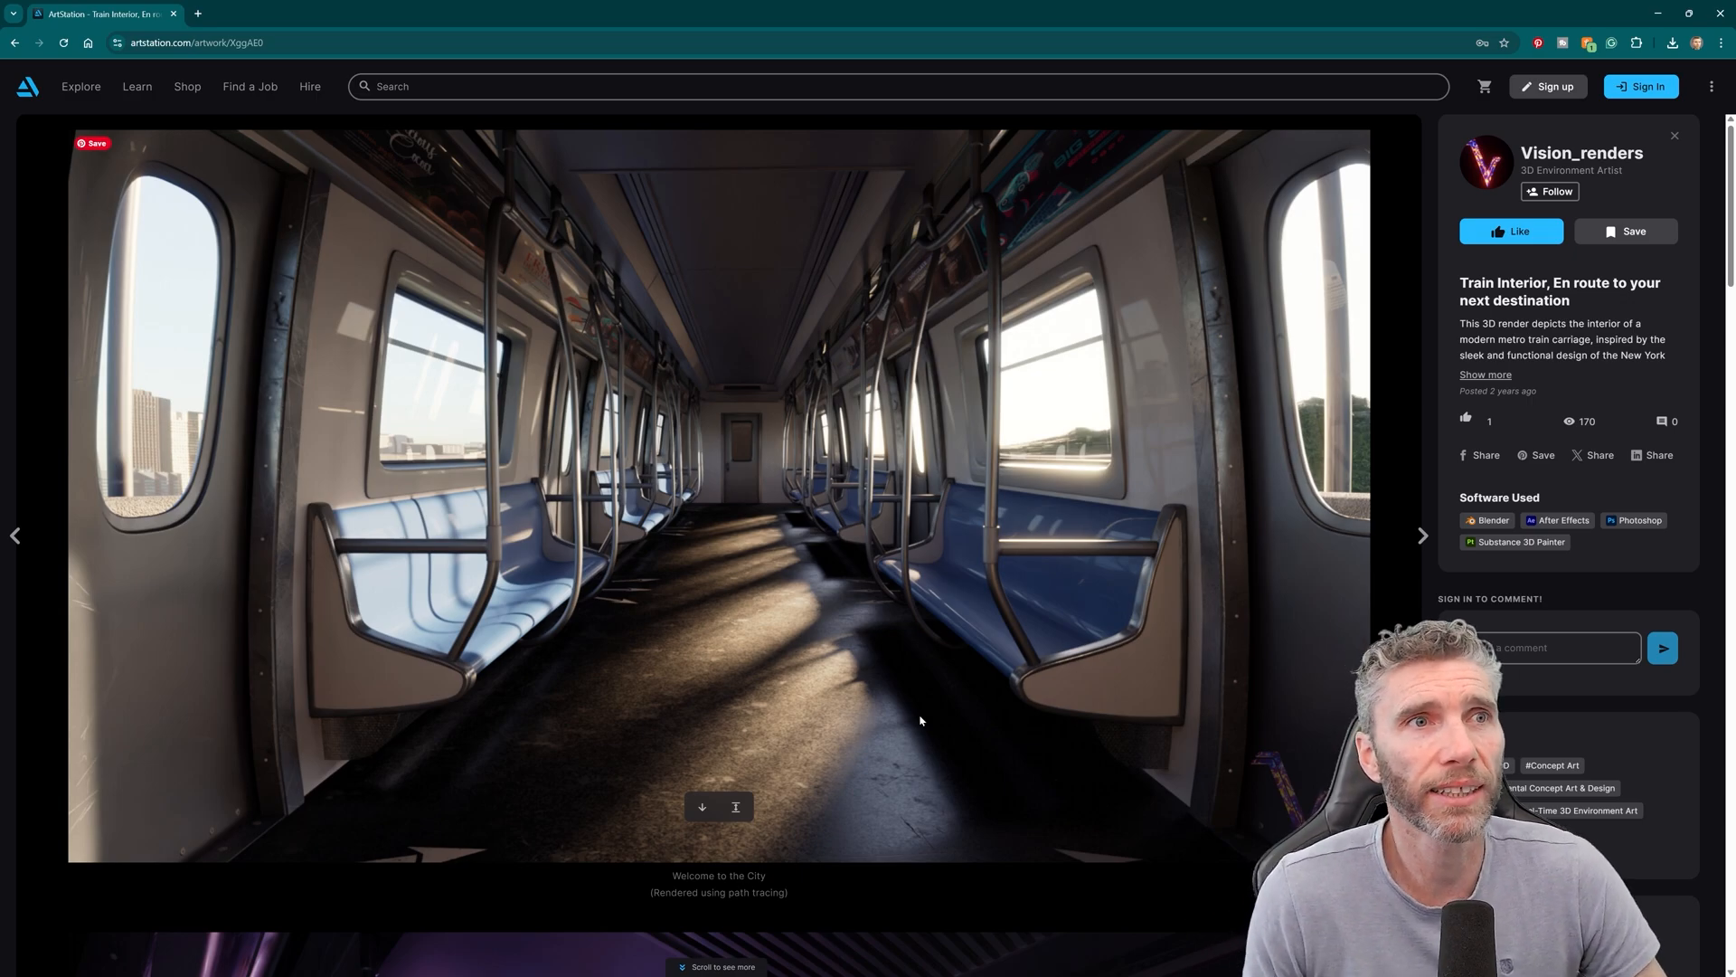
mouse_move(869, 390)
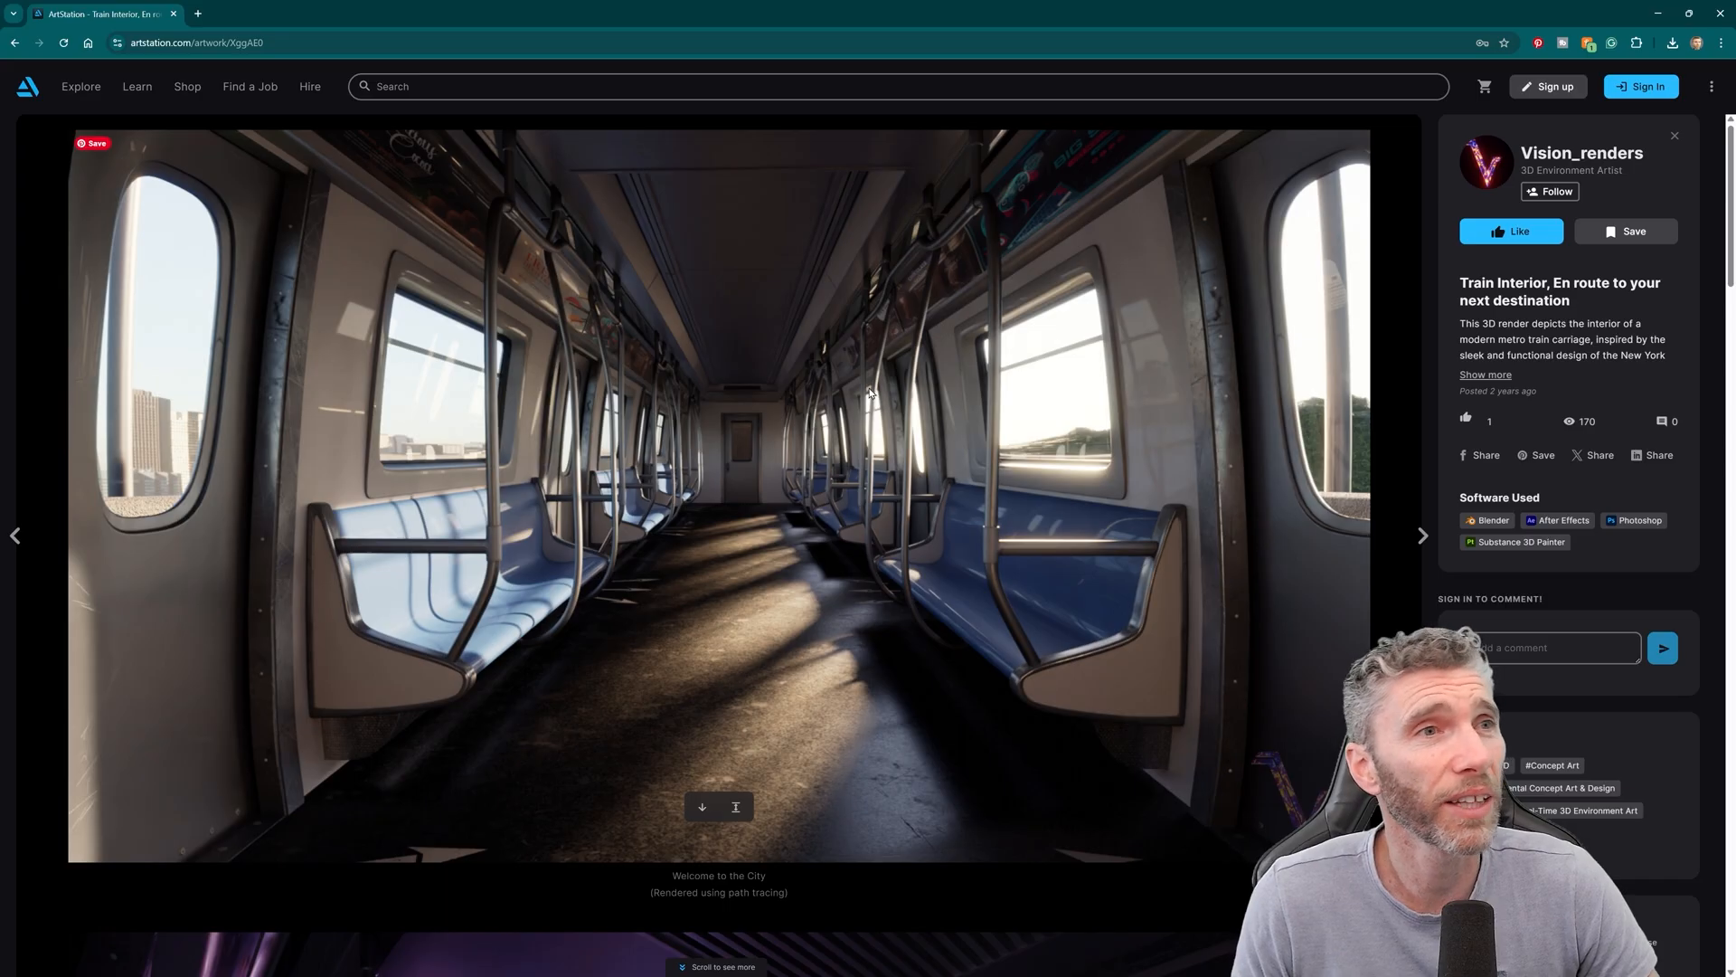
mouse_move(751, 558)
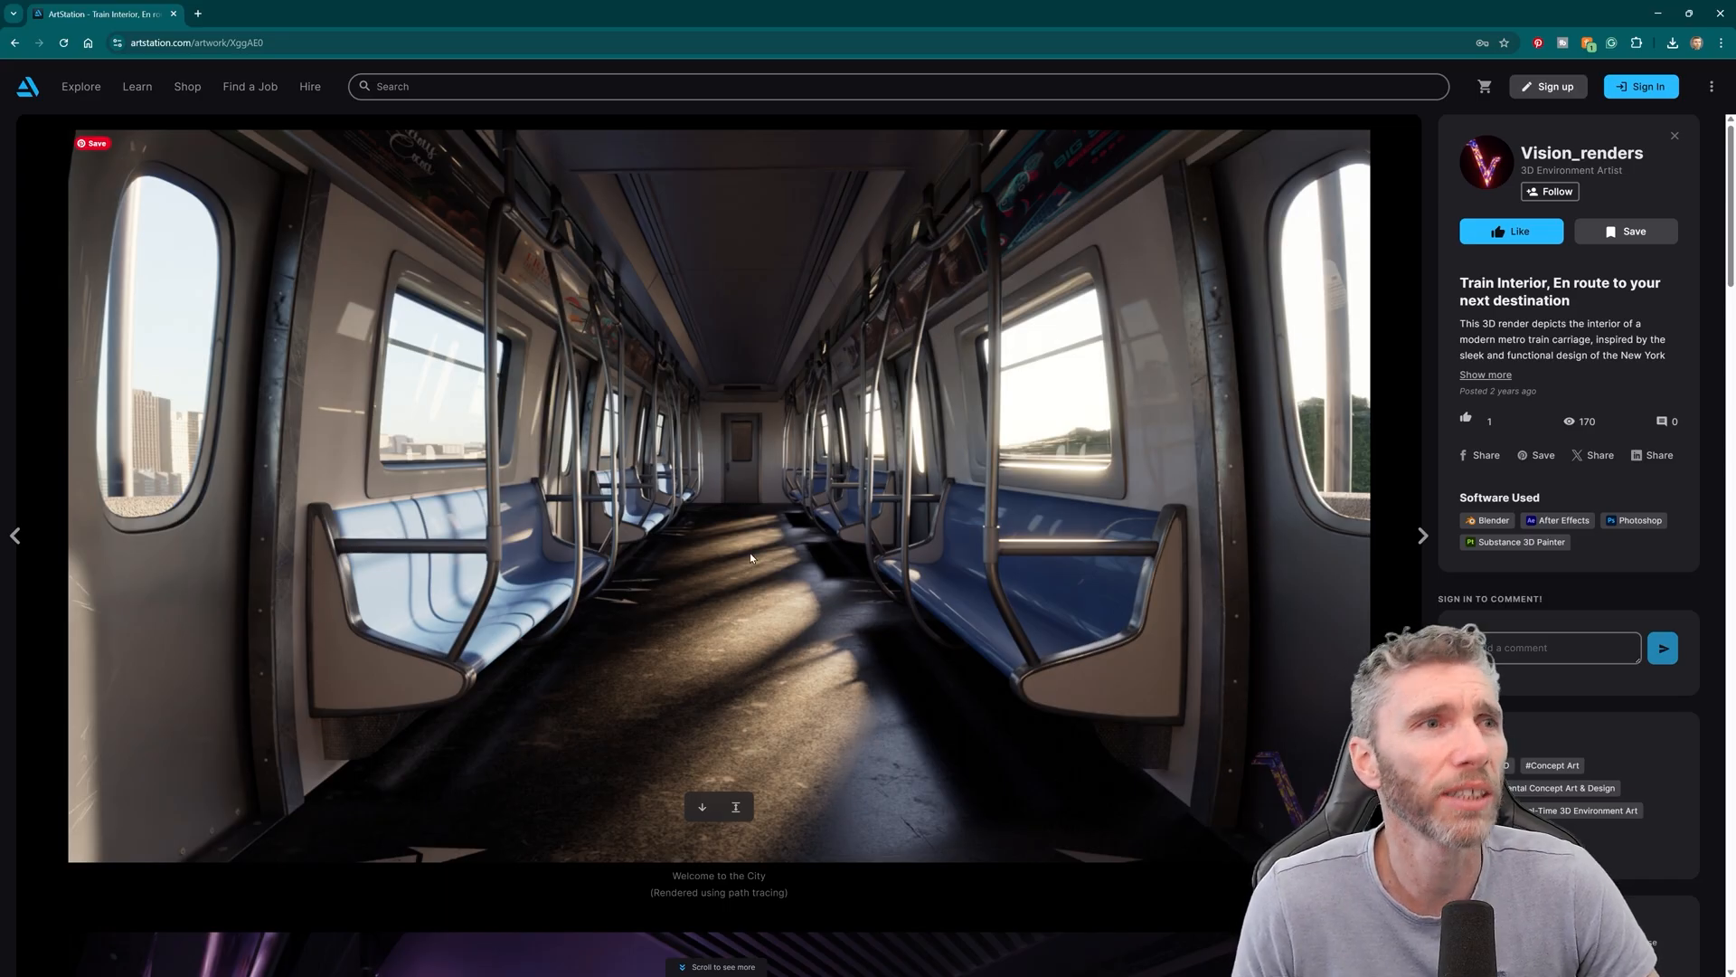
mouse_move(988, 595)
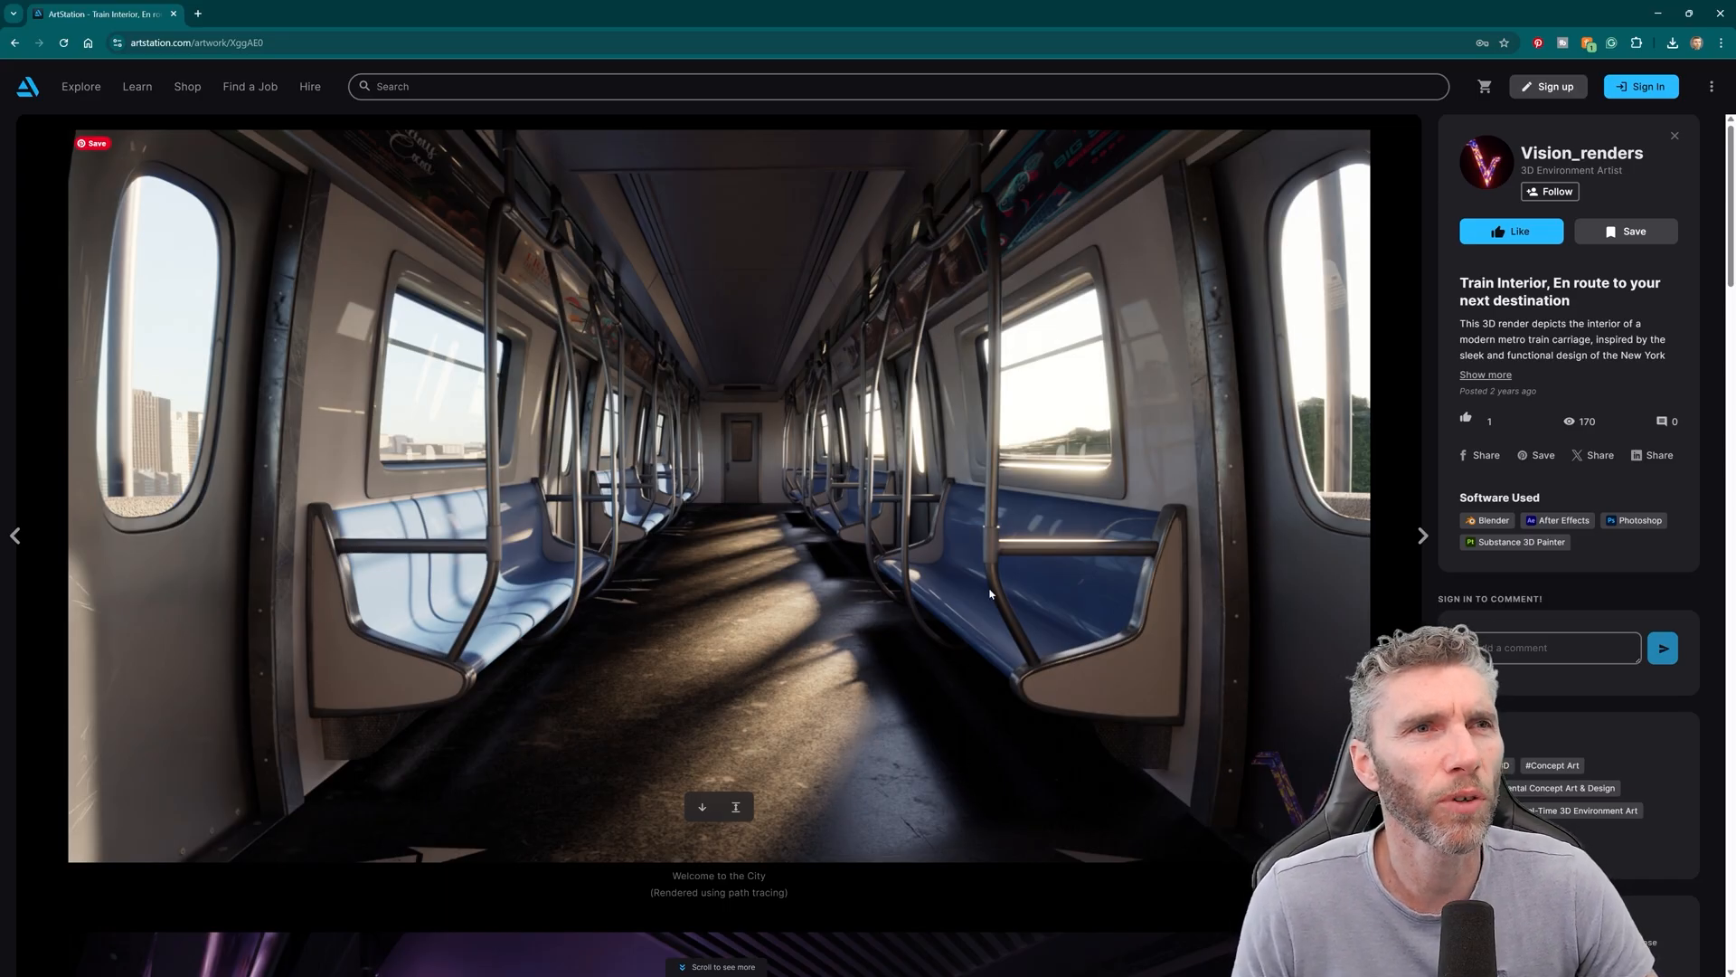
mouse_move(1000, 468)
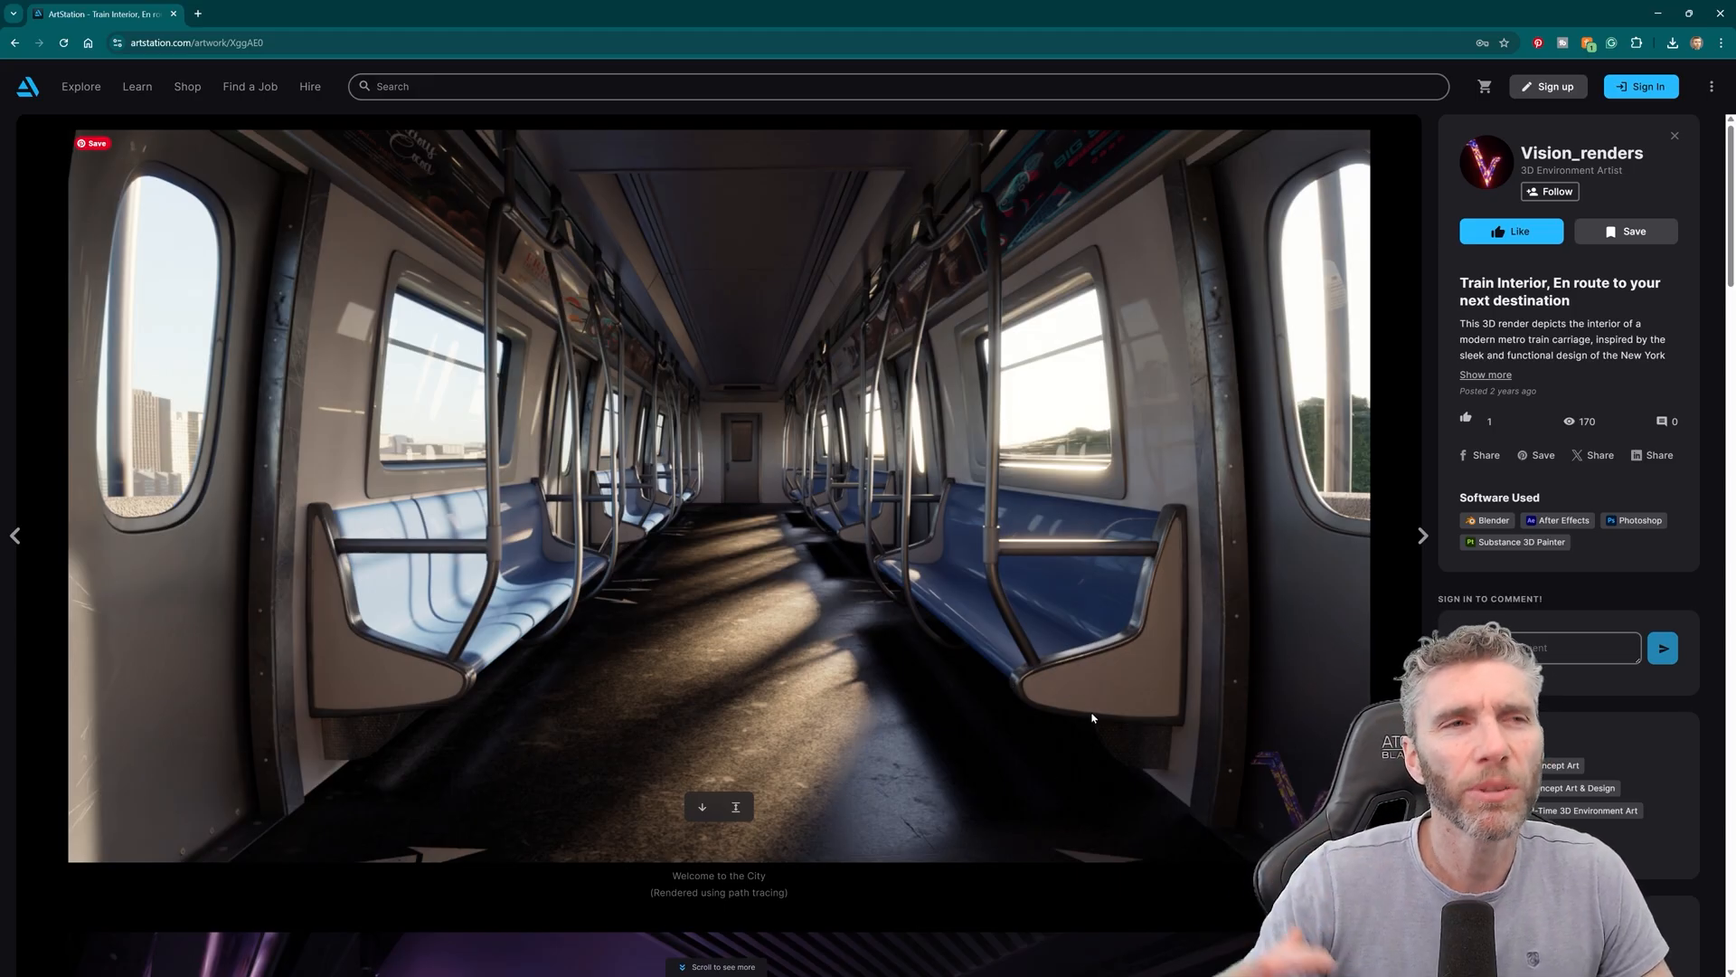
left_click(1423, 536)
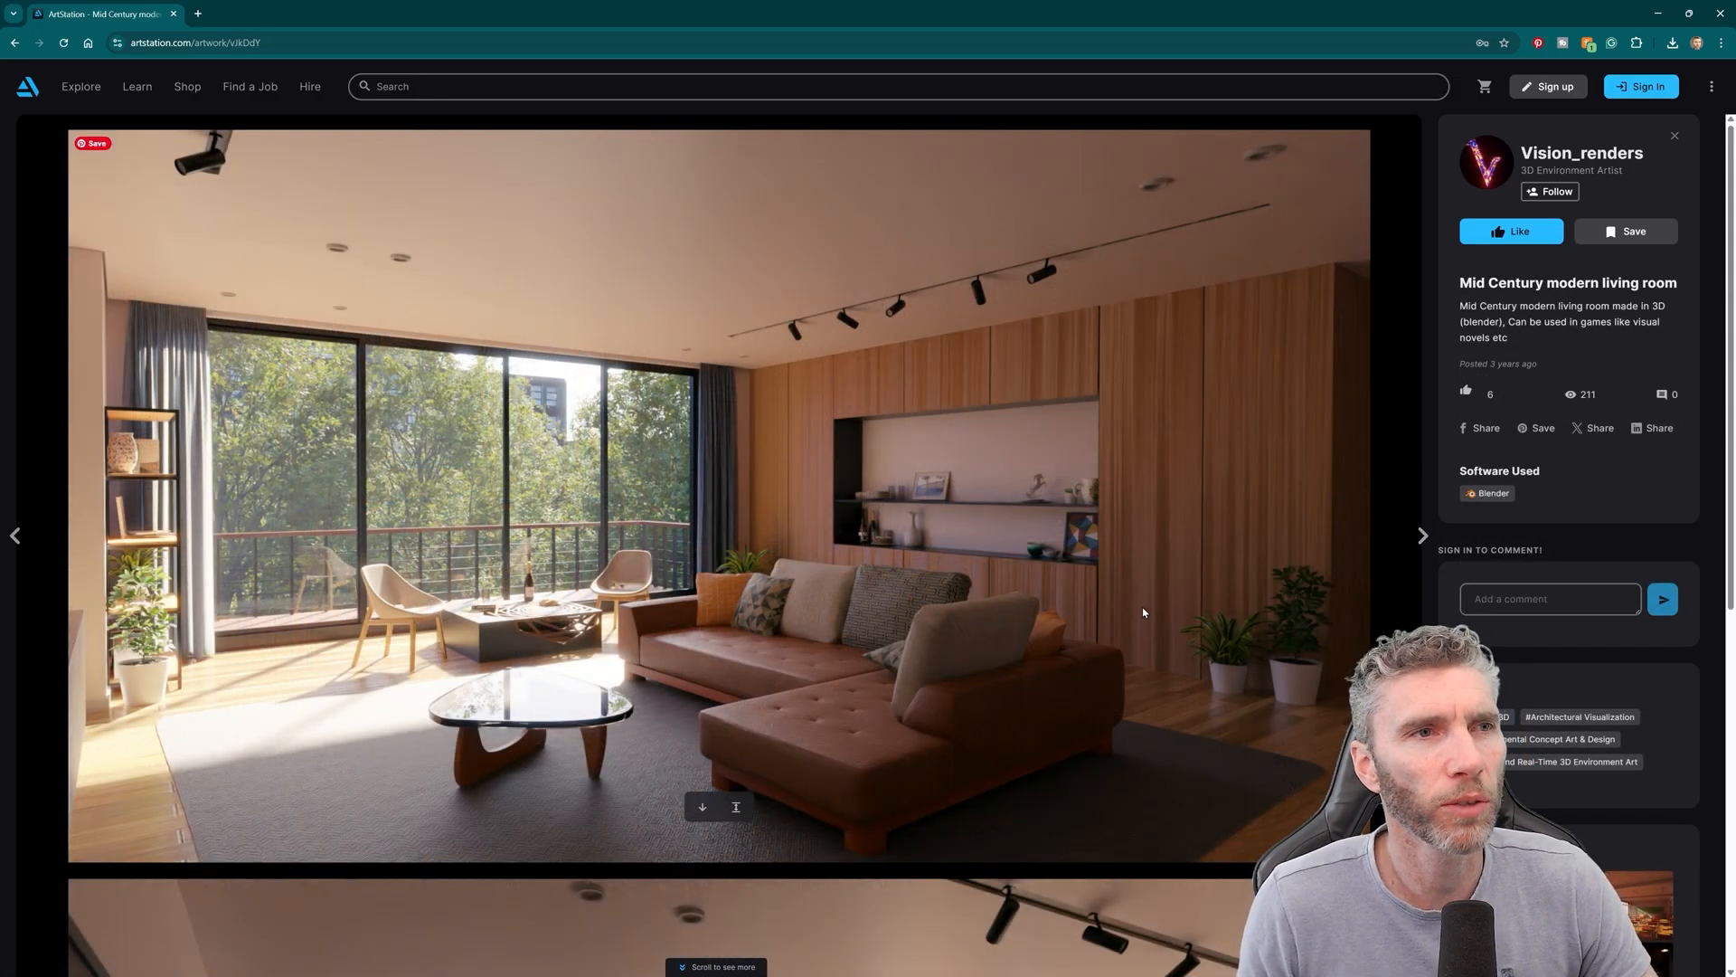
mouse_move(1169, 662)
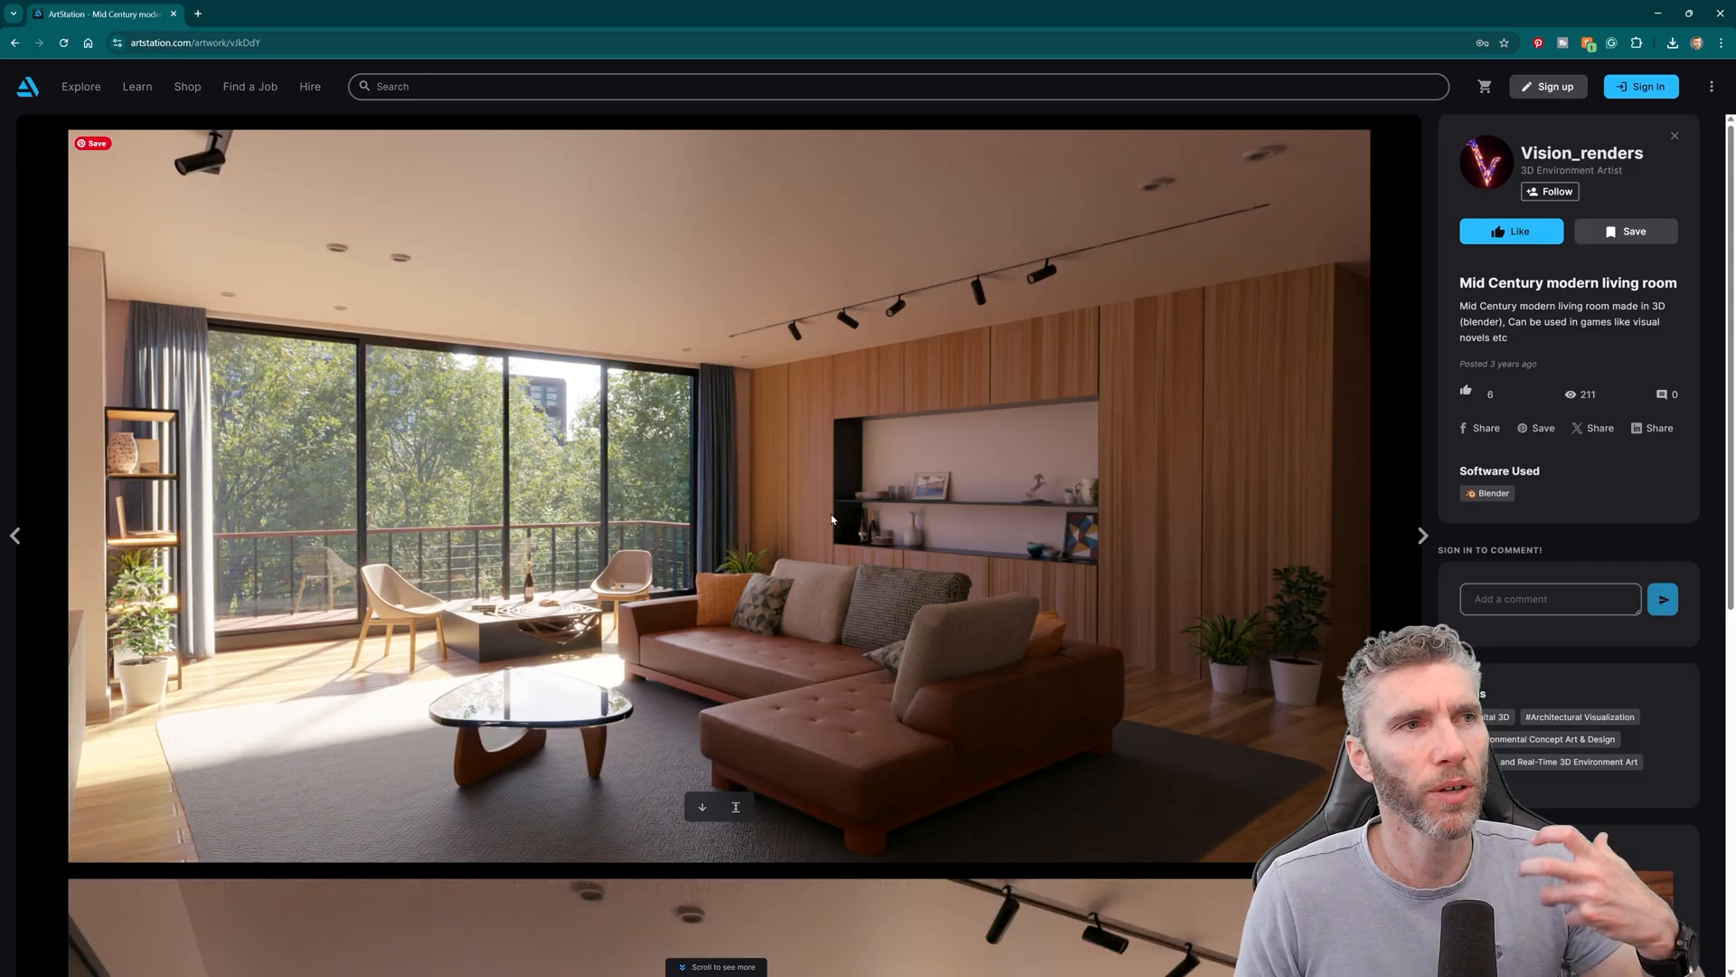
mouse_move(1350, 541)
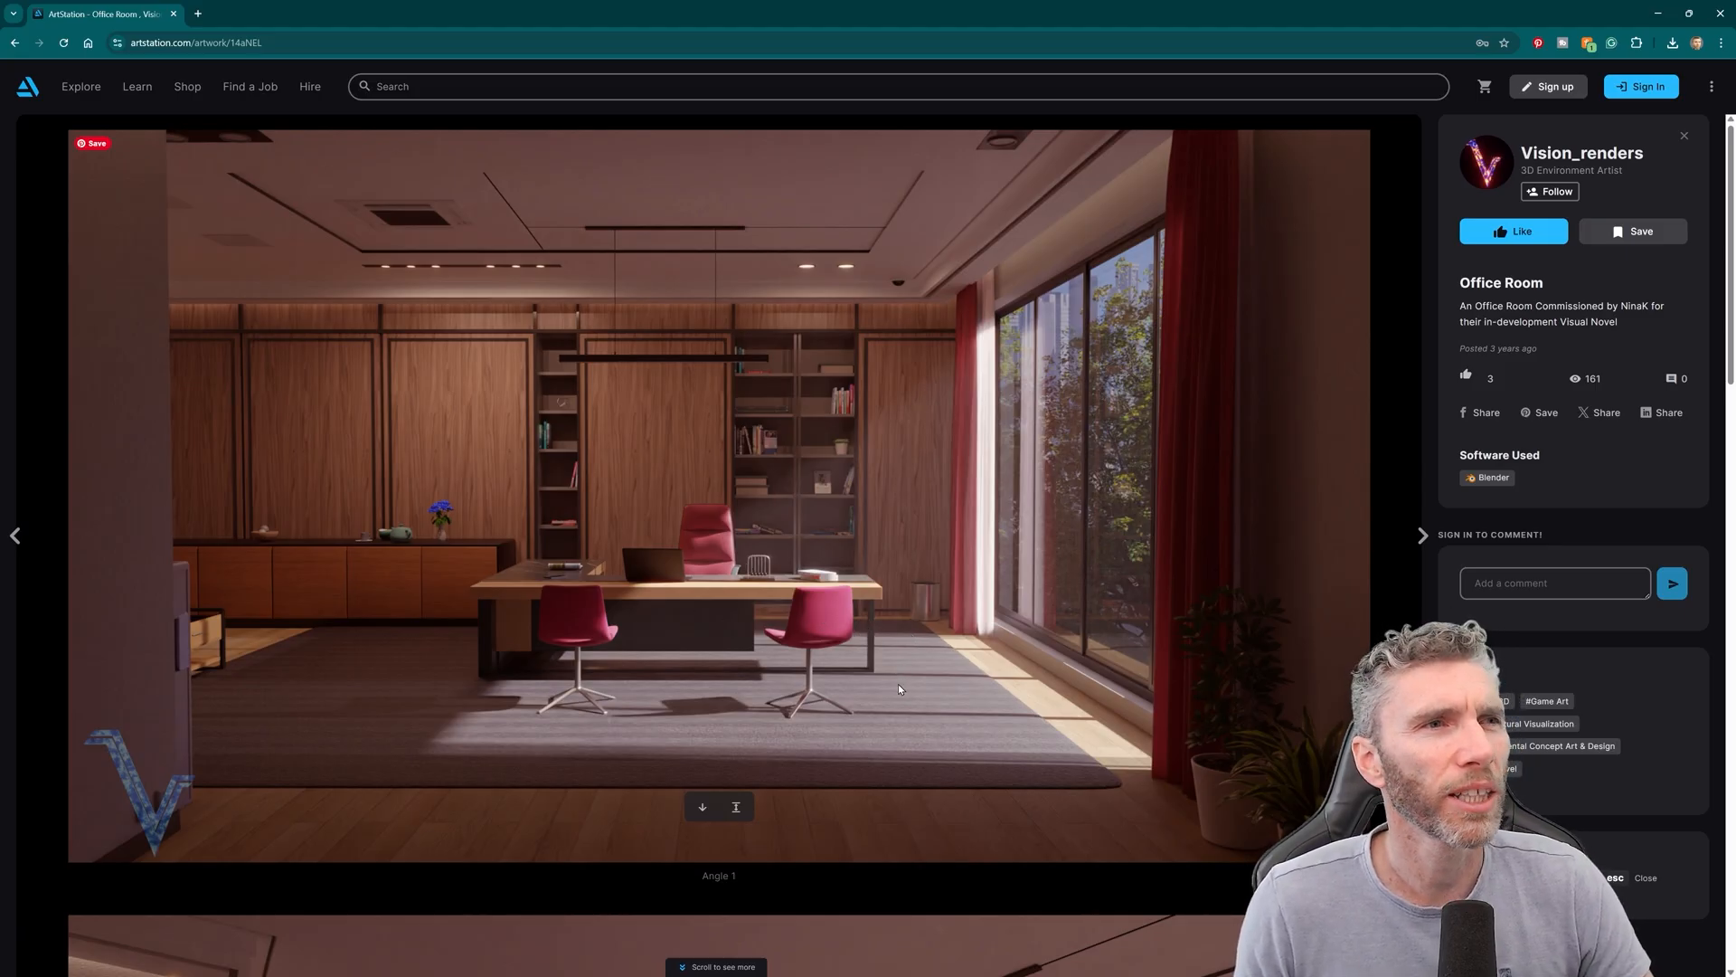
mouse_move(377, 544)
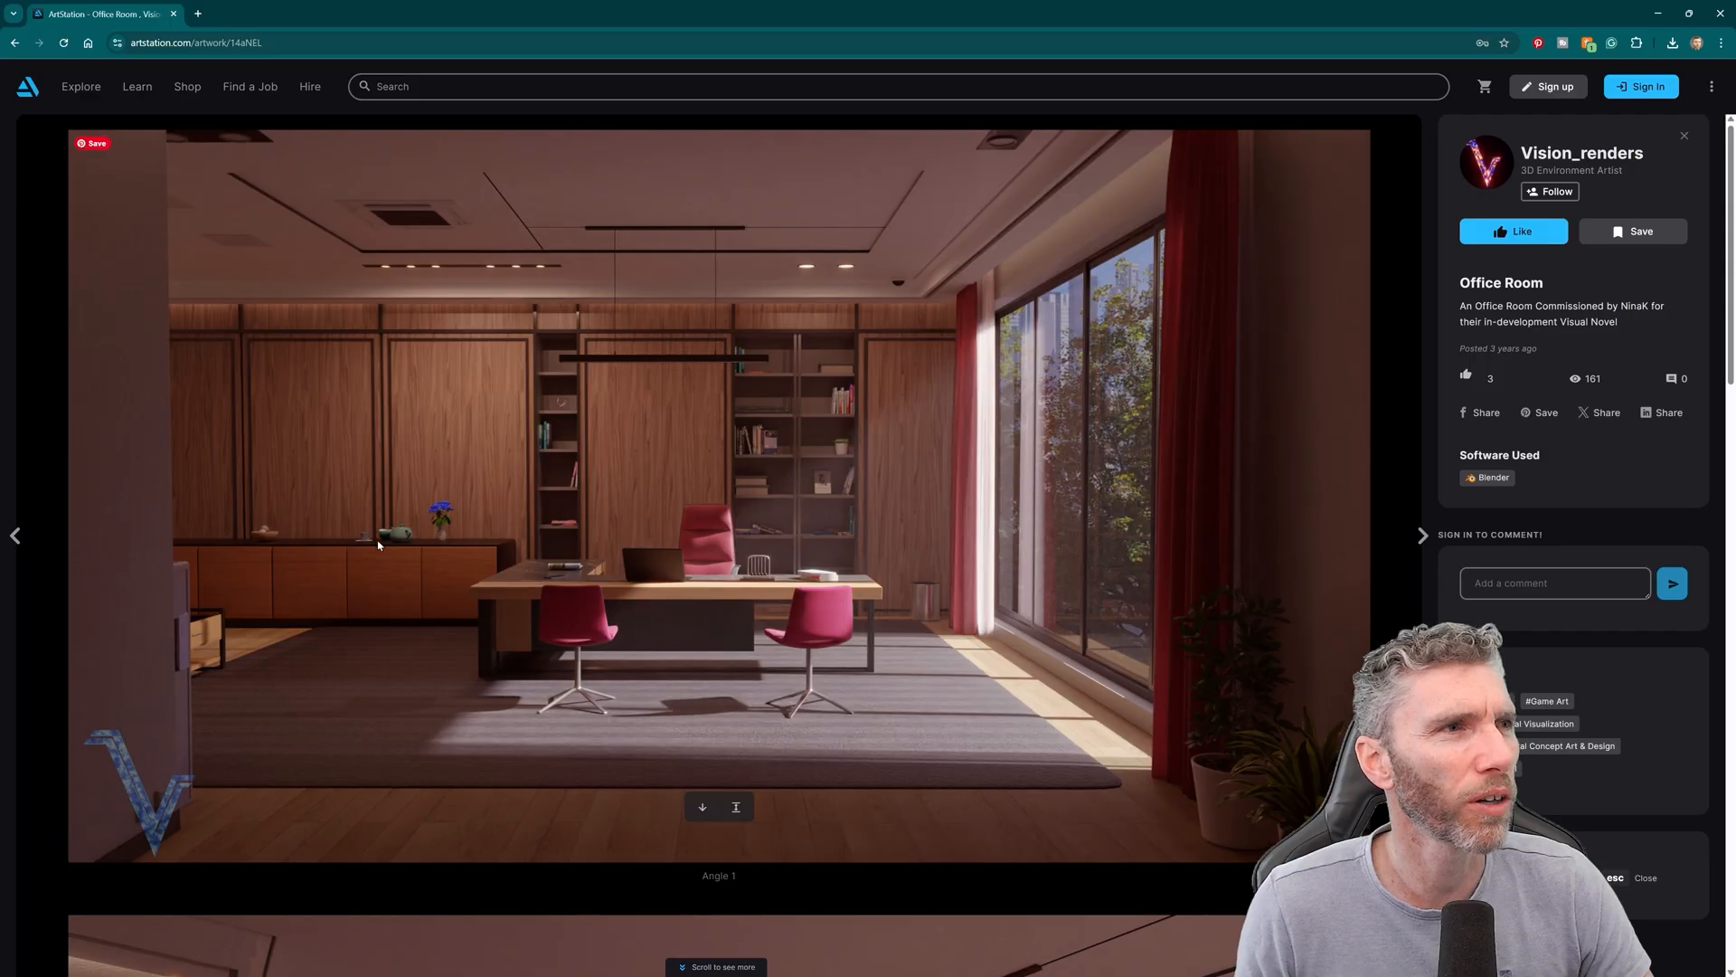
mouse_move(295, 539)
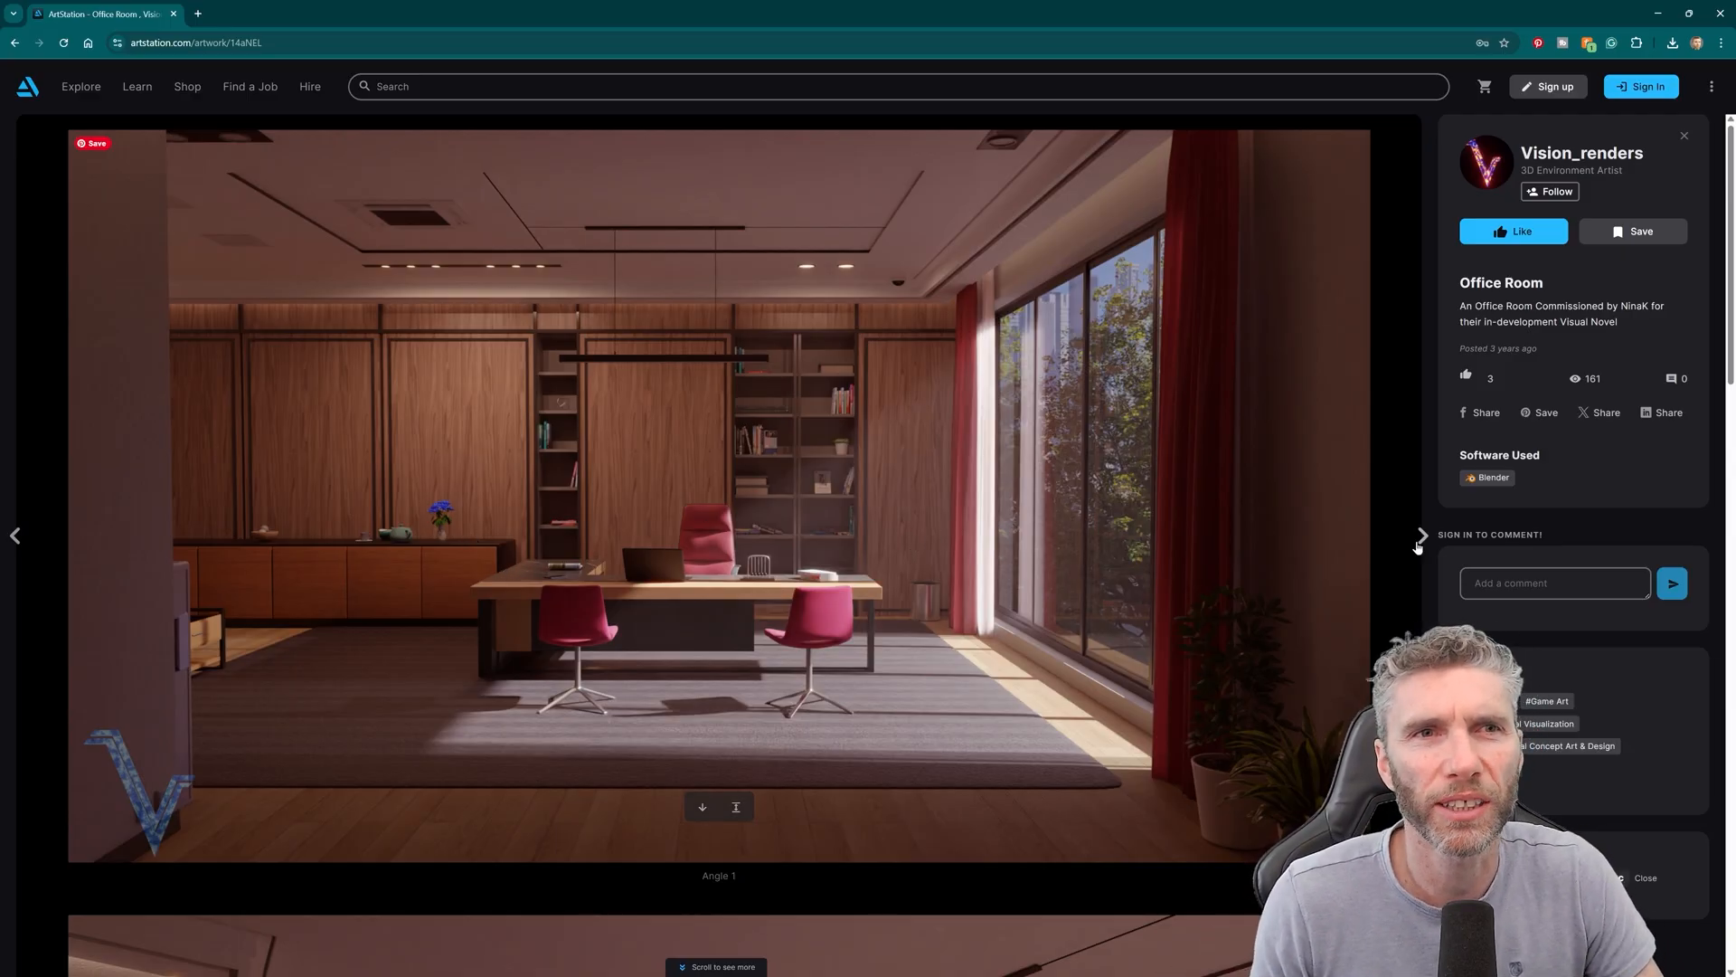
- Advance from Office Room to the 'Hospital room commission of Visual novels' artwork
left_click(1422, 536)
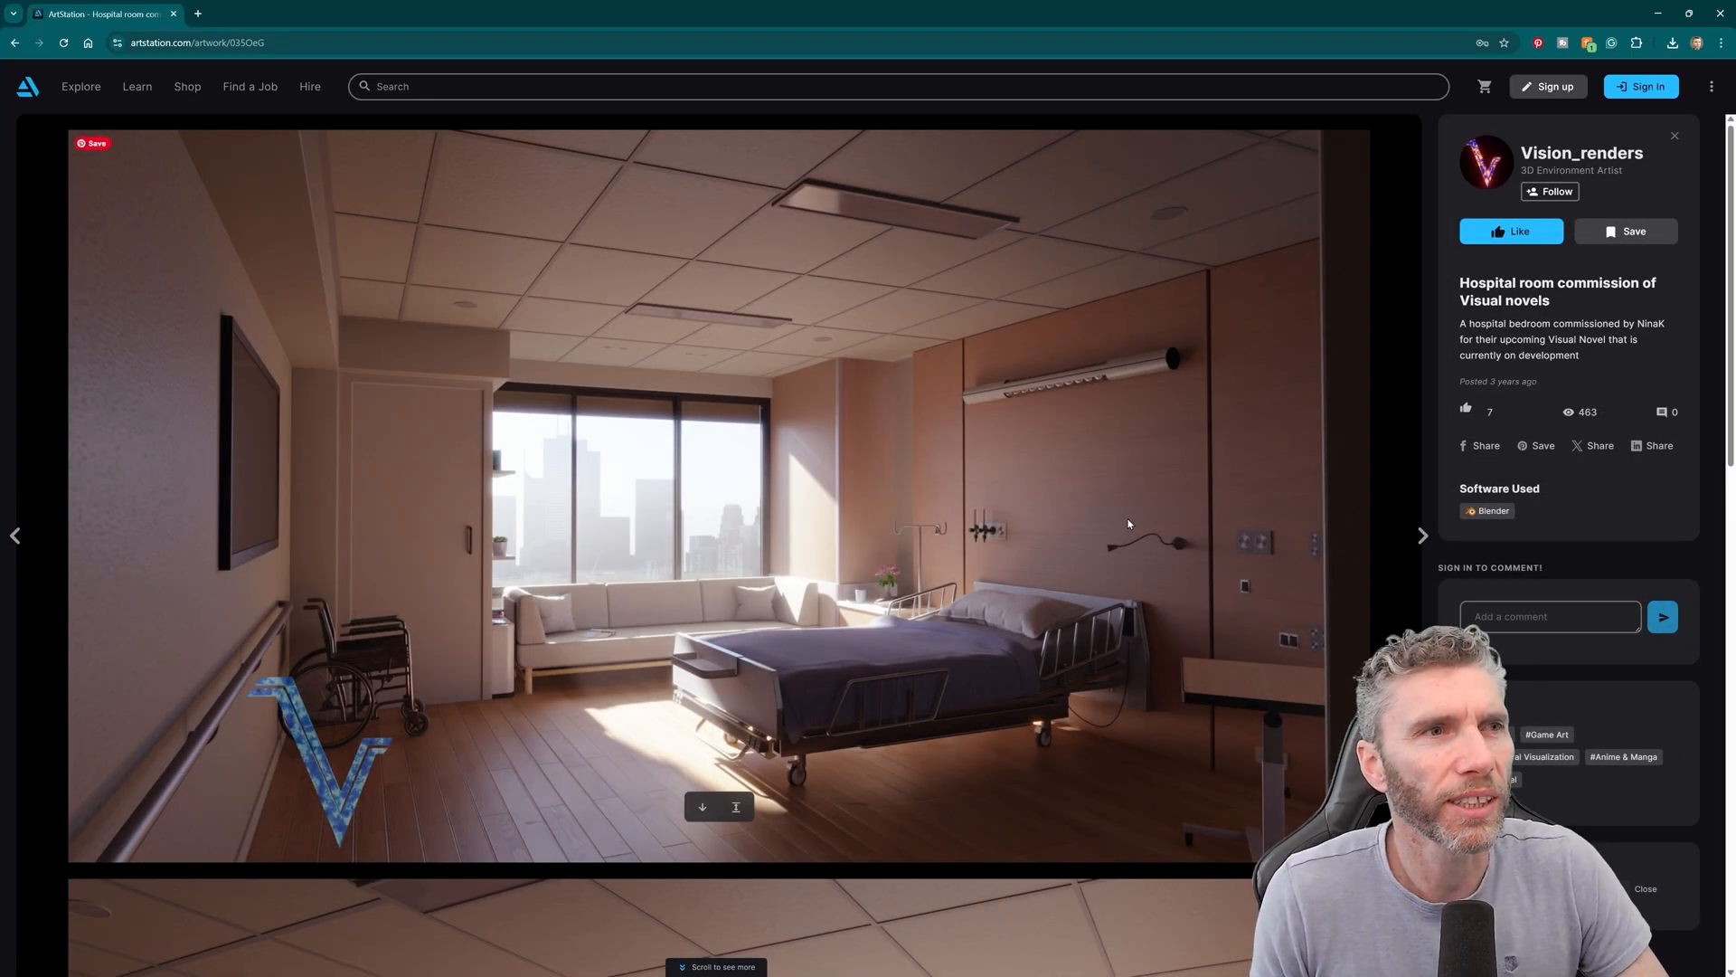
mouse_move(1016, 561)
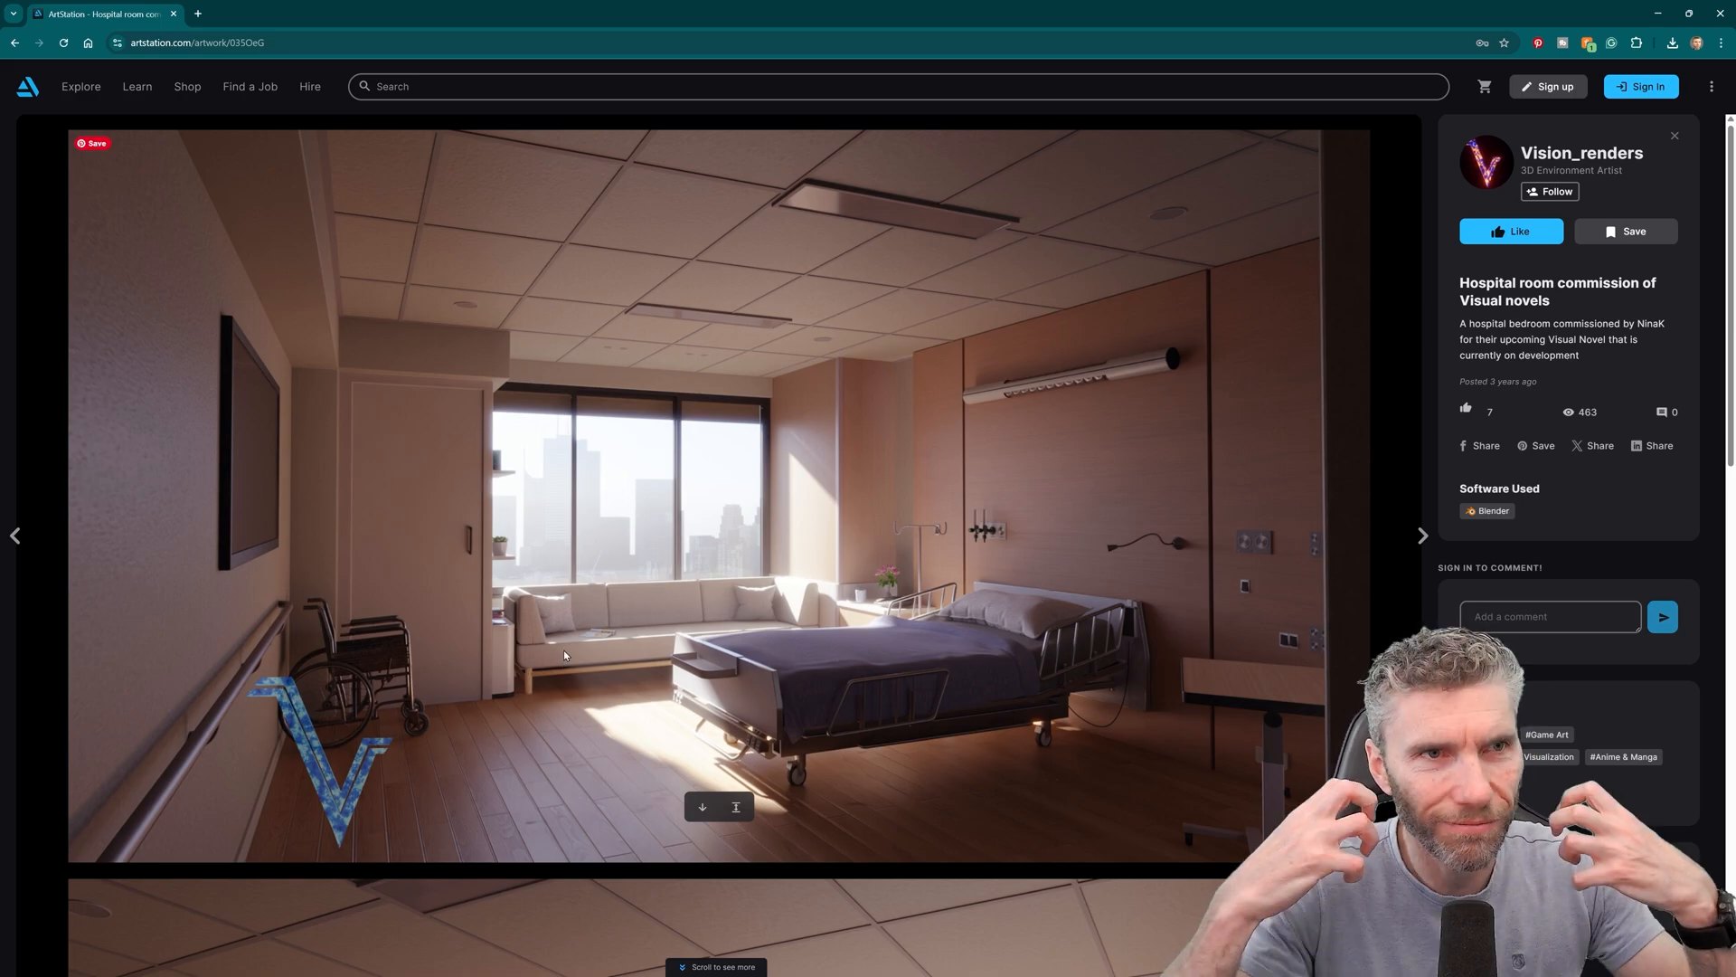
mouse_move(707, 623)
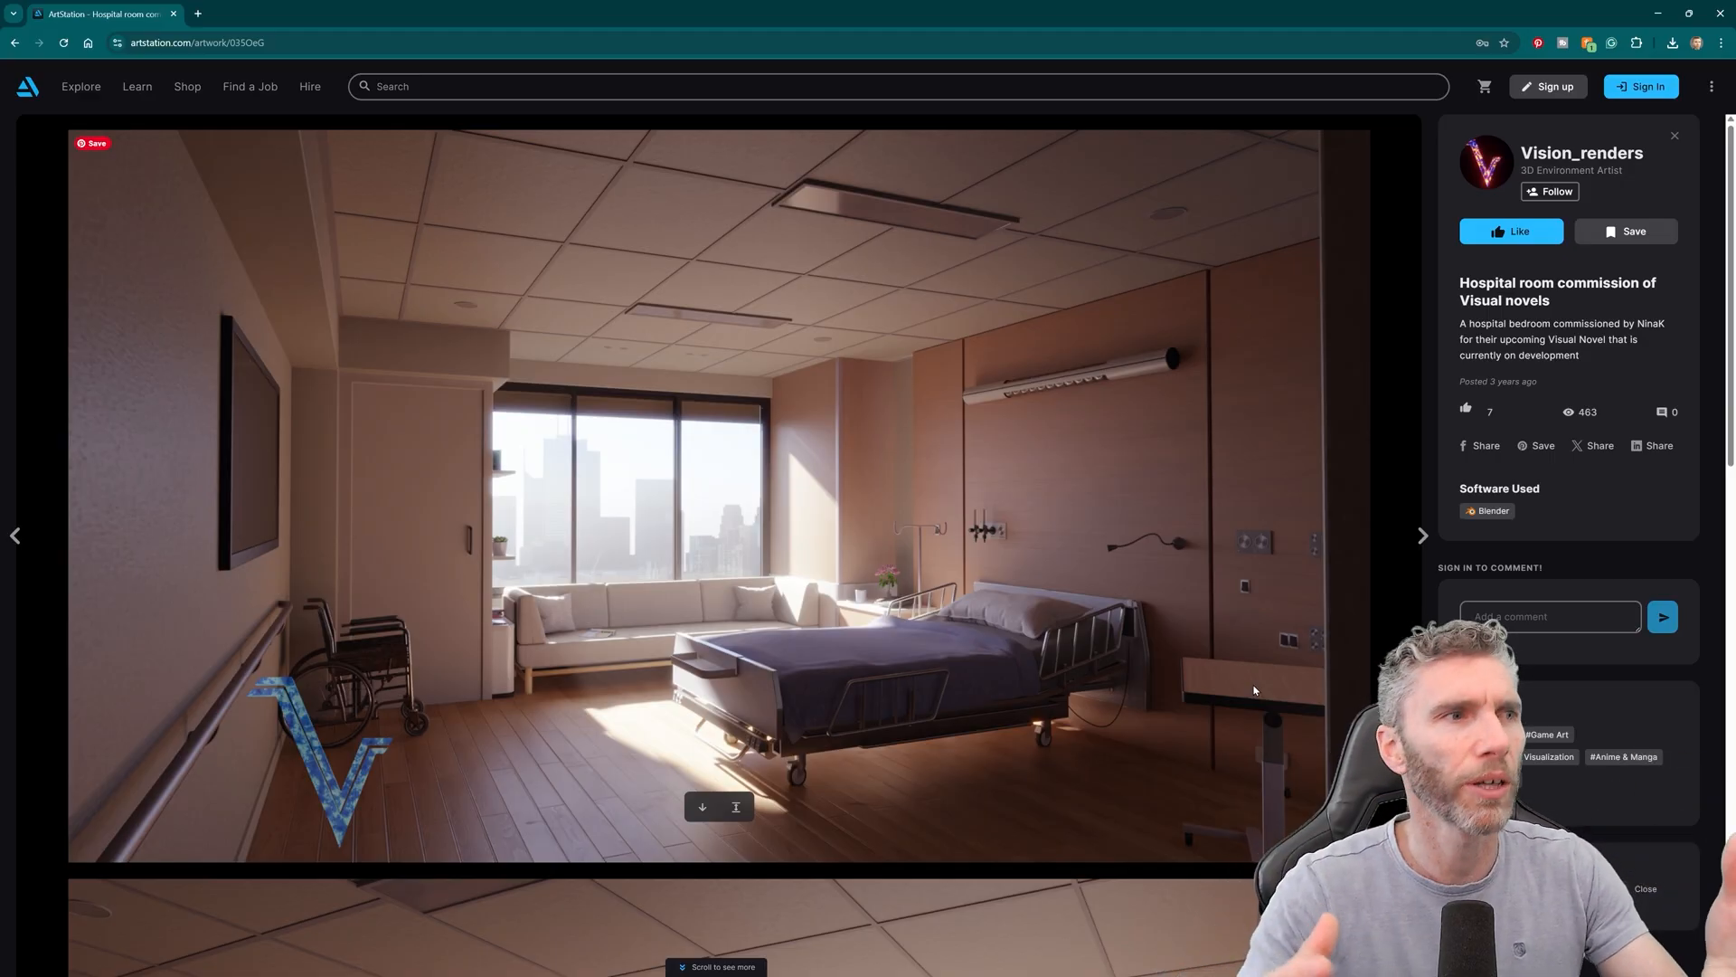
mouse_move(1180, 716)
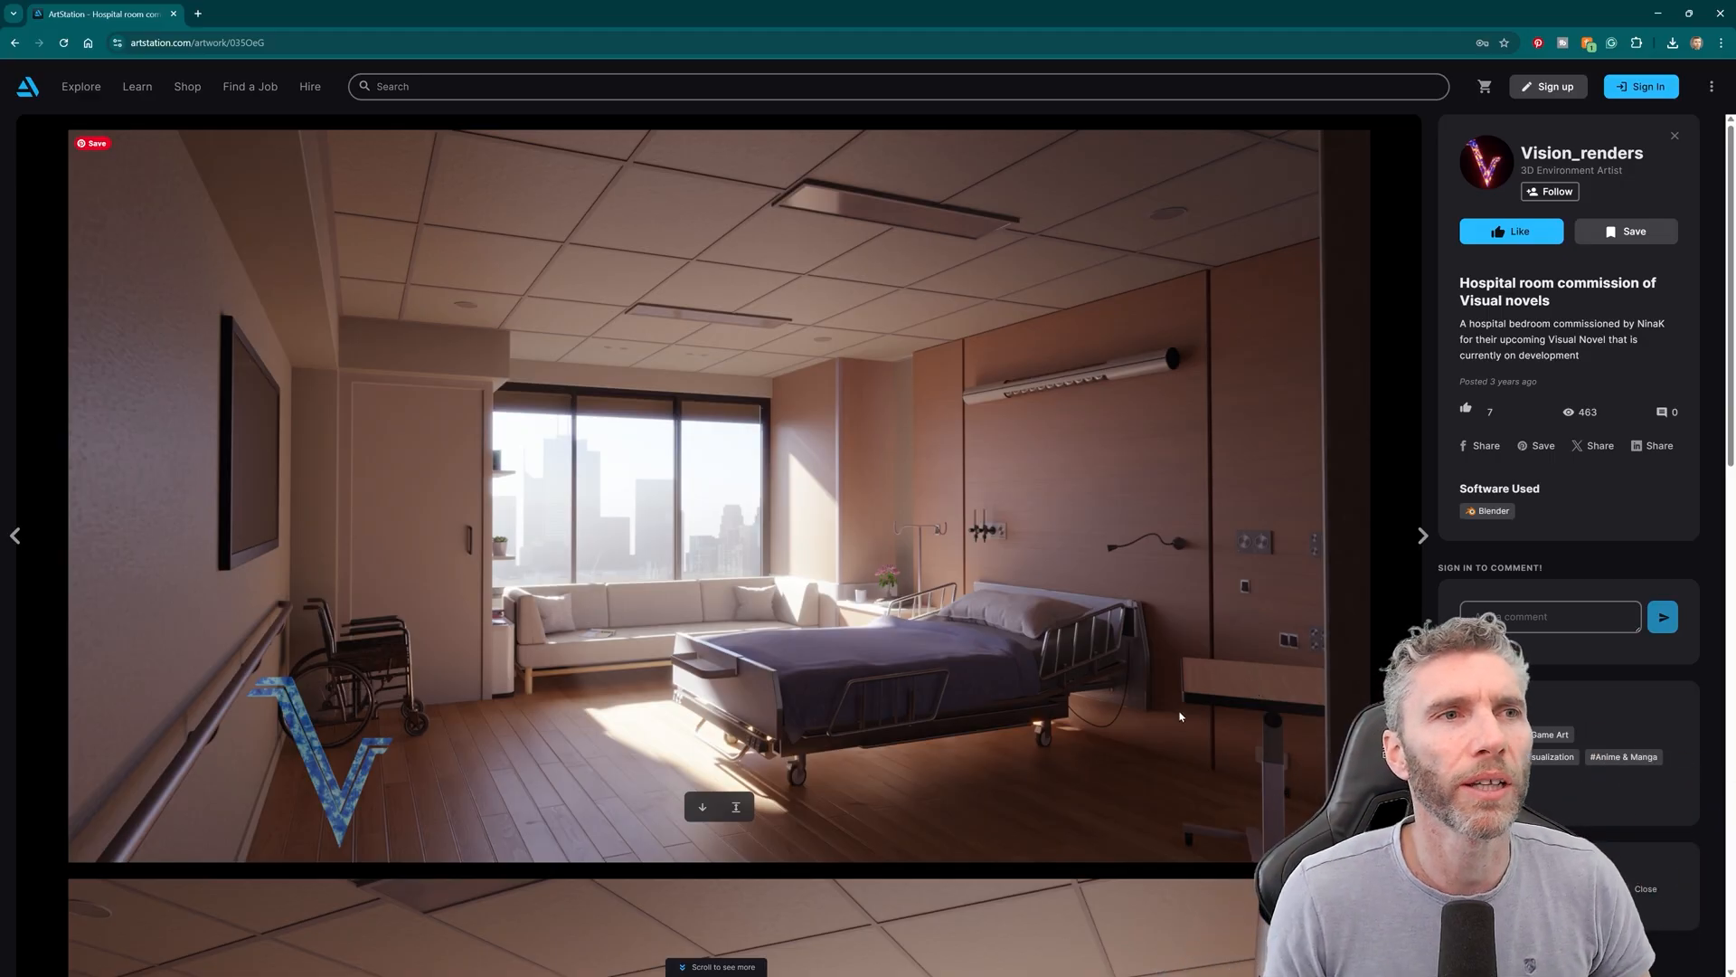
mouse_move(892, 556)
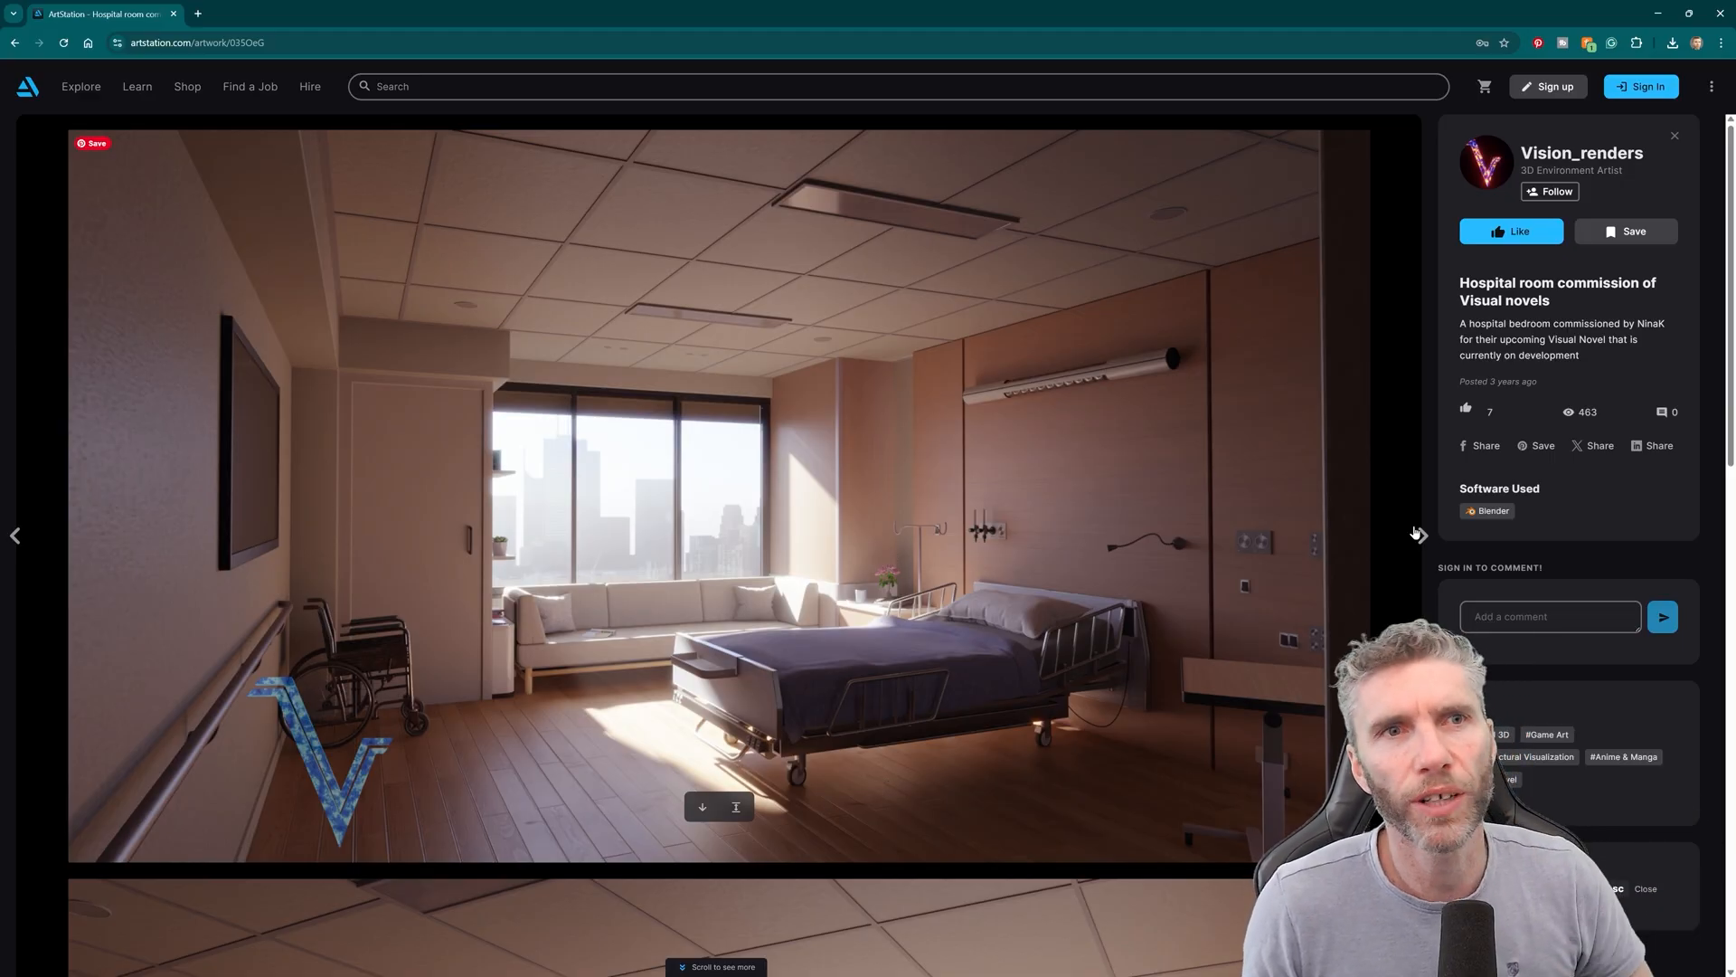
- Advance to the 'Creepy Hospital Hallway' artwork and its dark corridor render
left_click(1432, 534)
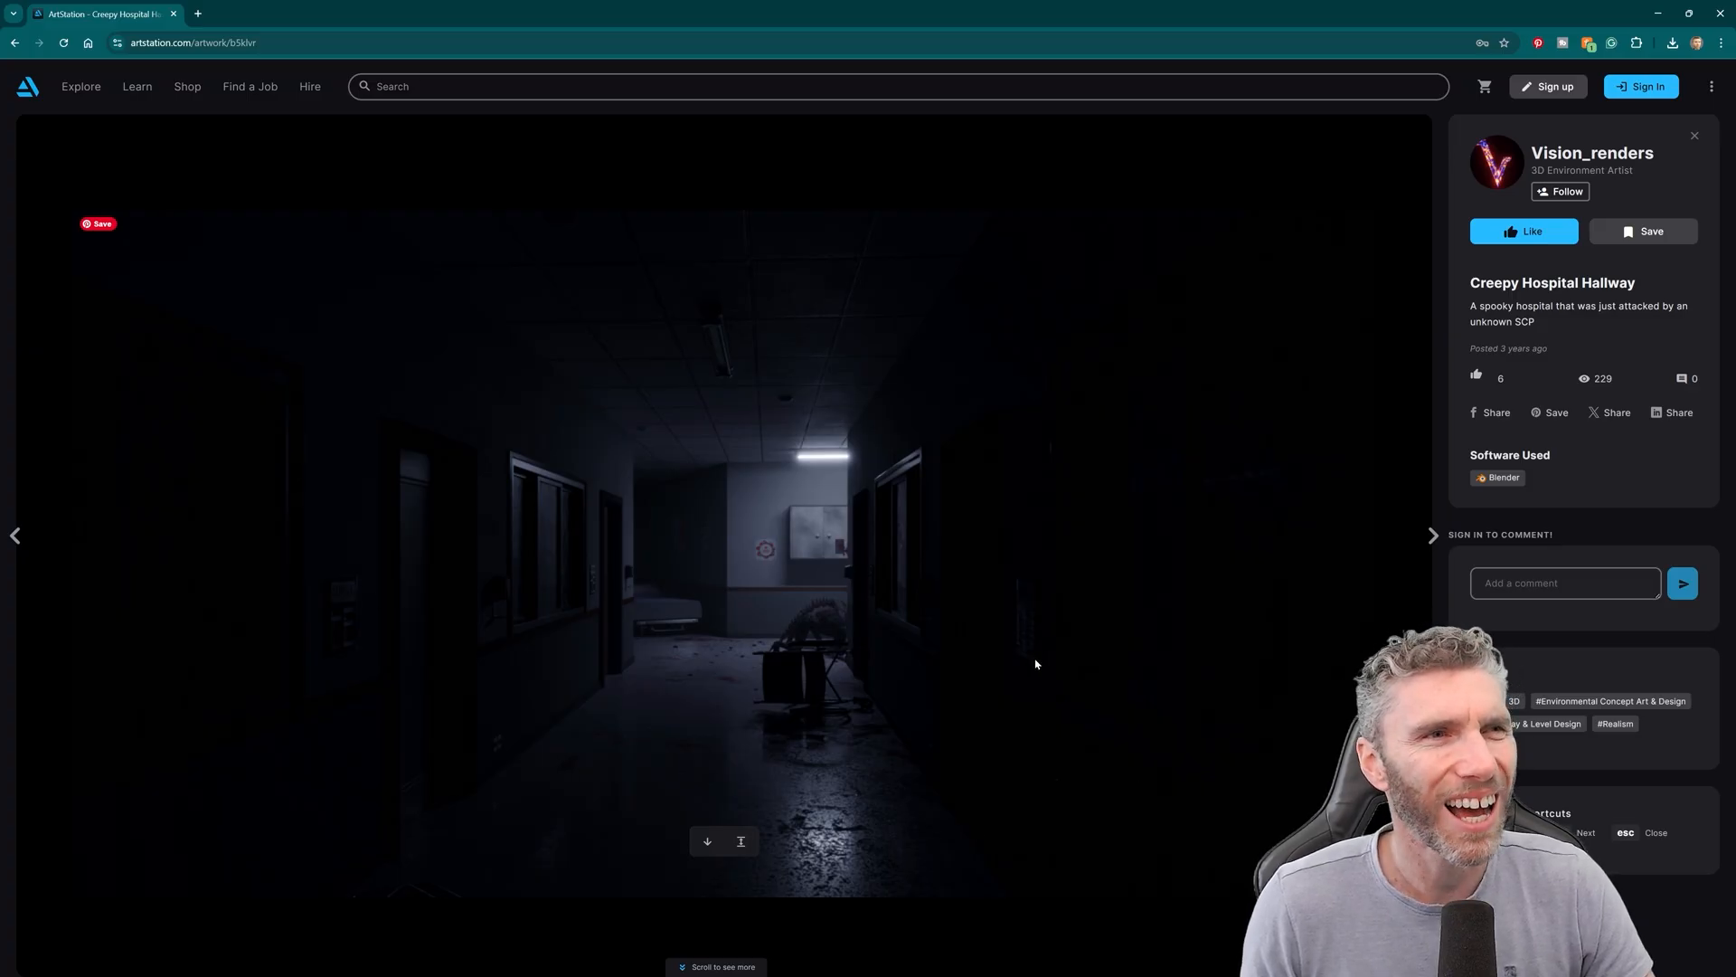
mouse_move(1195, 661)
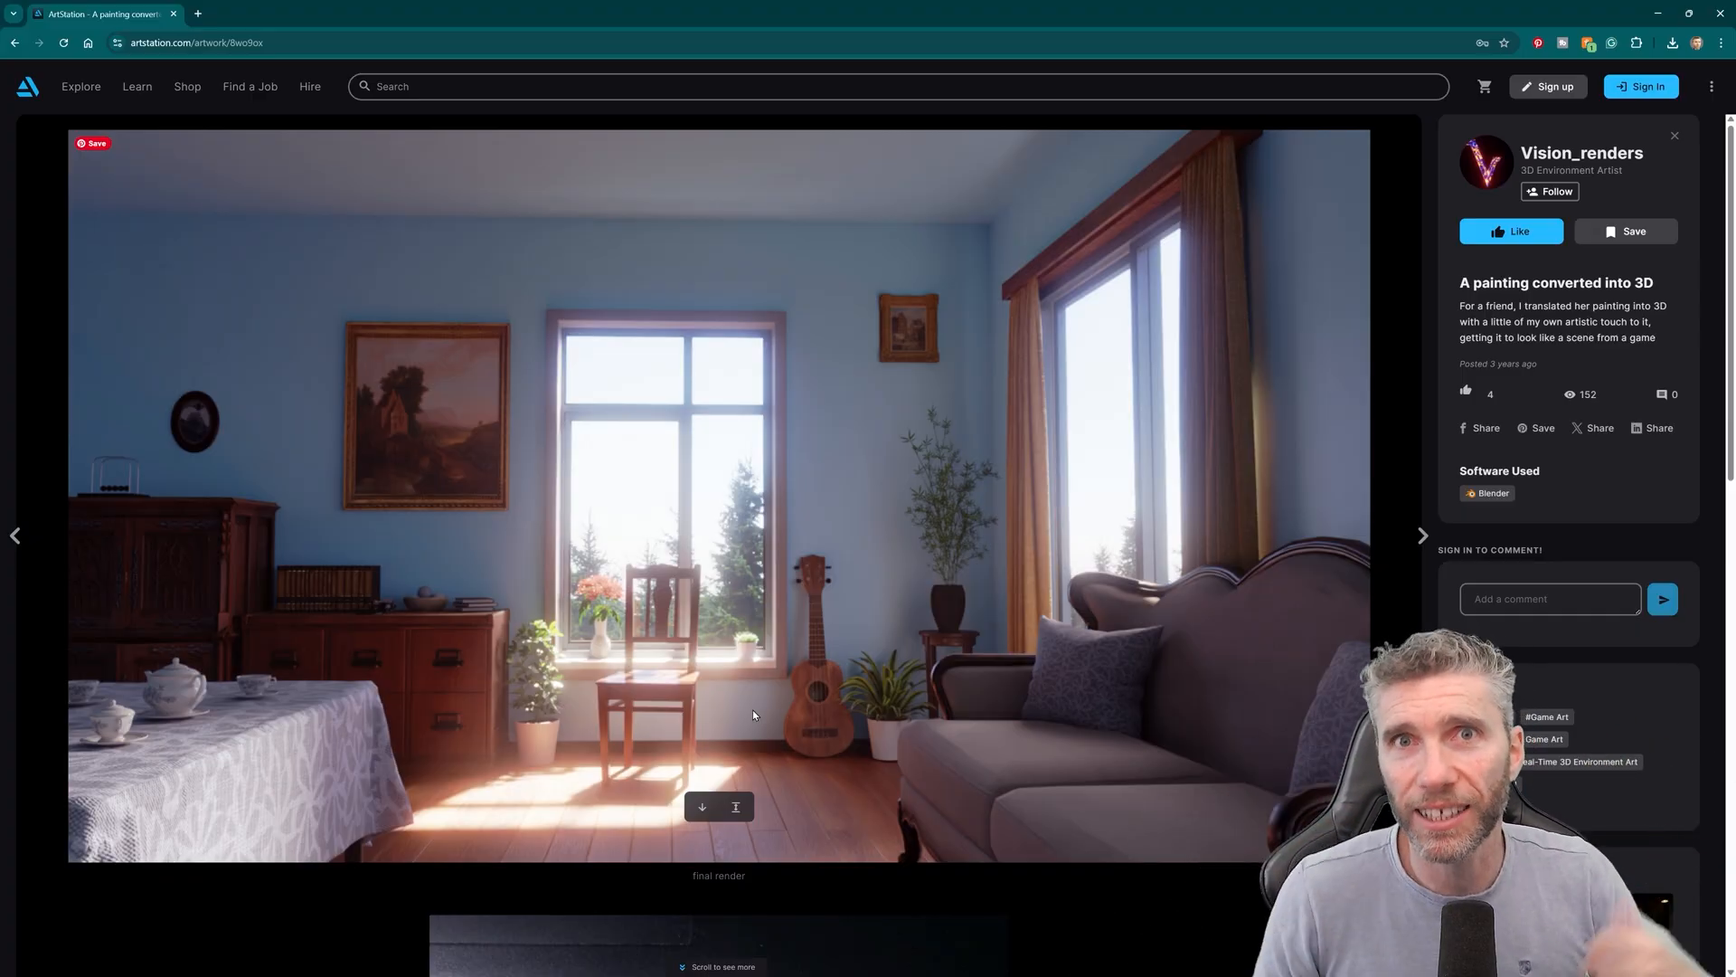
- Advance to the 'A house in the woods' artwork showing the wooden house exterior
left_click(1422, 535)
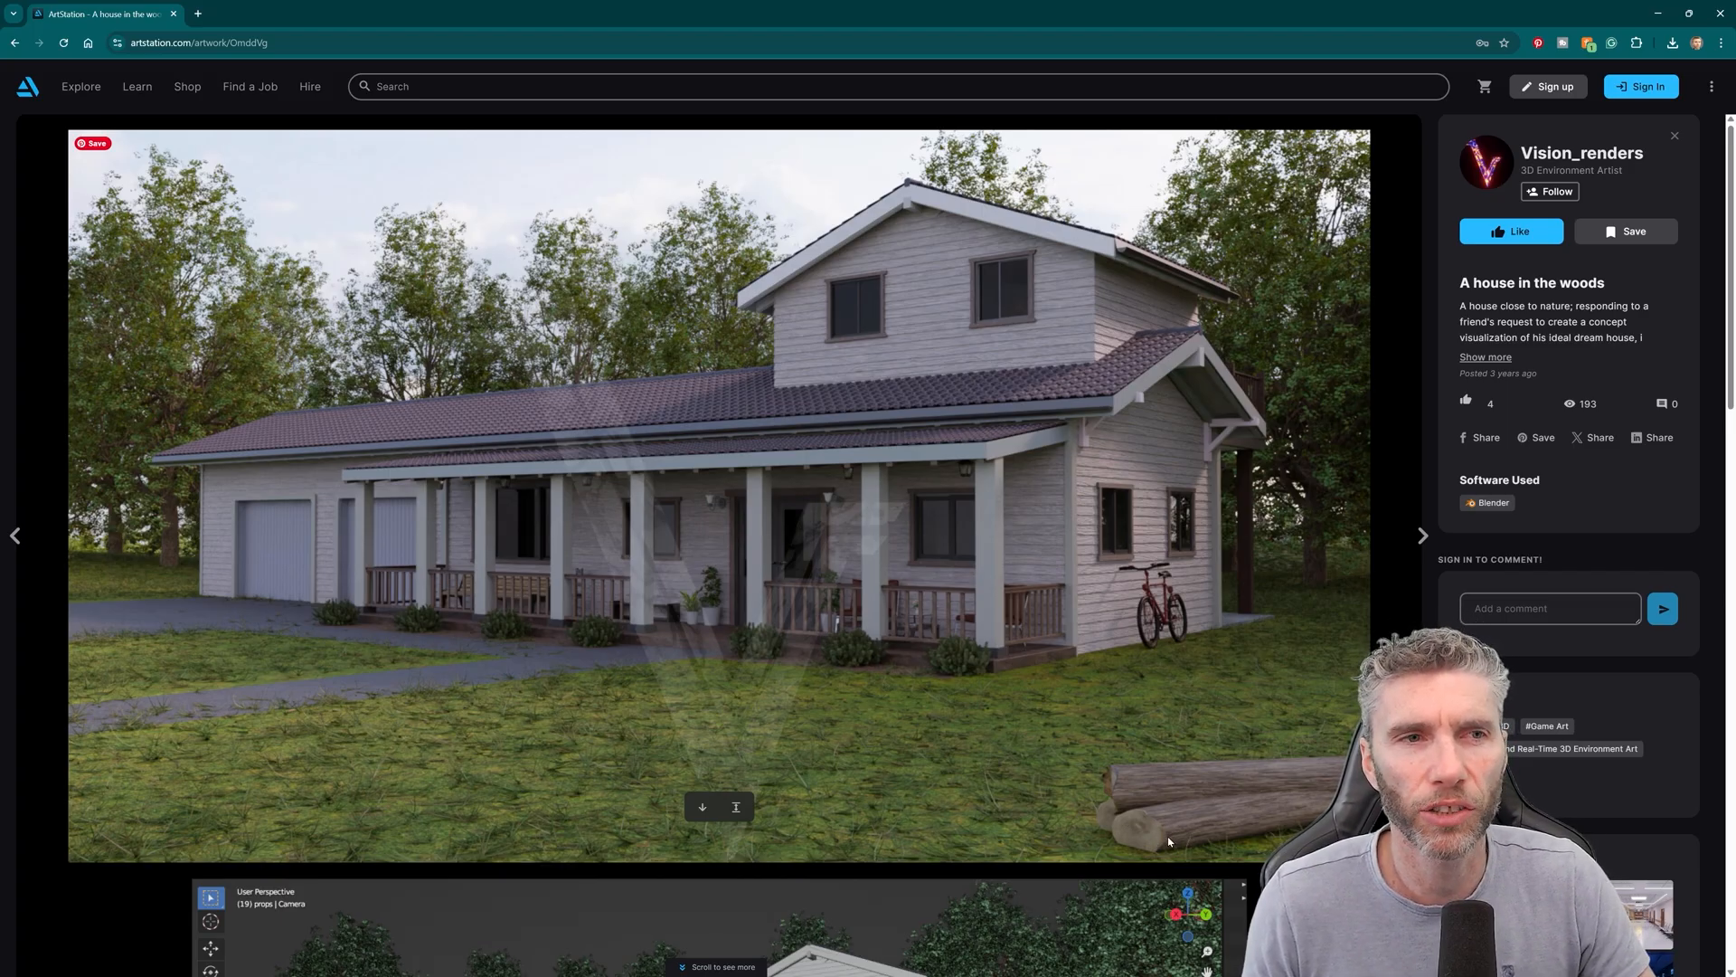
mouse_move(1101, 733)
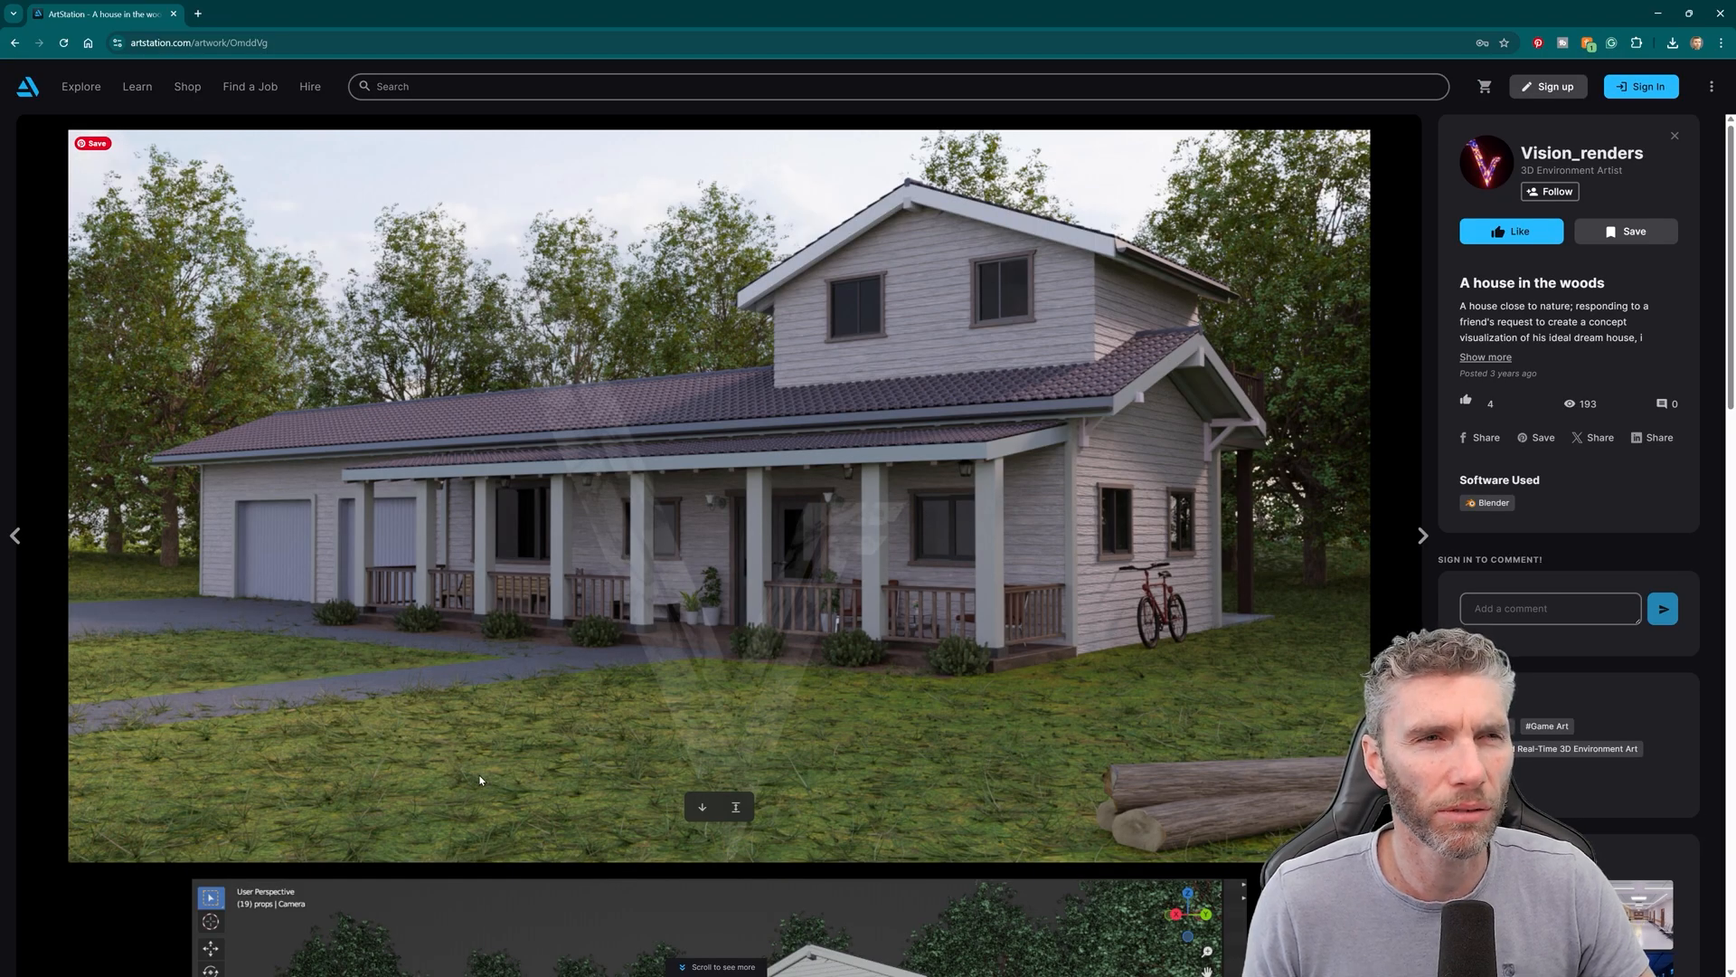
mouse_move(991, 771)
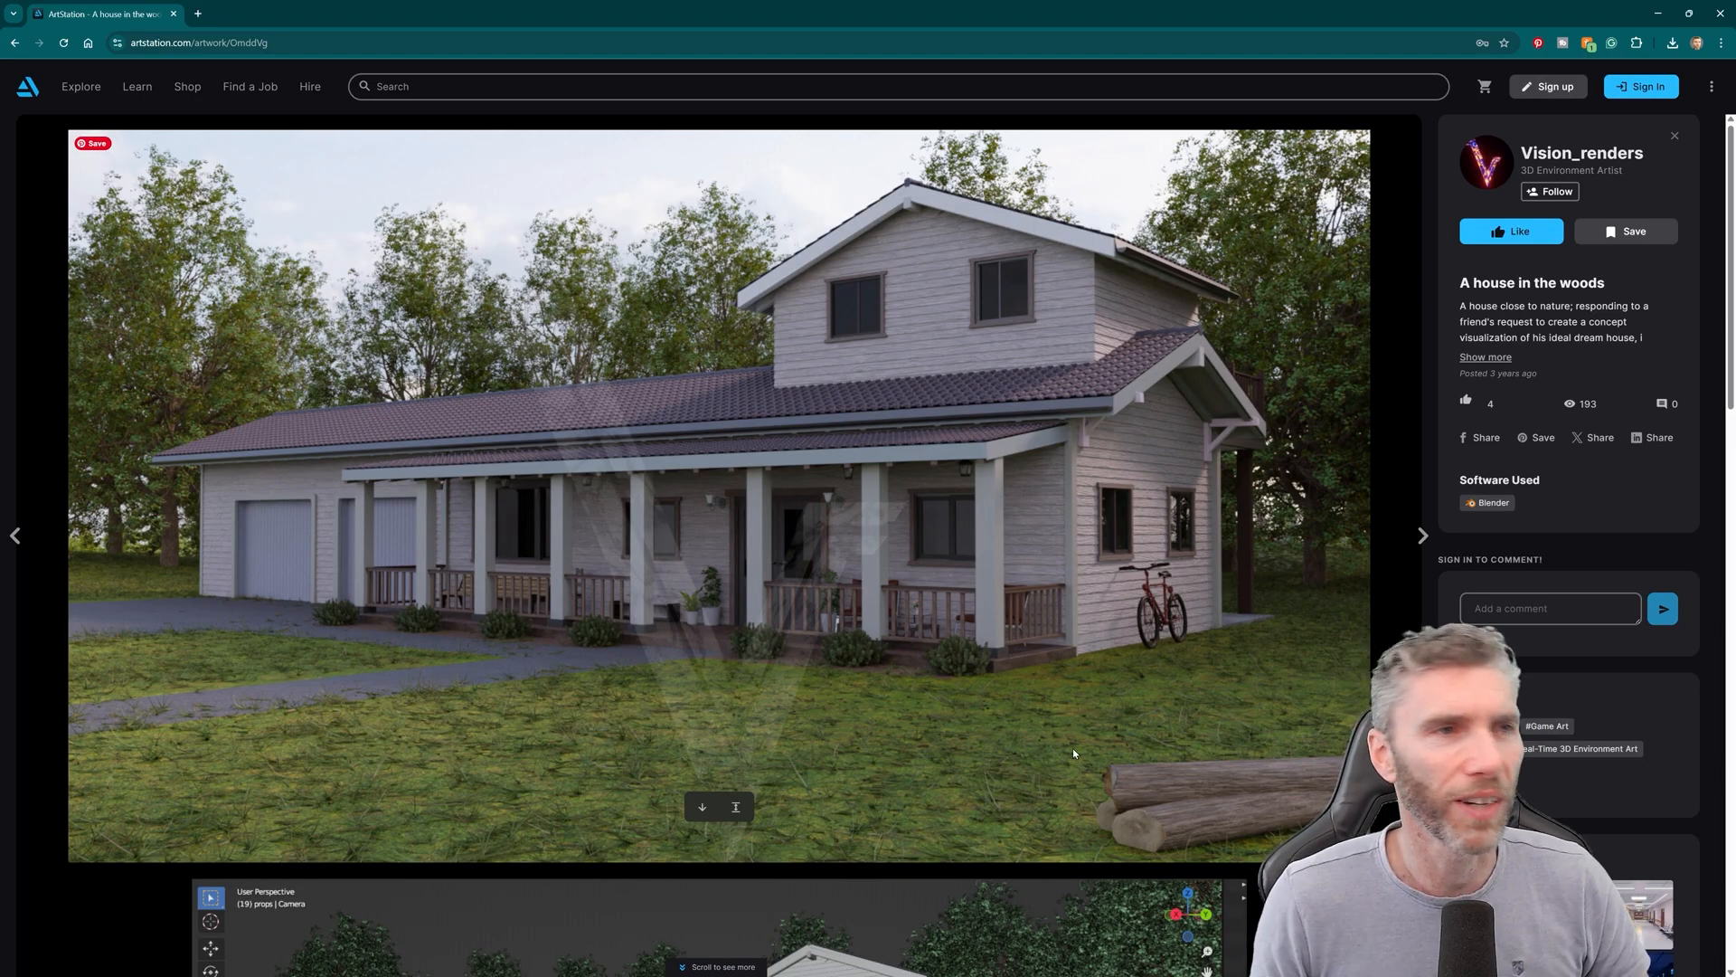
mouse_move(1085, 772)
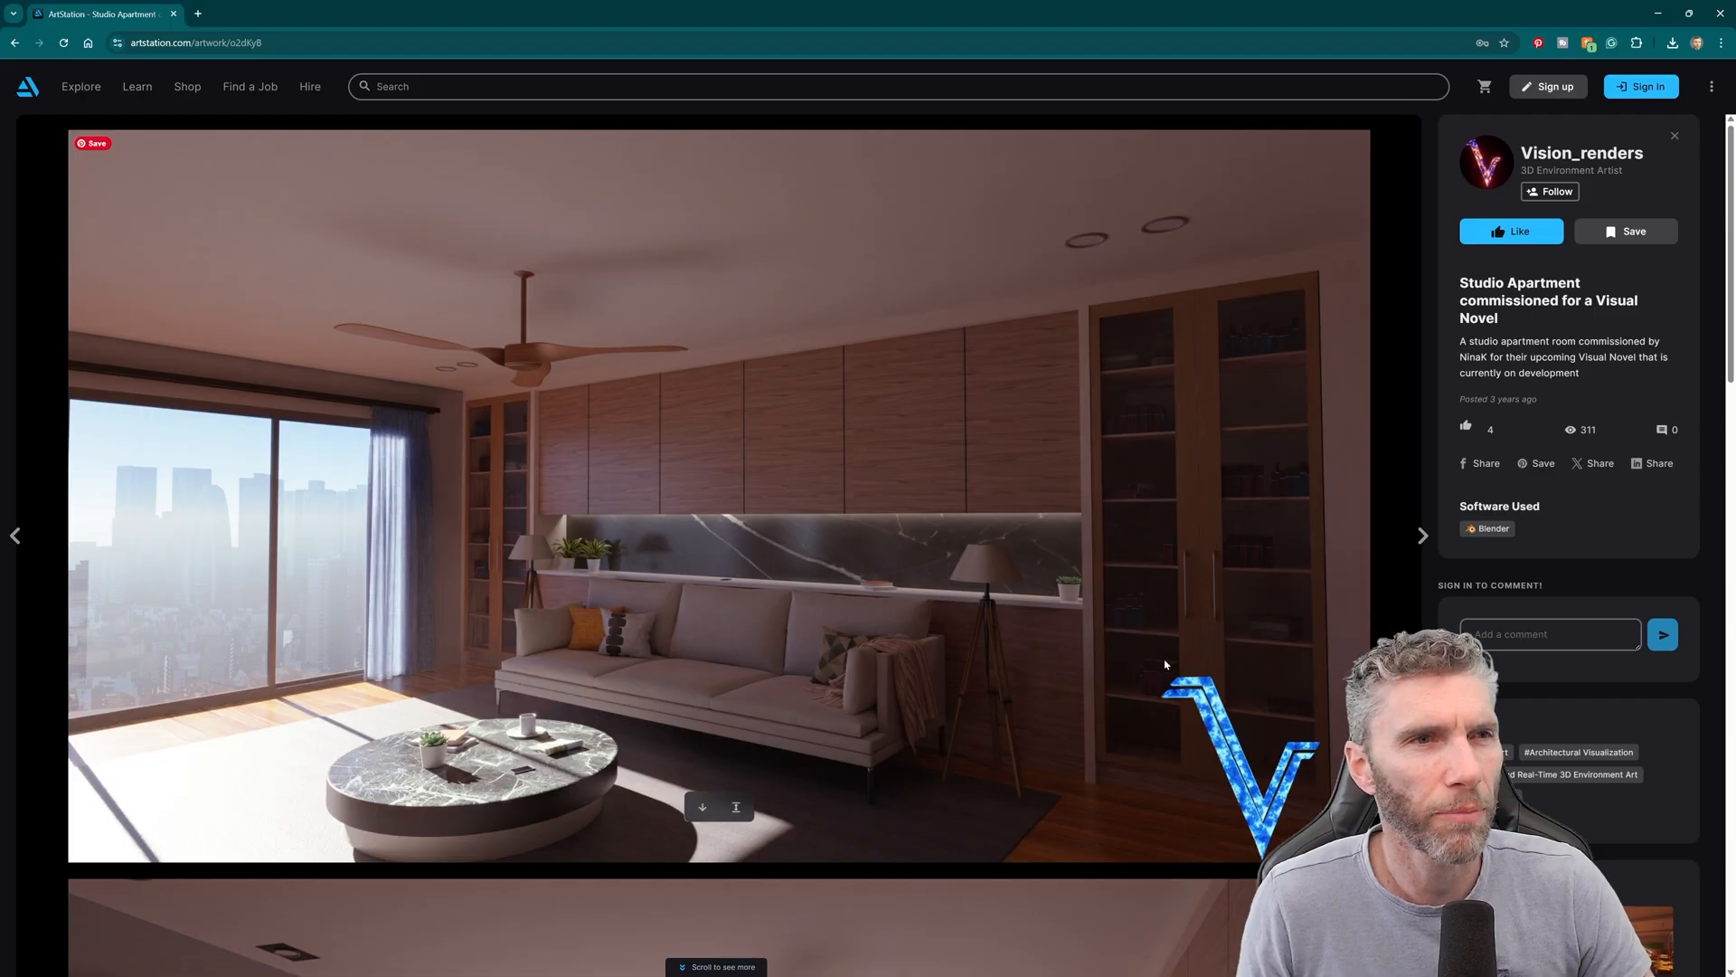
mouse_move(1307, 598)
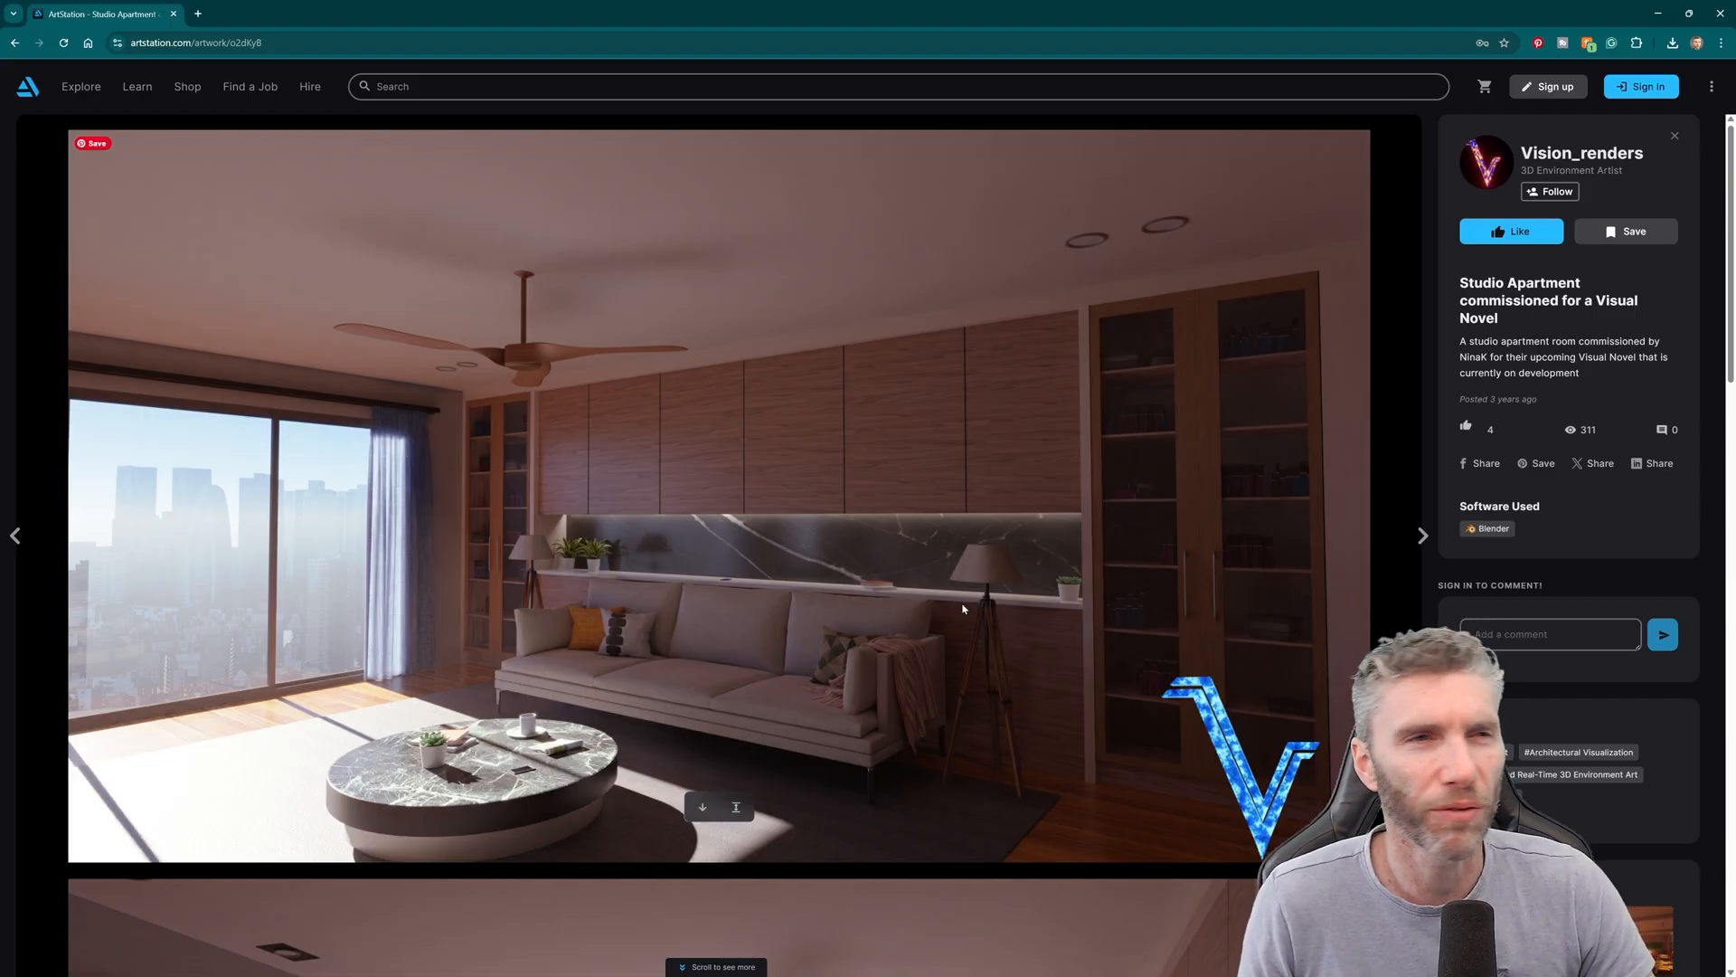
mouse_move(1034, 586)
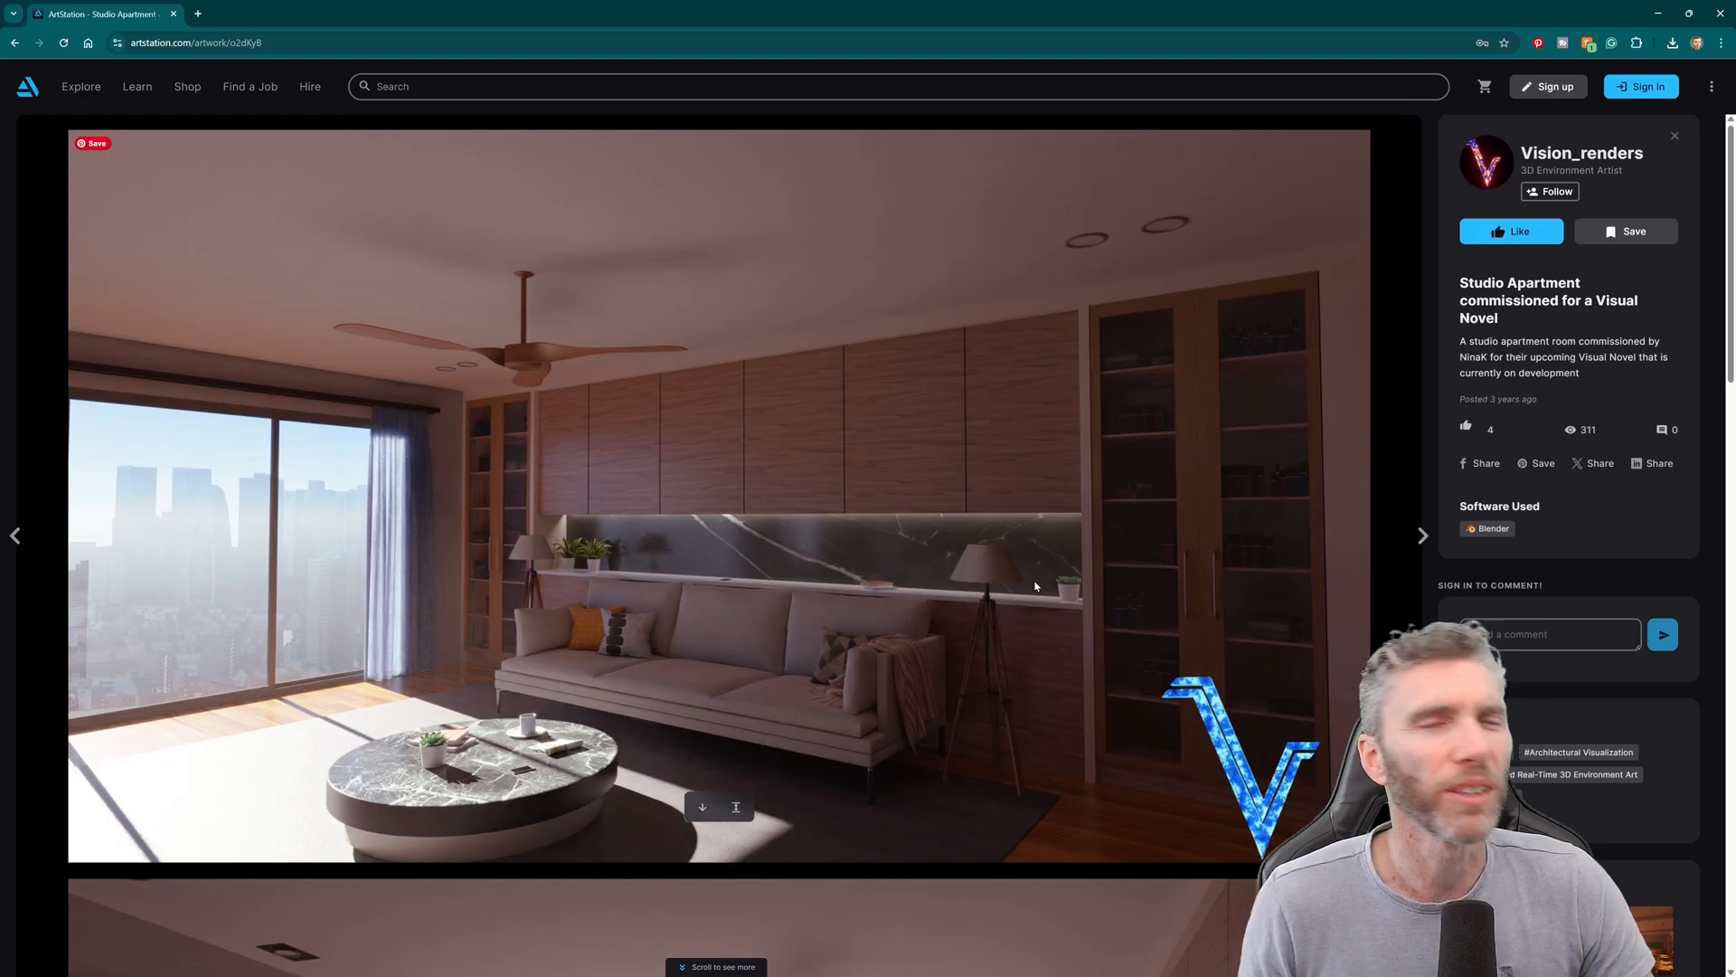
- Advance to the 'Anime style Japanese classroom' artwork with its sunlit classroom render
left_click(1422, 536)
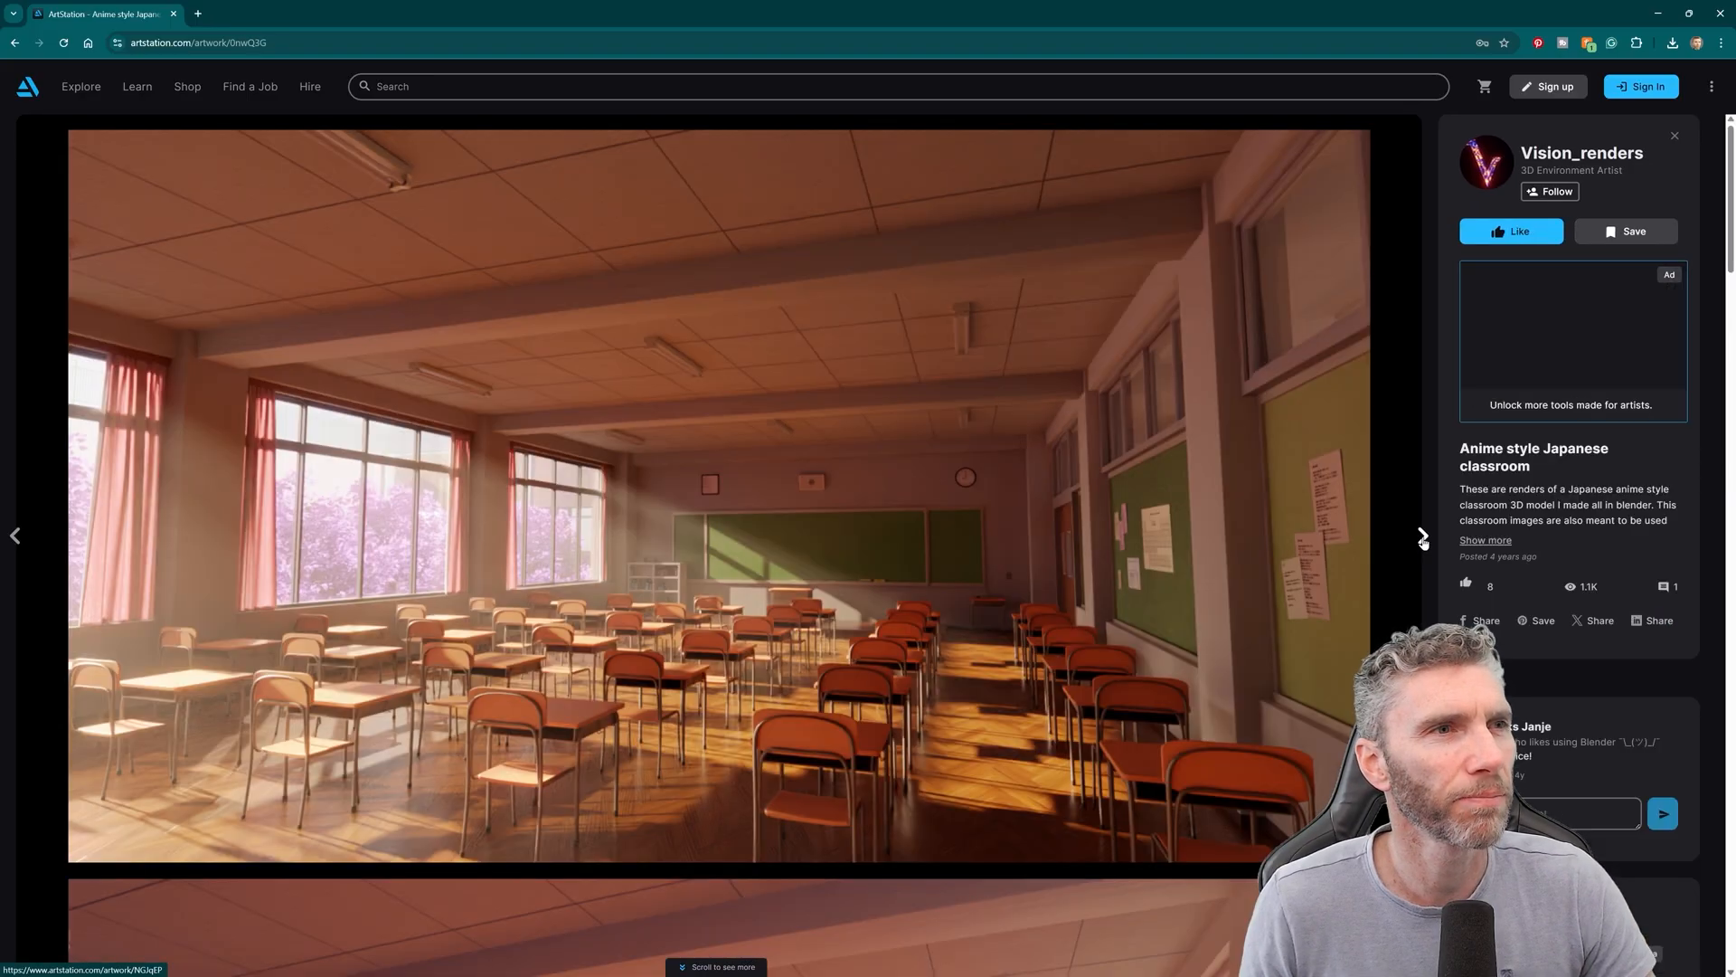
mouse_move(939, 572)
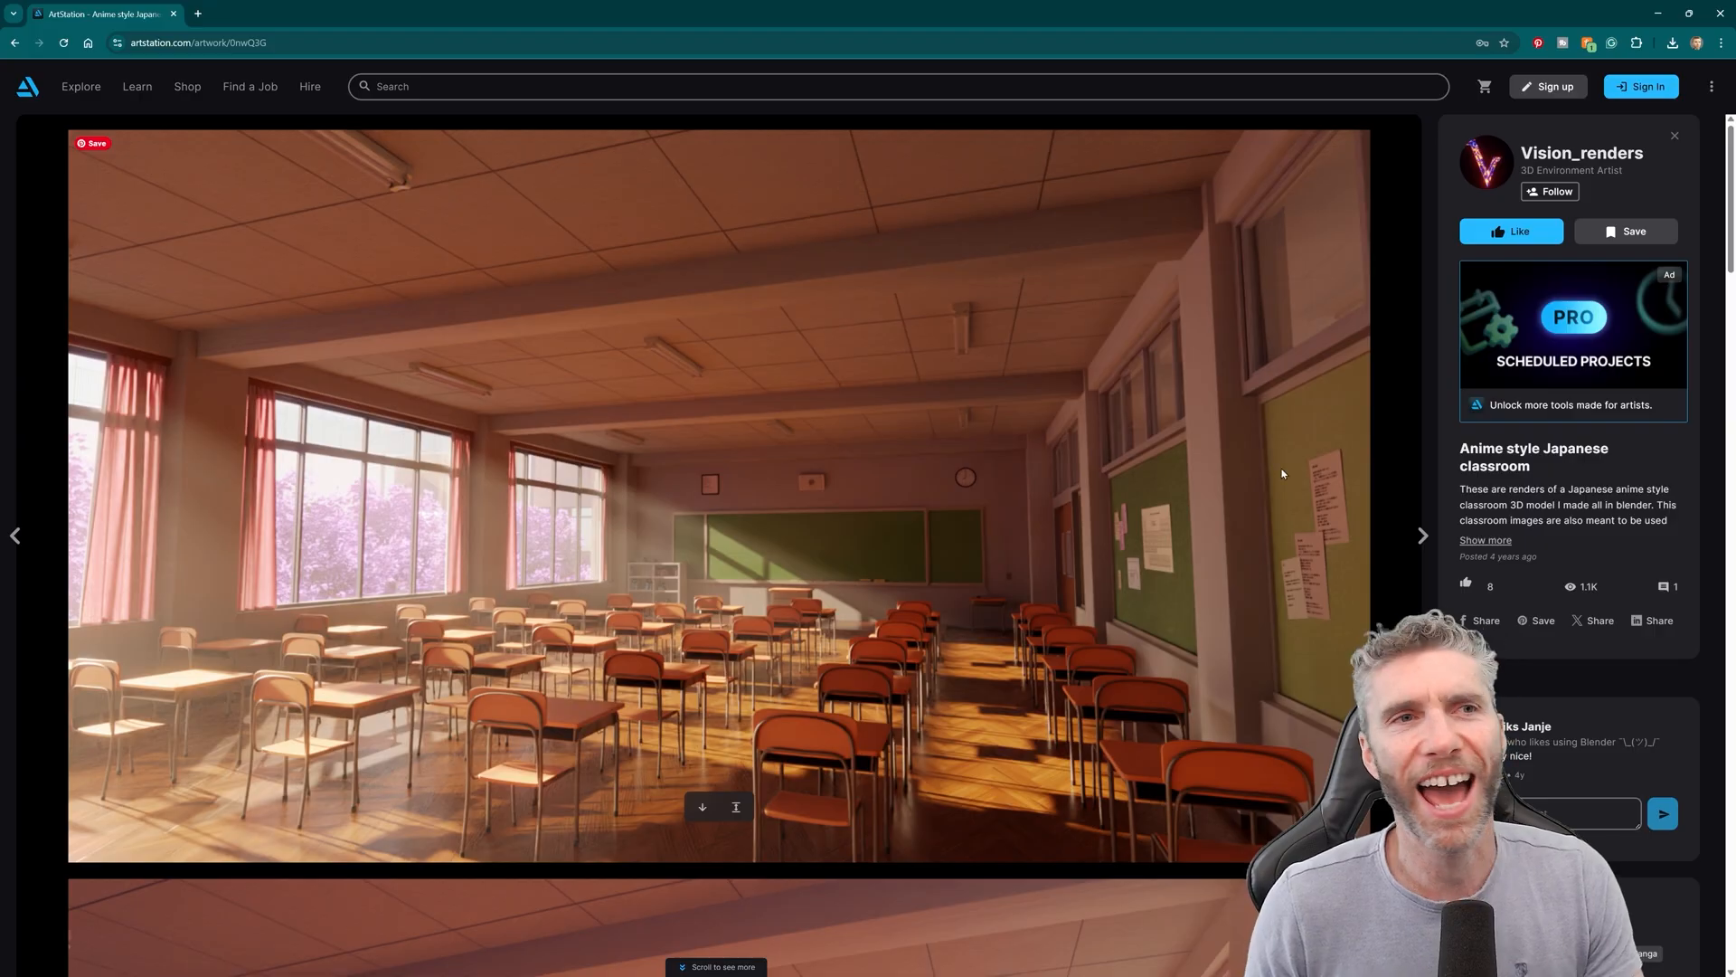
mouse_move(1046, 586)
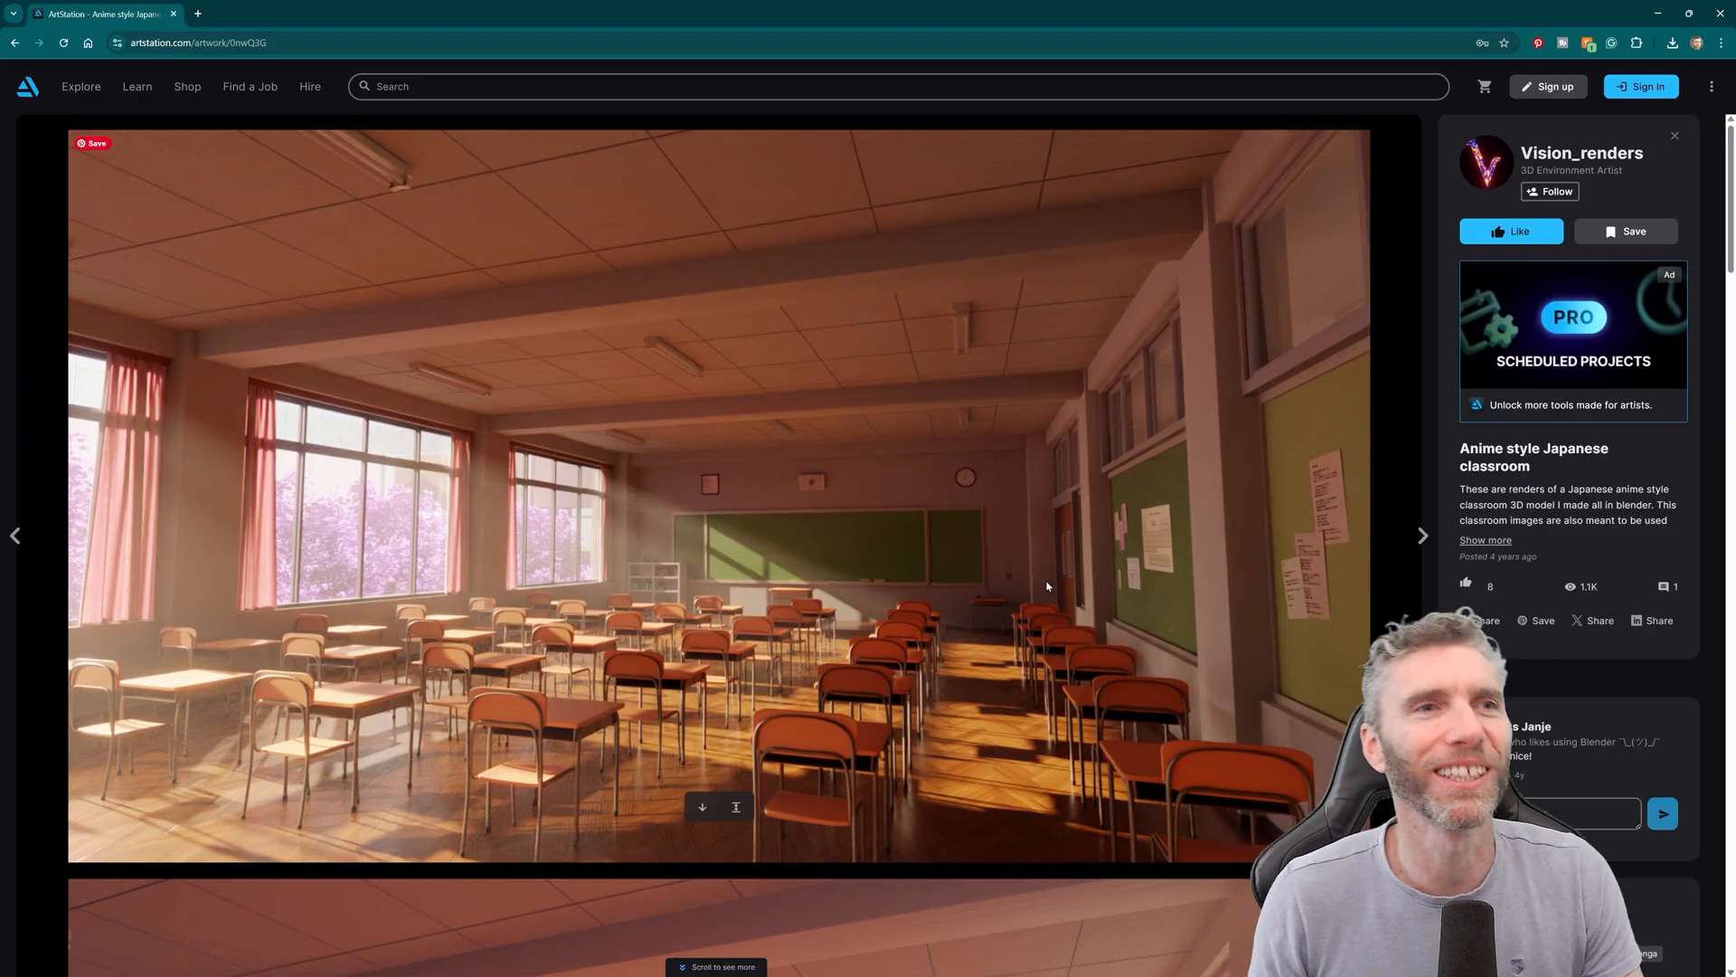
mouse_move(1155, 549)
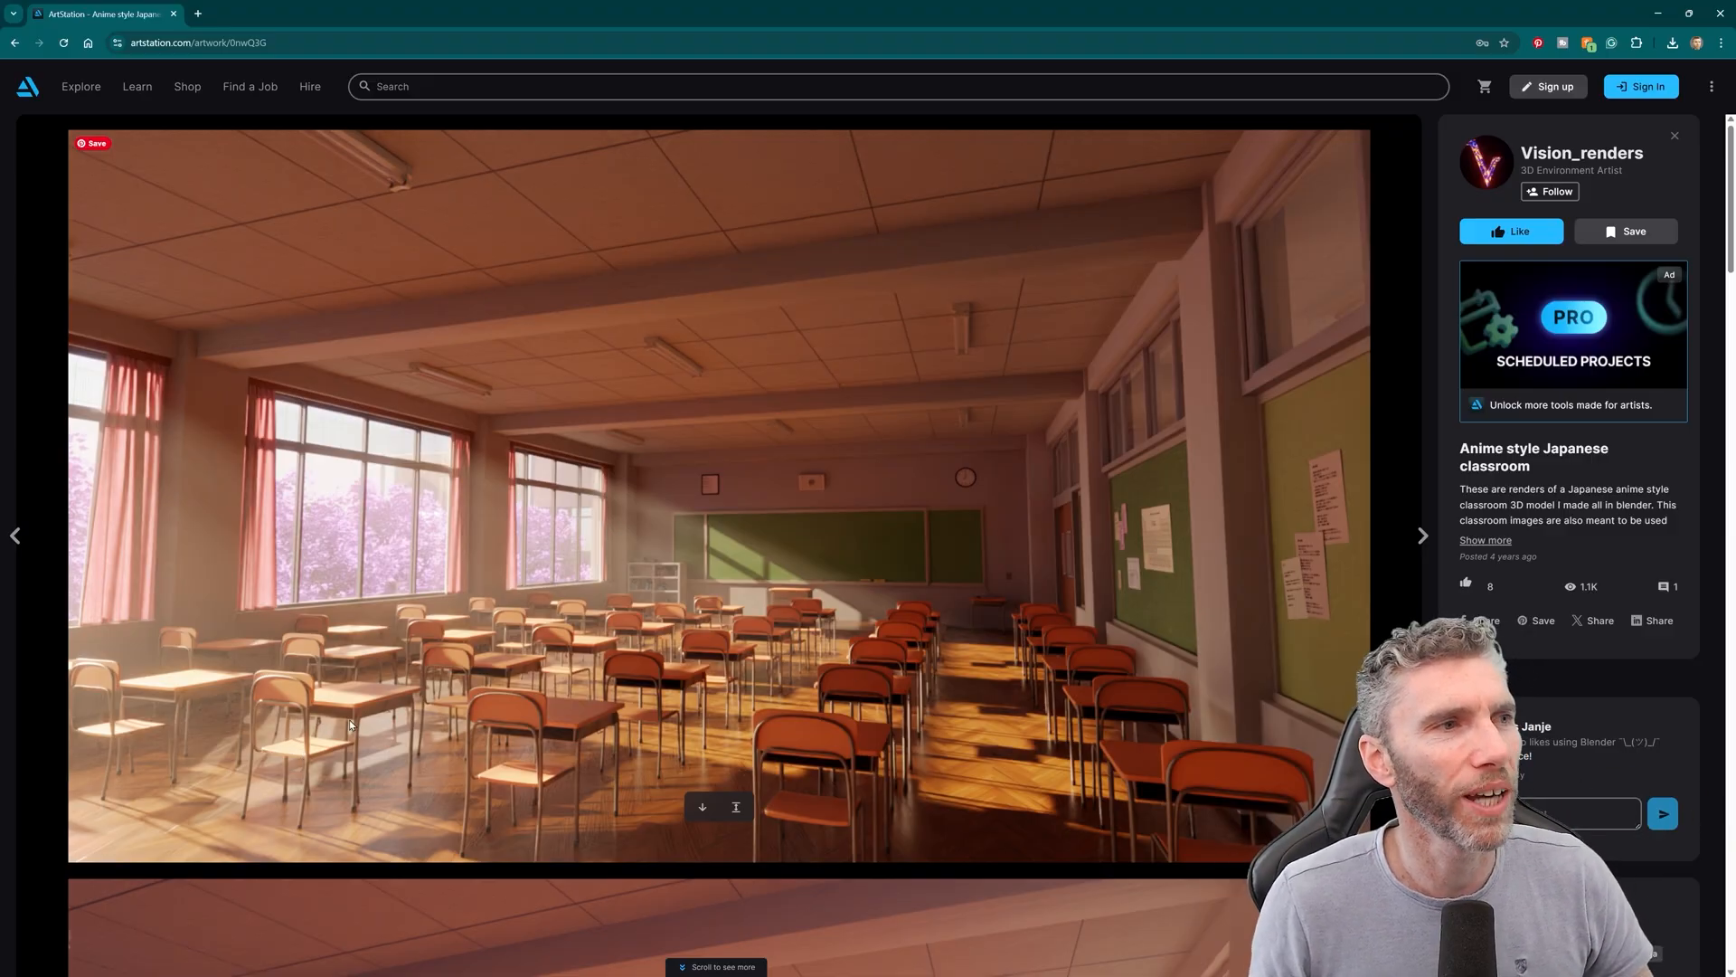
mouse_move(568, 733)
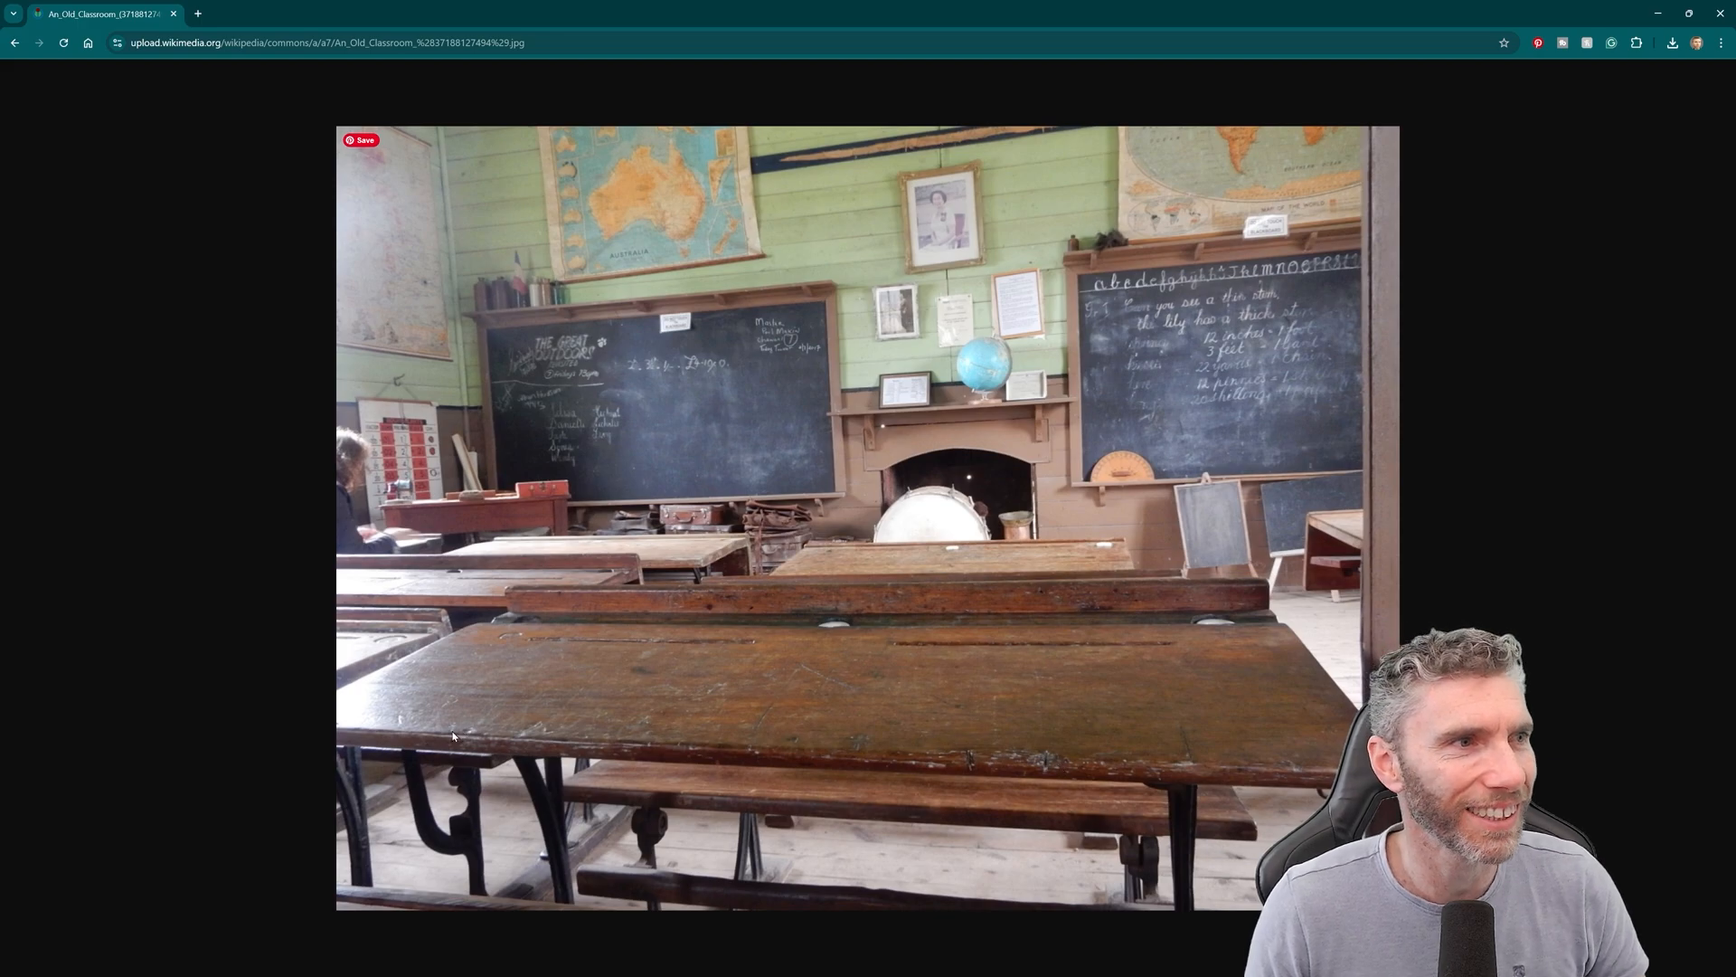
mouse_move(814, 691)
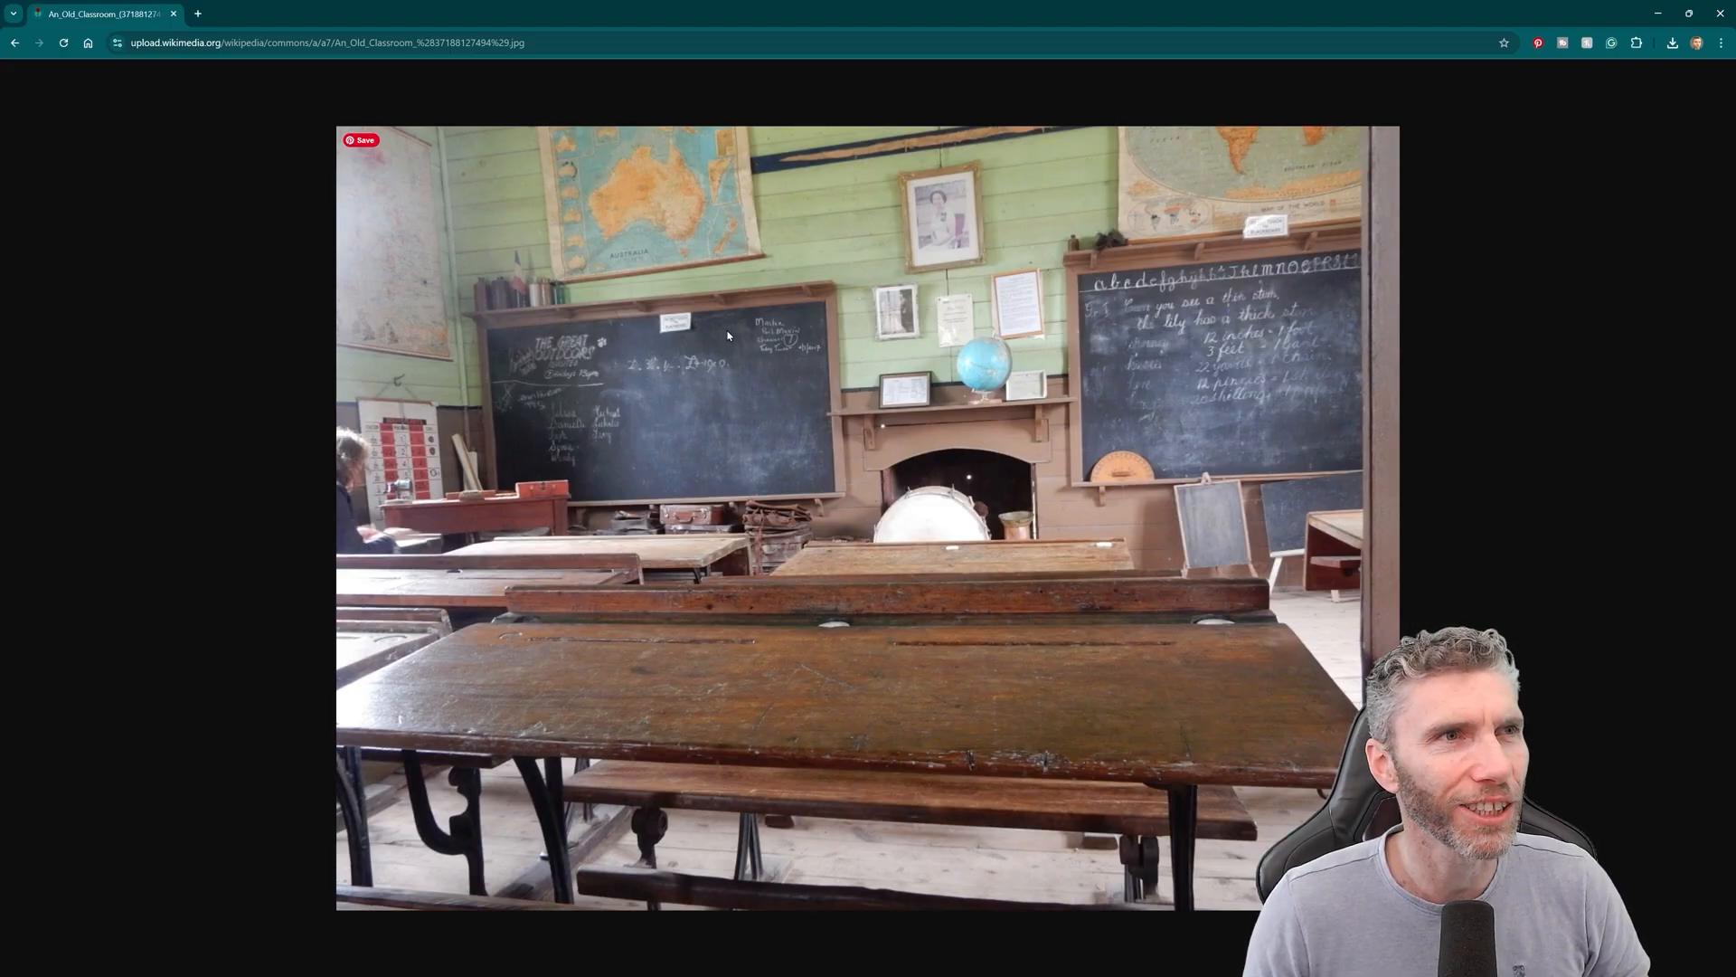
mouse_move(535, 408)
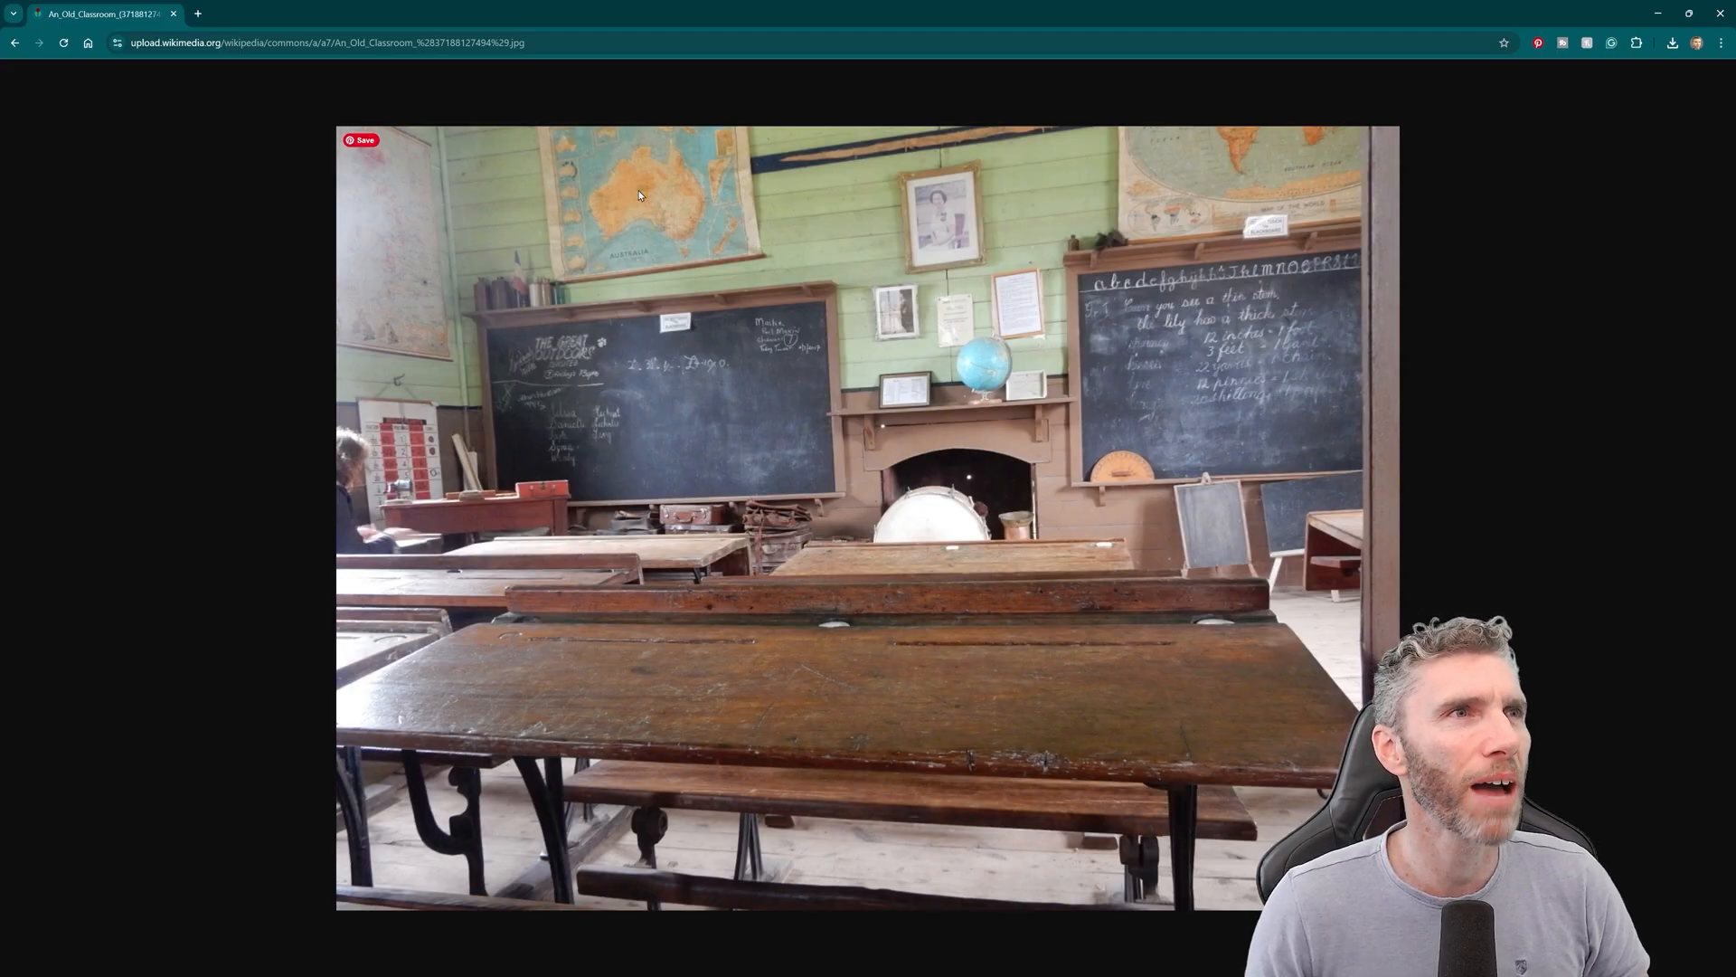
mouse_move(969, 489)
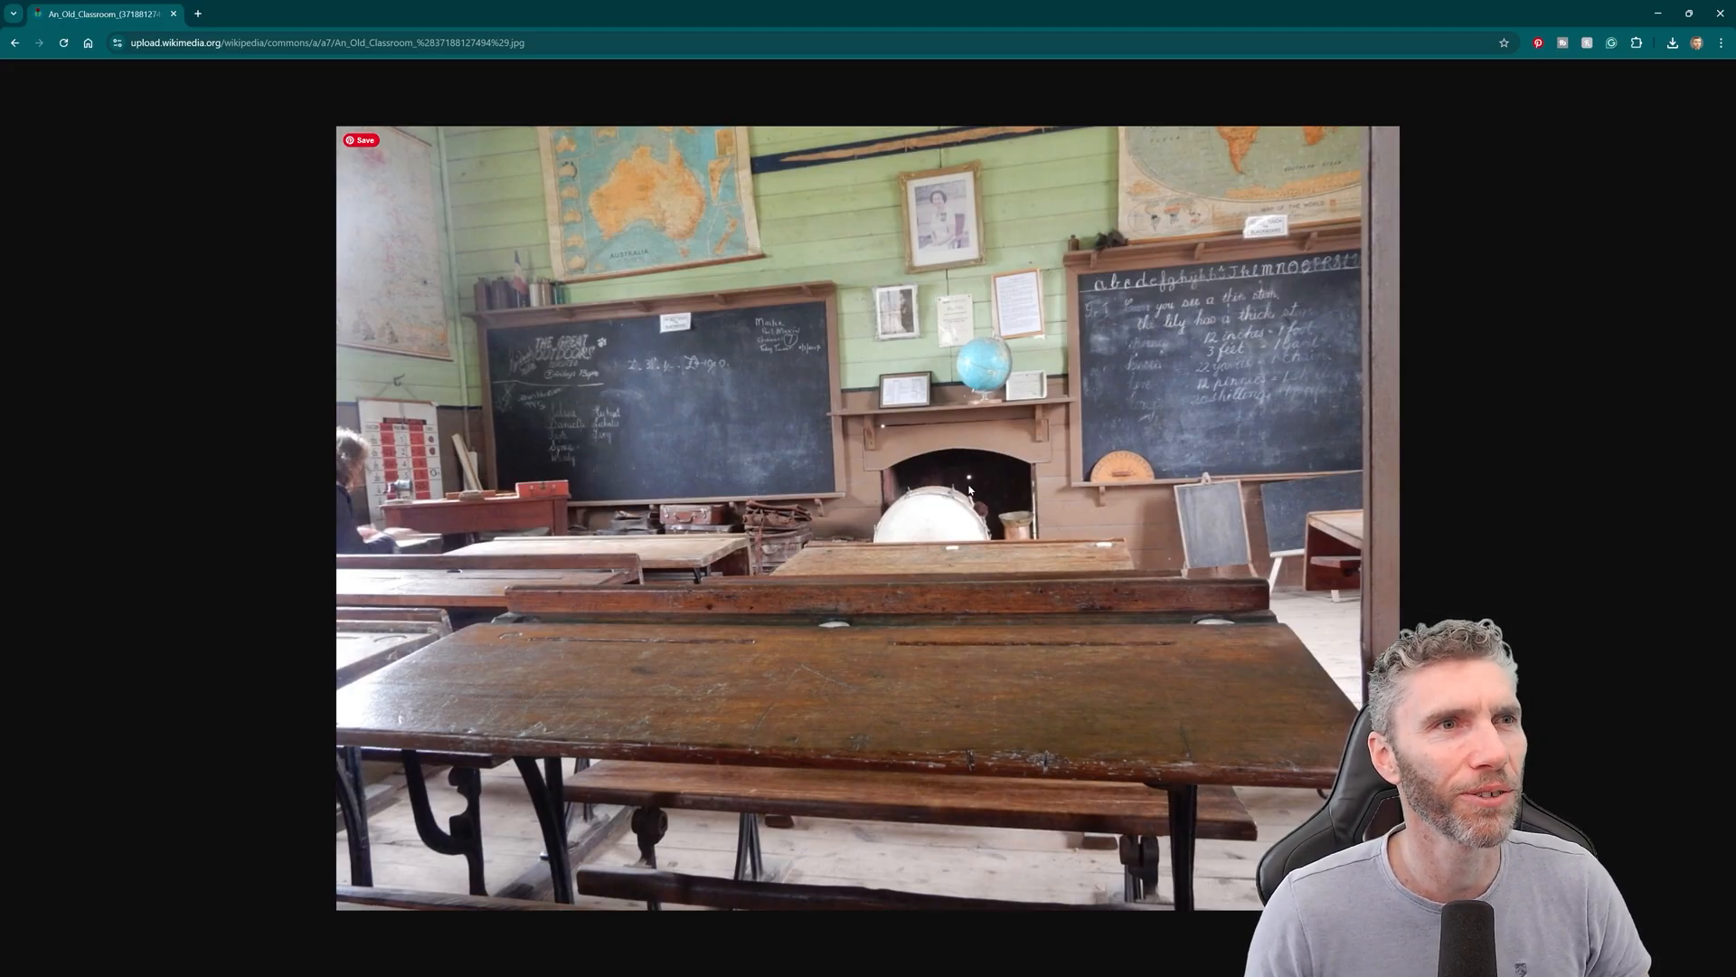
mouse_move(731, 545)
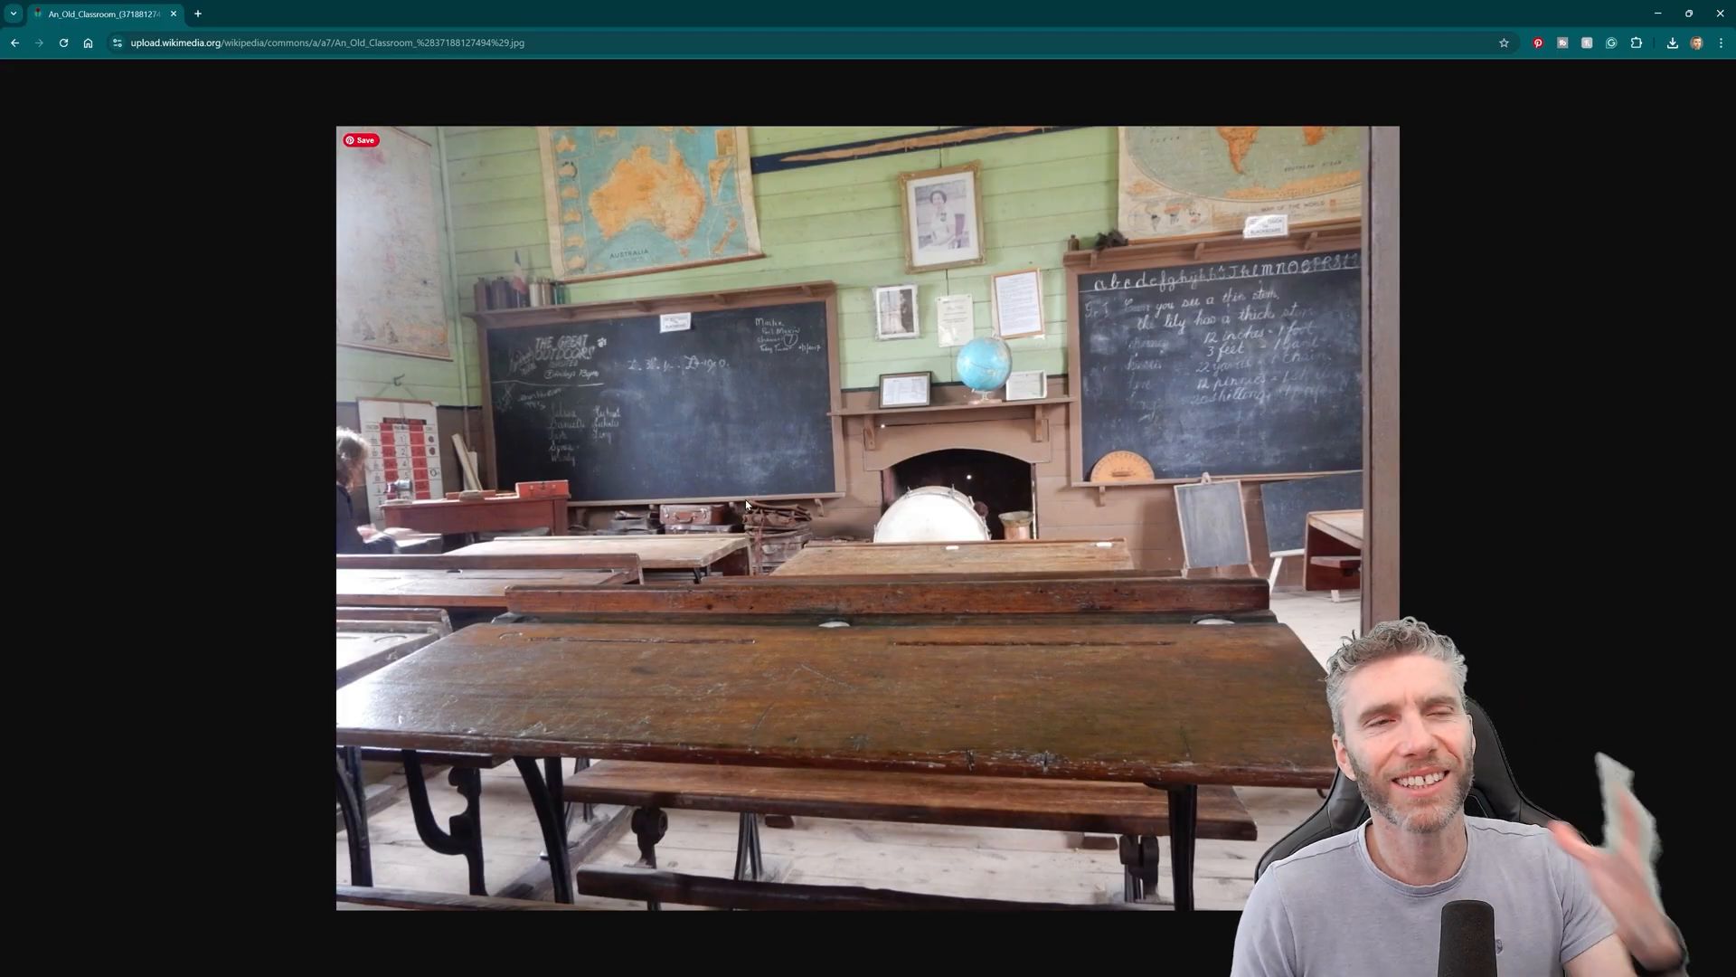
mouse_move(902, 510)
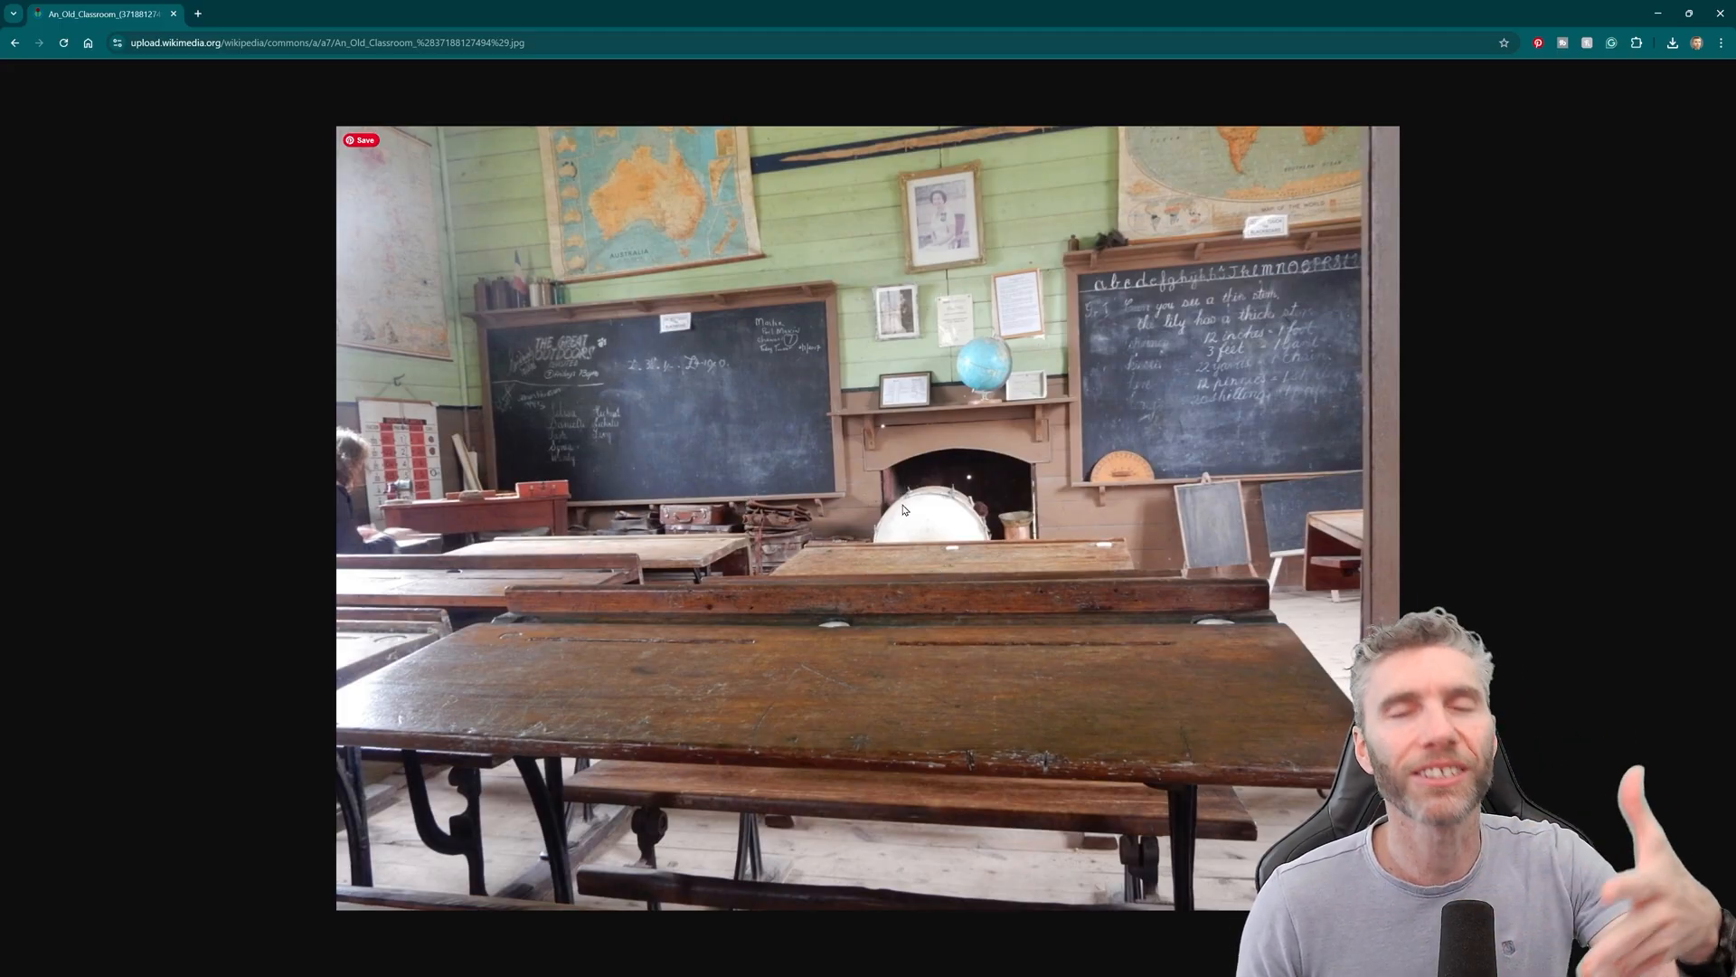